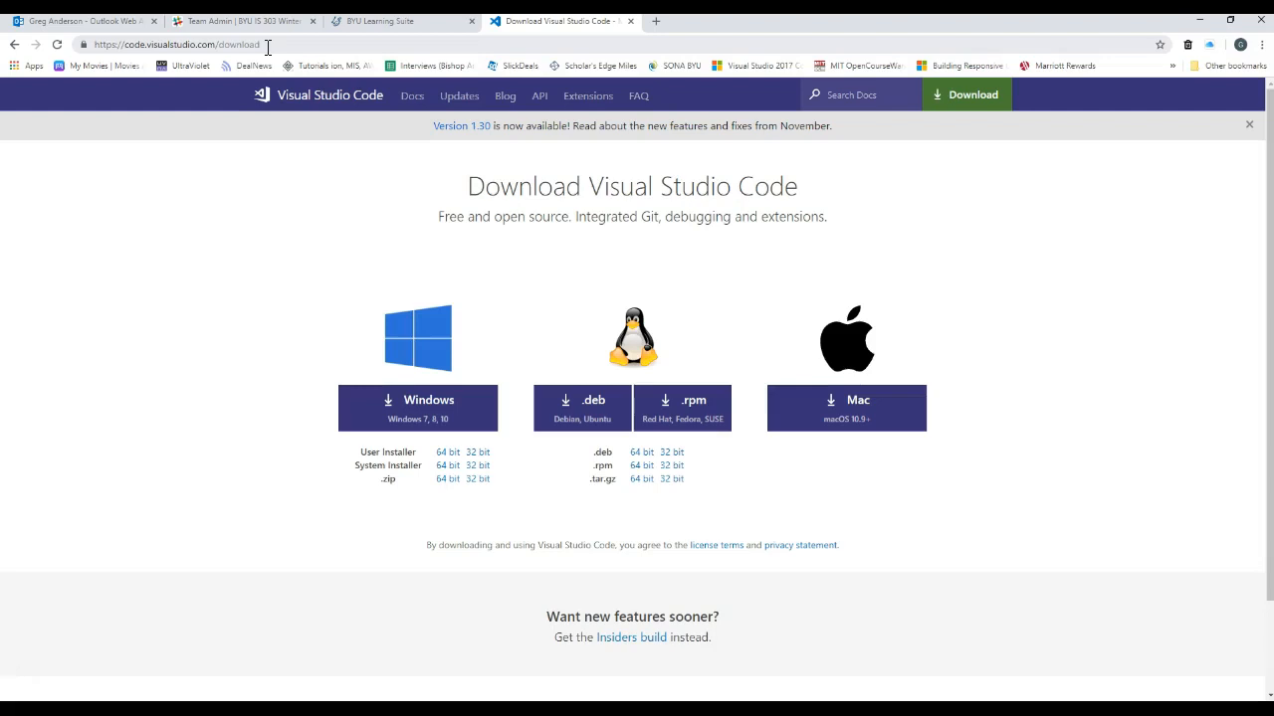
pyautogui.moveTo(235, 189)
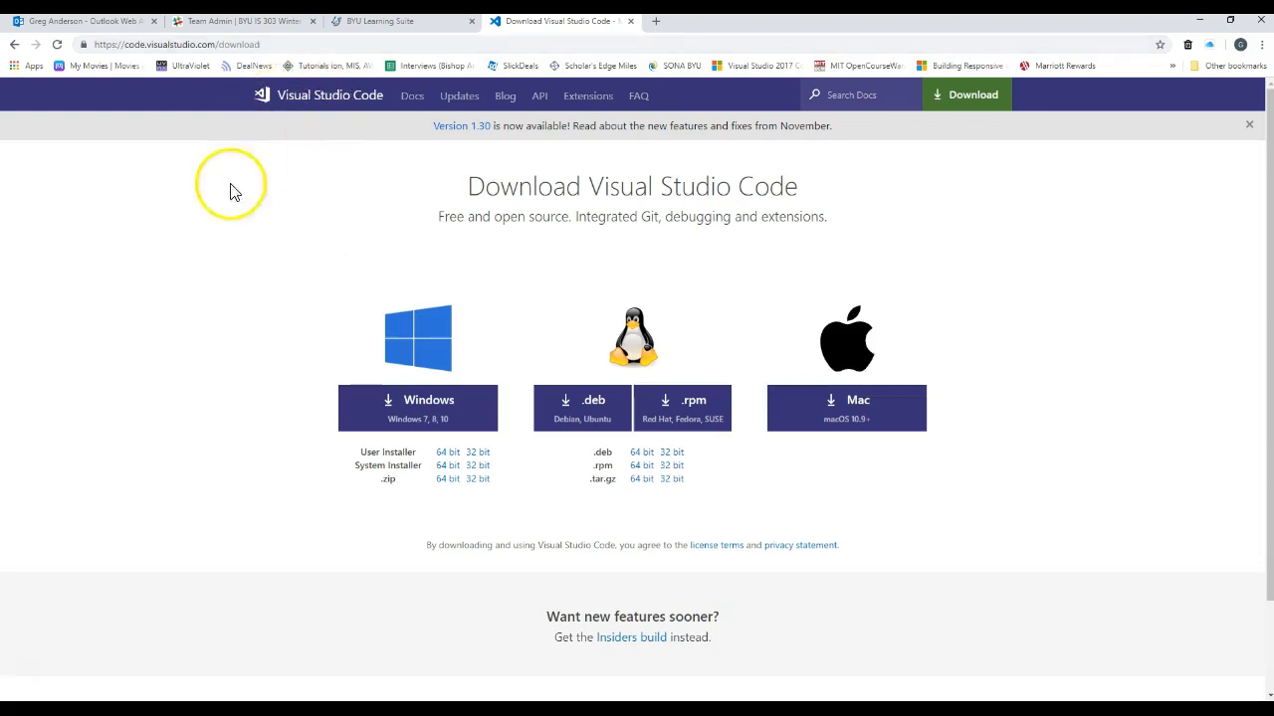
pyautogui.moveTo(398, 382)
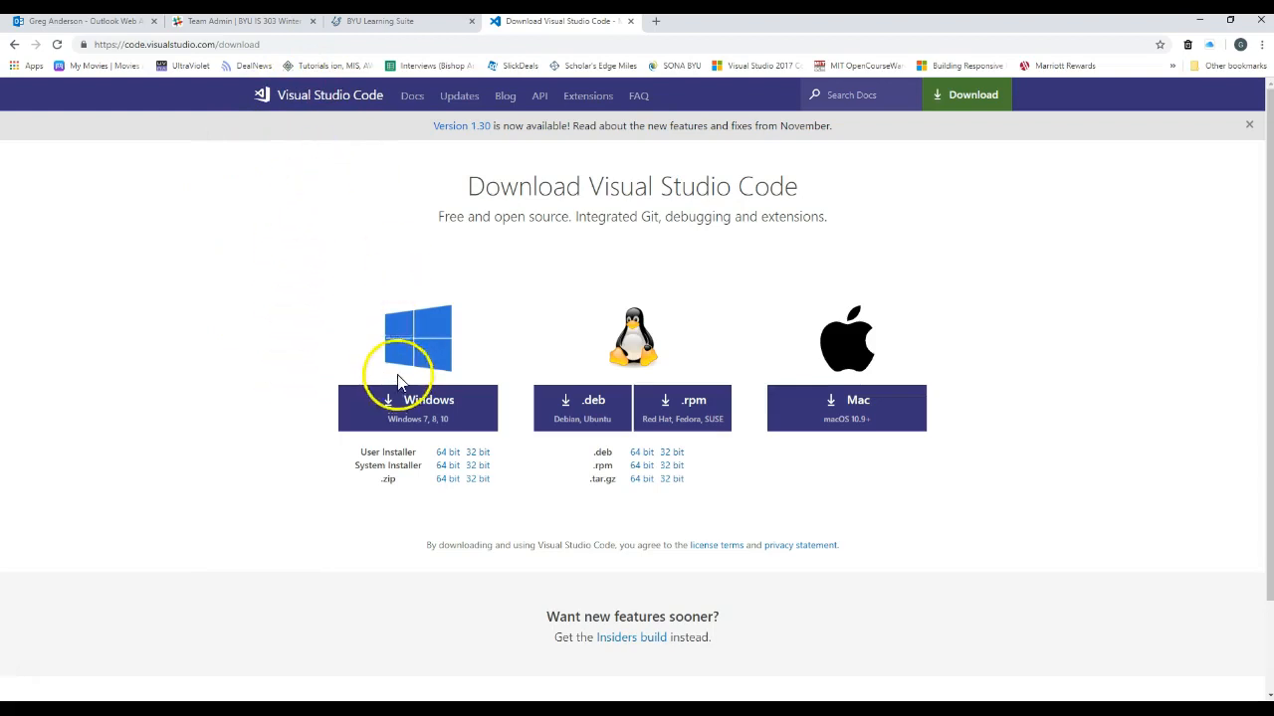
pyautogui.moveTo(854, 376)
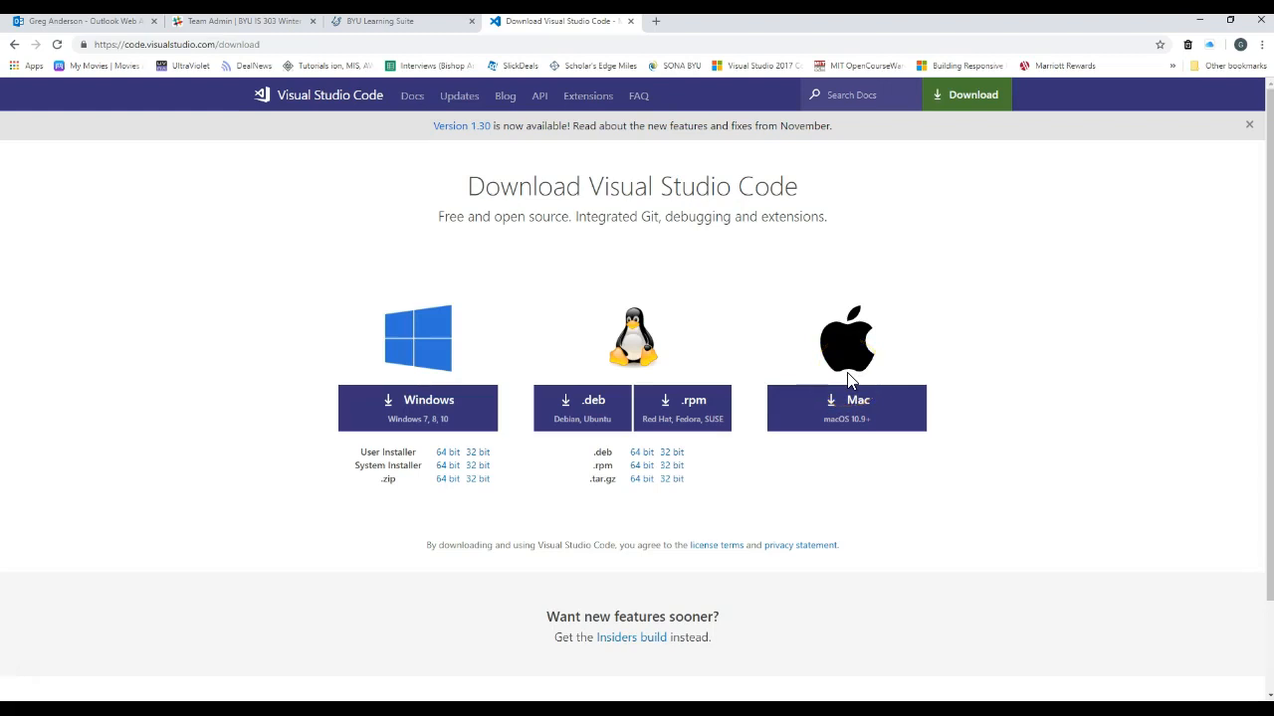
pyautogui.moveTo(442, 408)
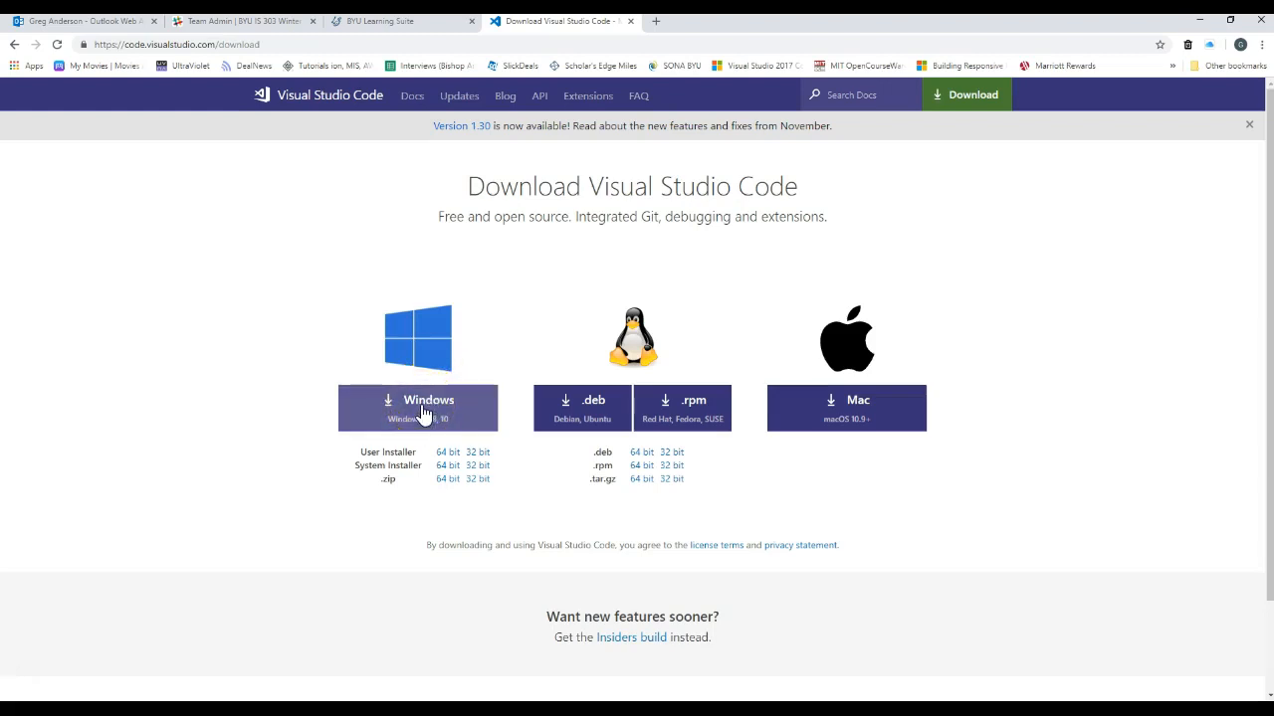
# Step: Start downloading the Windows installer of Visual Studio Code from the download page
pyautogui.click(418, 408)
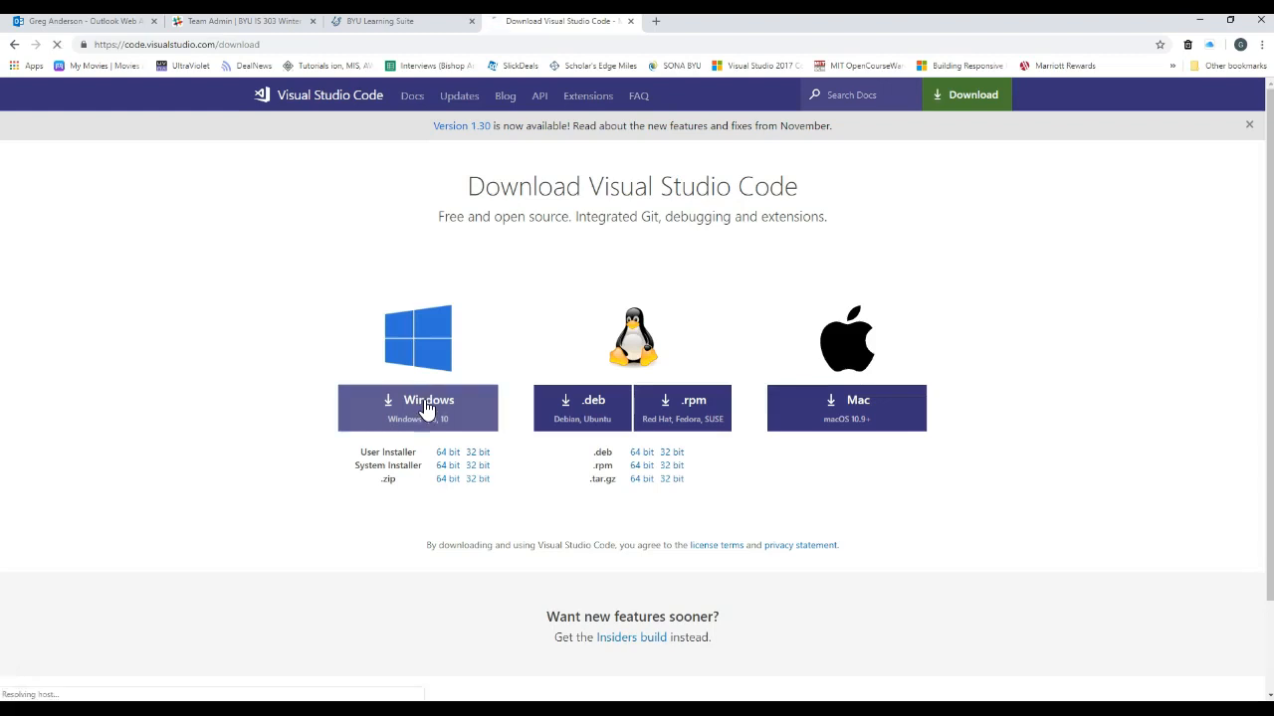
# Step: Keep the VSCodeUserSetup.exe download despite Chrome's harmful-file warning
pyautogui.click(426, 406)
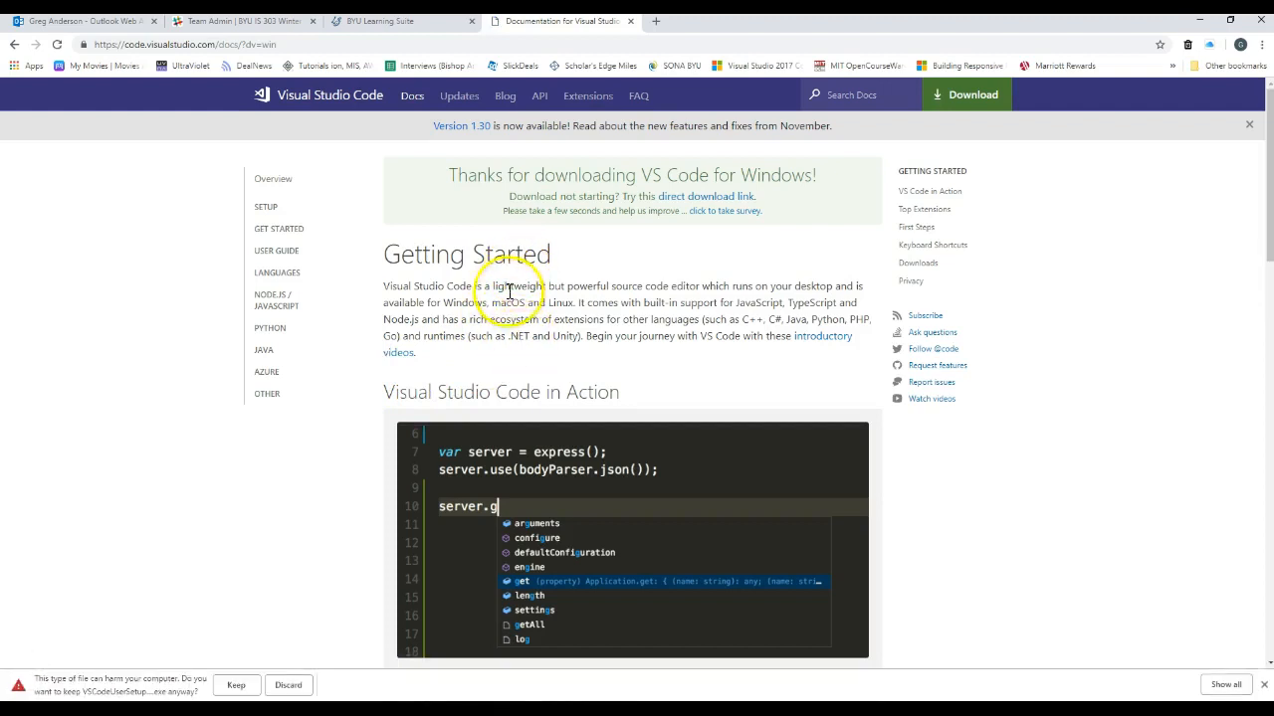
pyautogui.moveTo(107, 689)
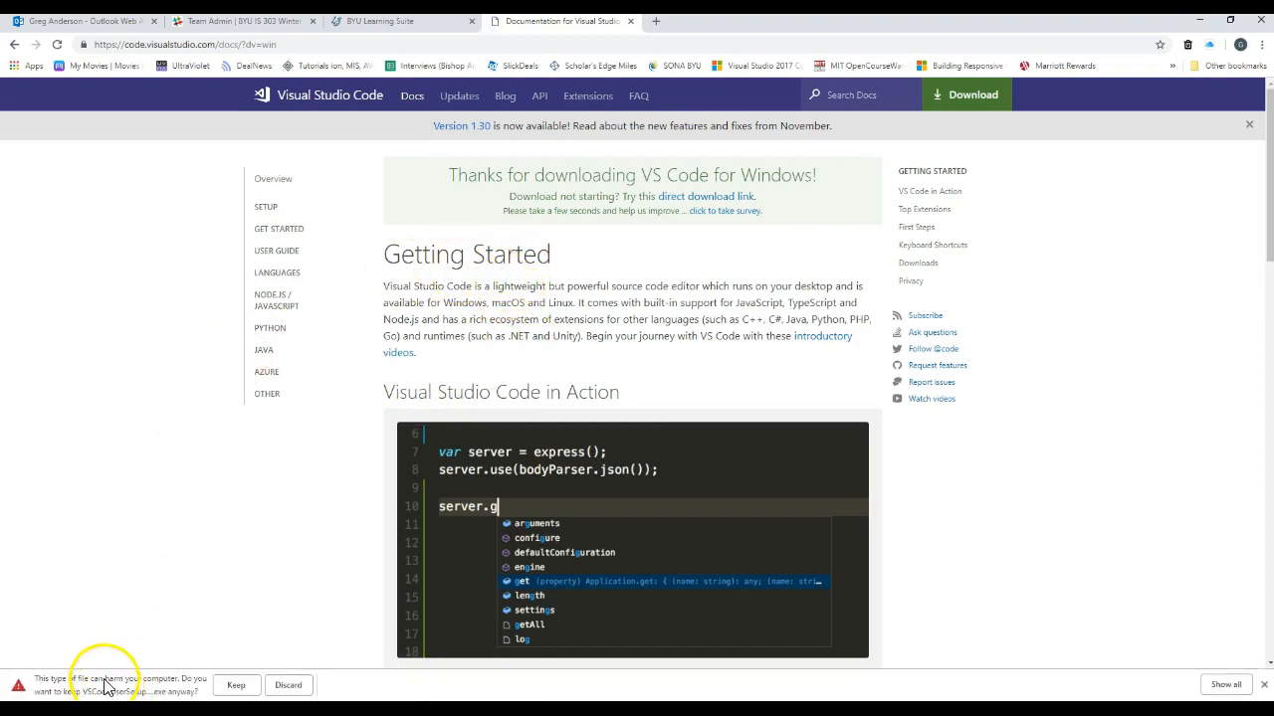
pyautogui.moveTo(235, 685)
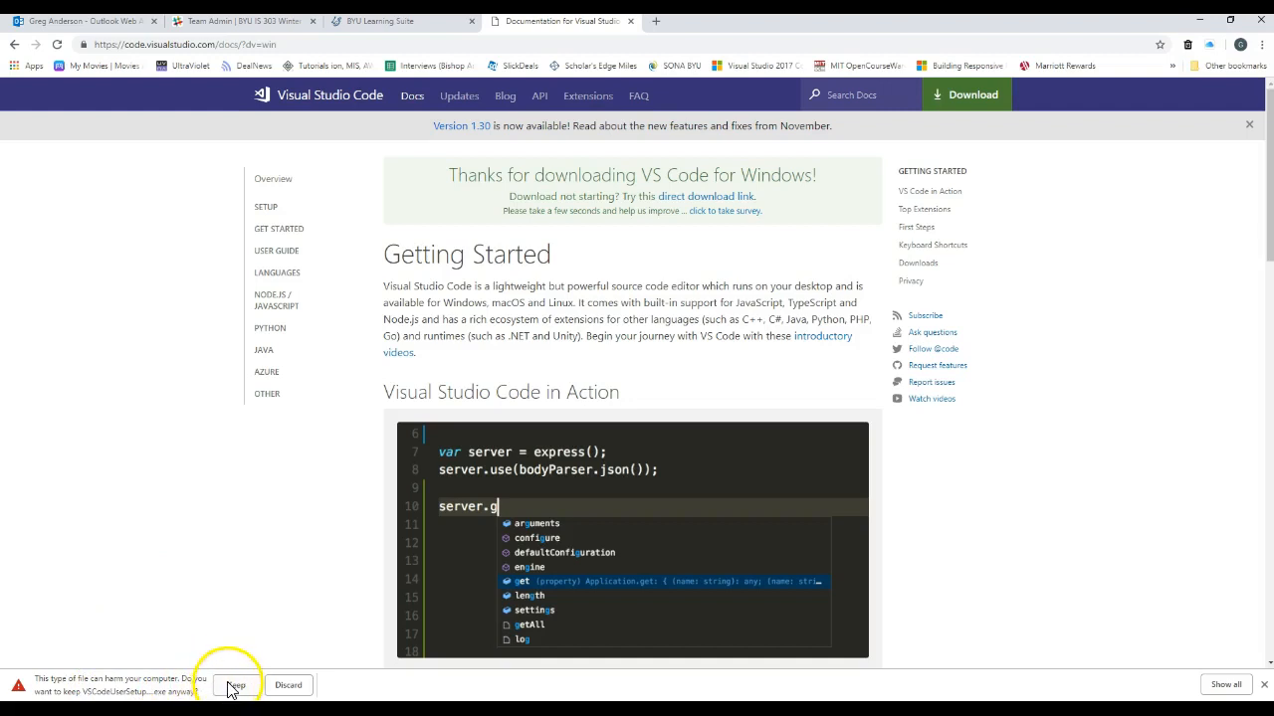
pyautogui.click(235, 684)
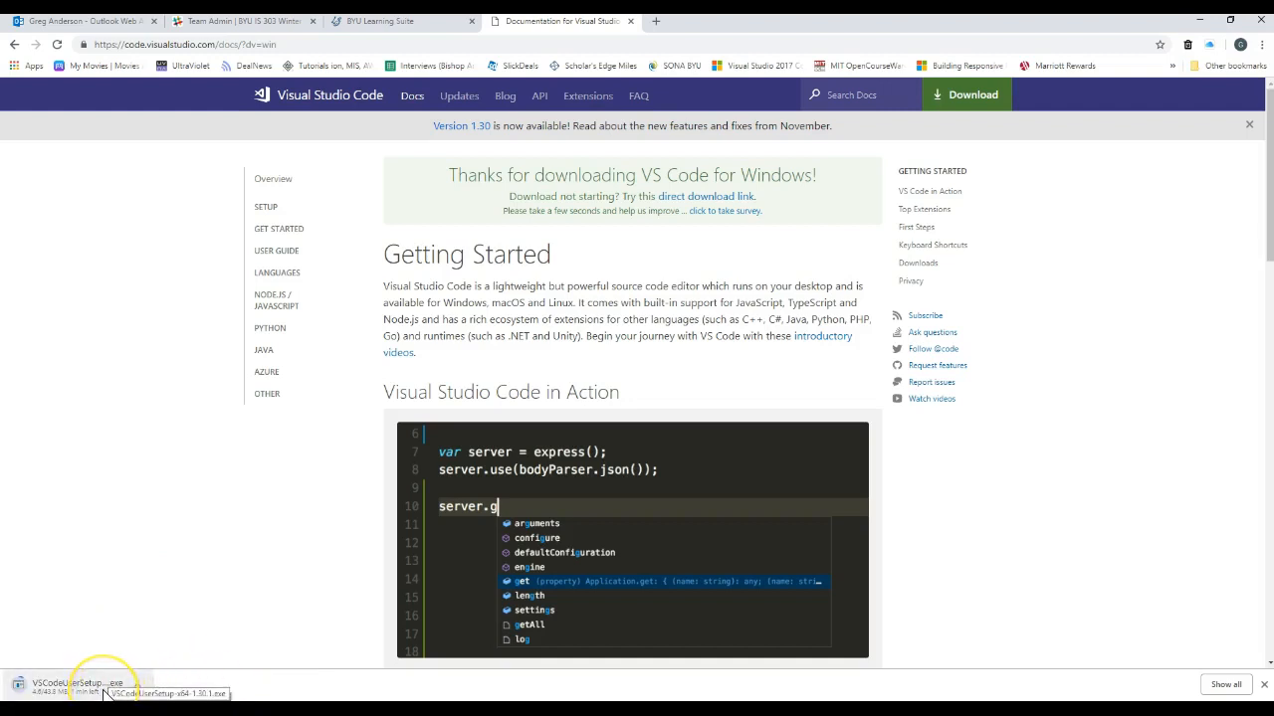
pyautogui.moveTo(163, 593)
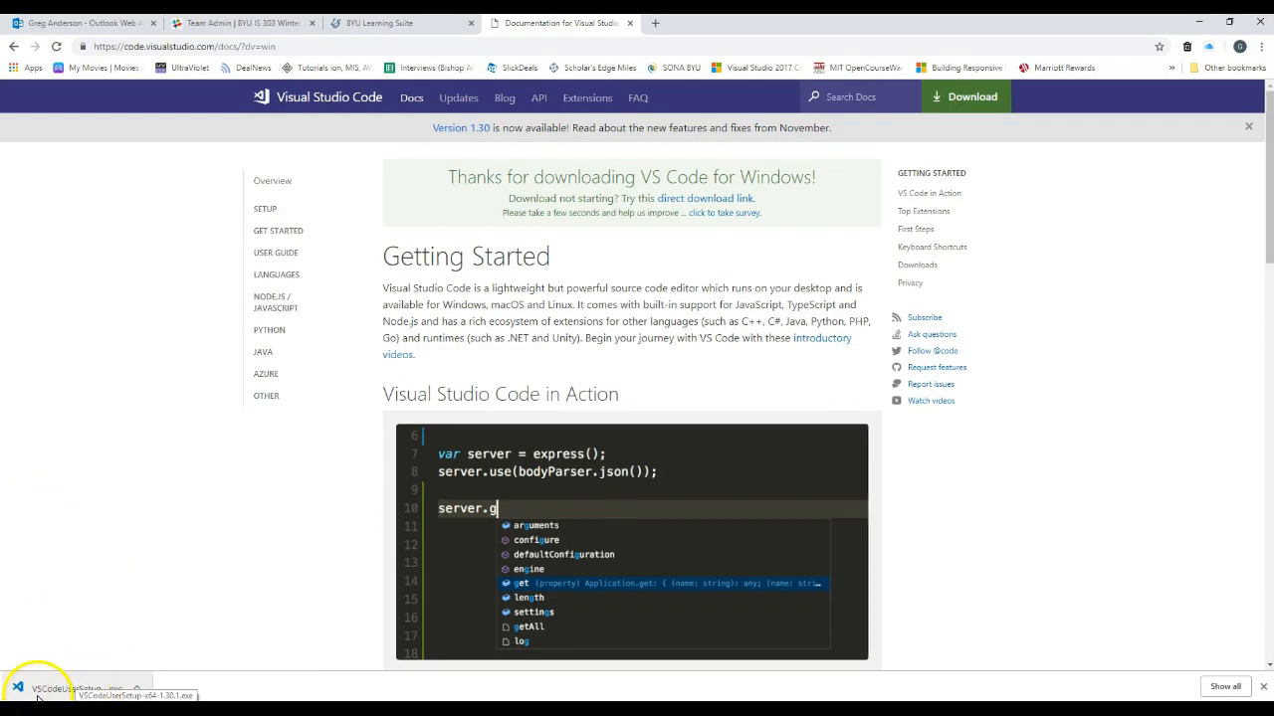
pyautogui.moveTo(136, 693)
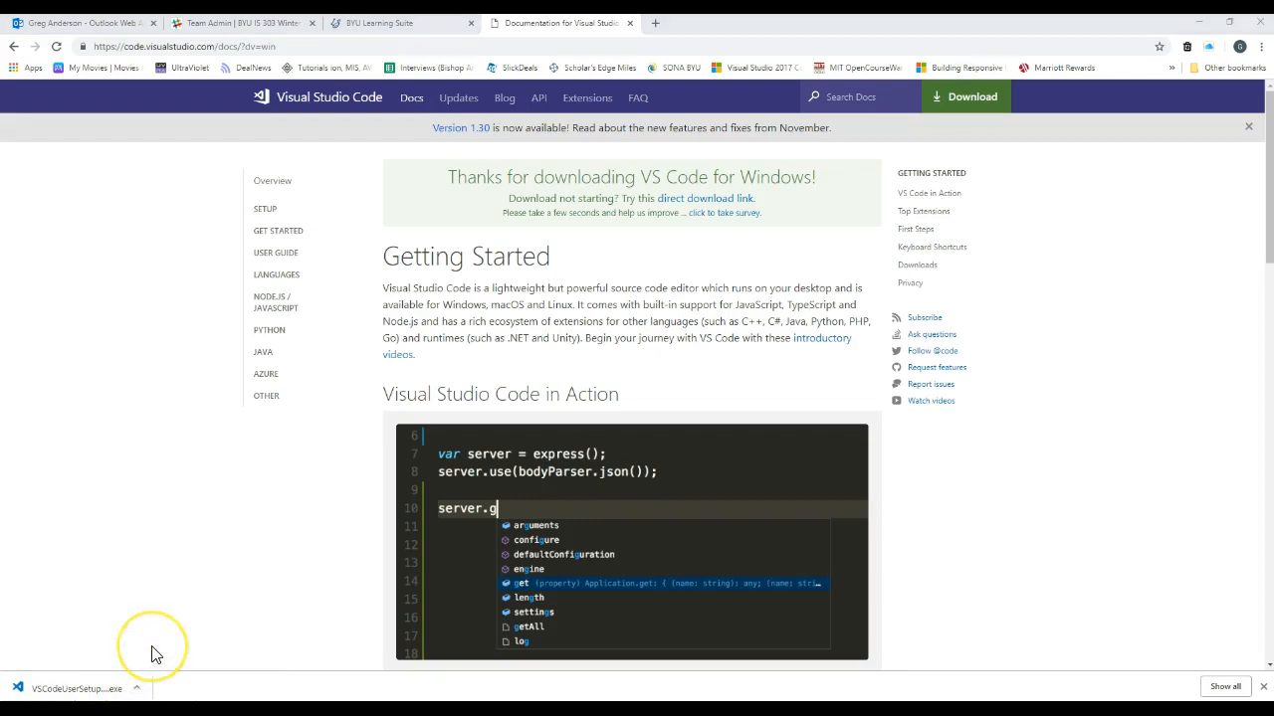
# Step: Locate the installer in Downloads and launch it, confirming the user-installer prompt
pyautogui.click(75, 688)
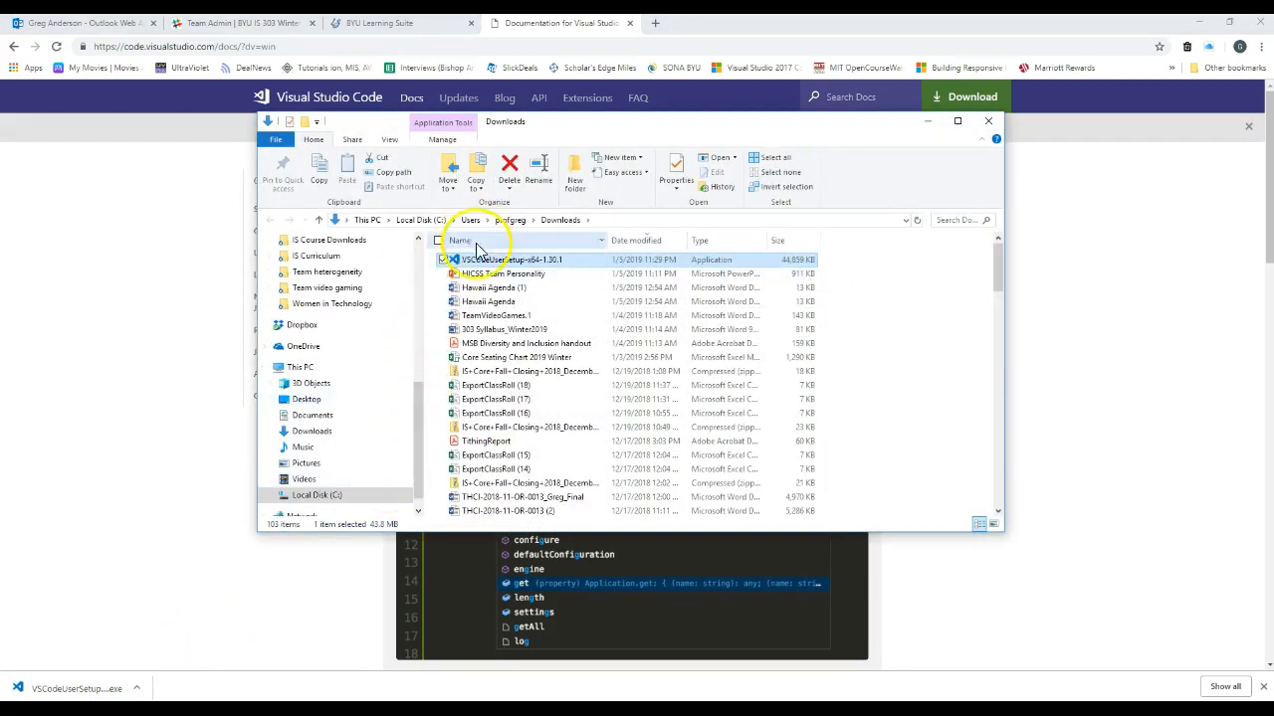
pyautogui.moveTo(487, 267)
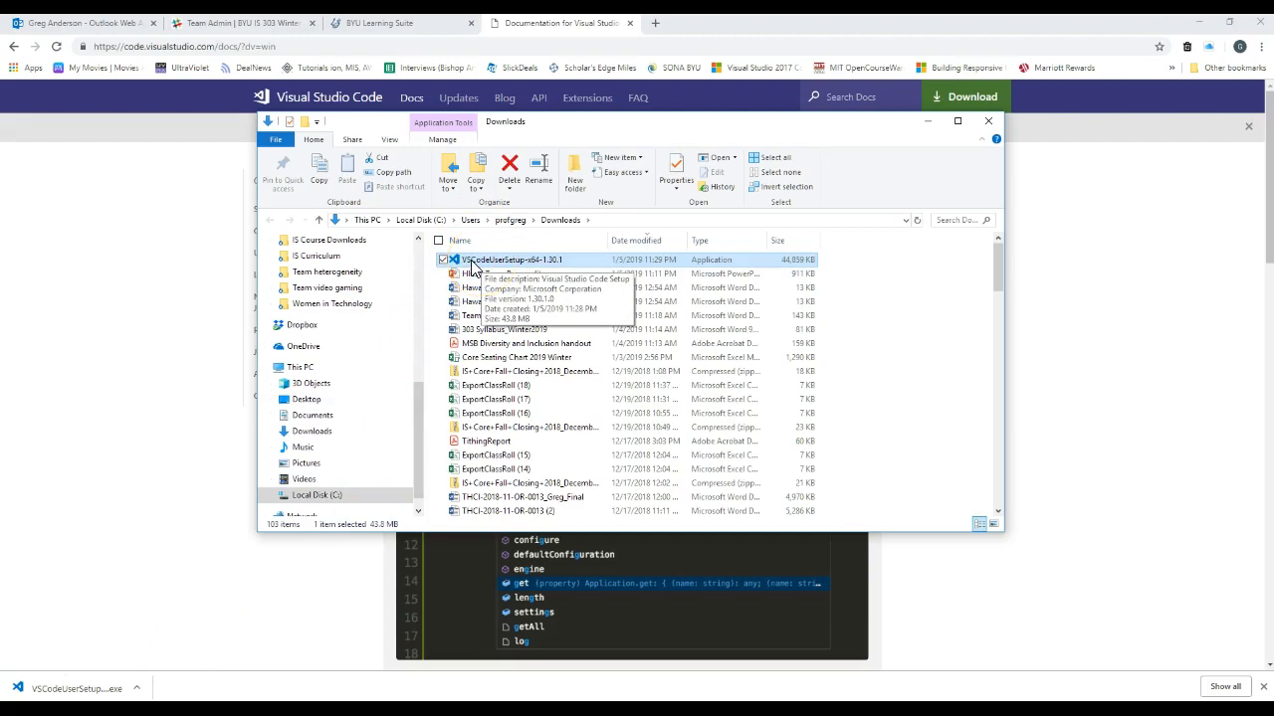
pyautogui.rightClick(514, 259)
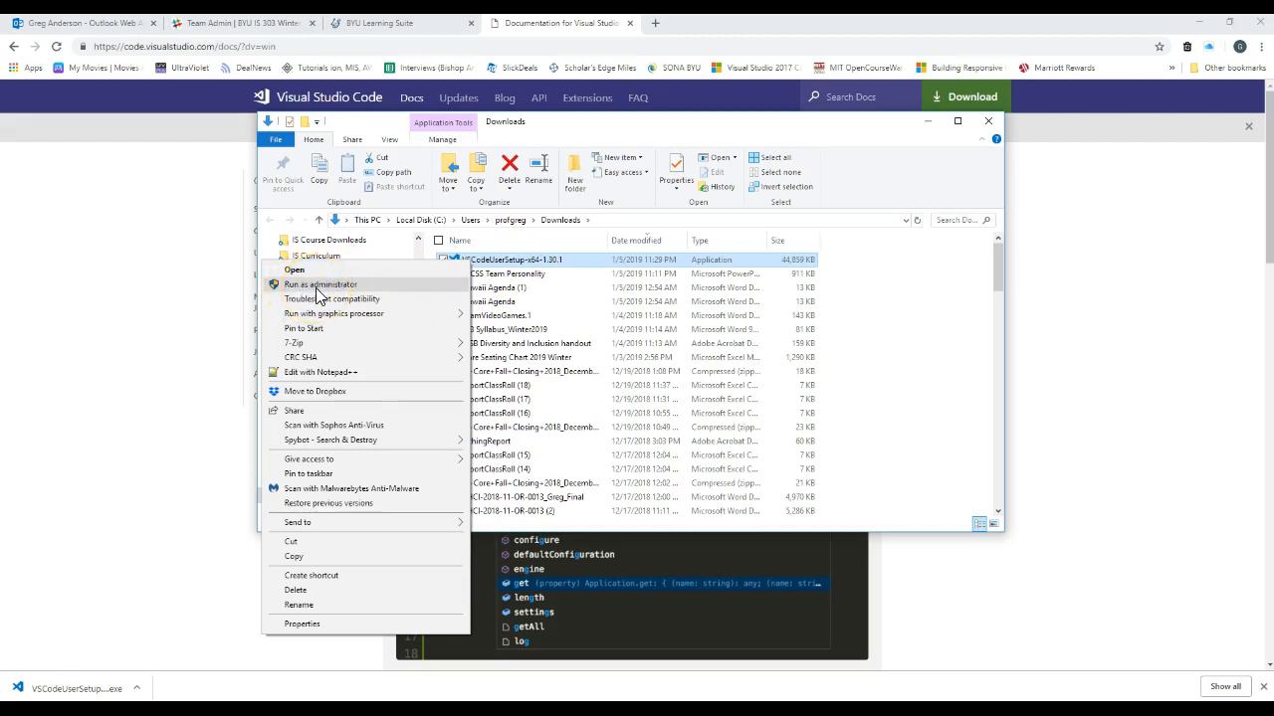
pyautogui.moveTo(462, 263)
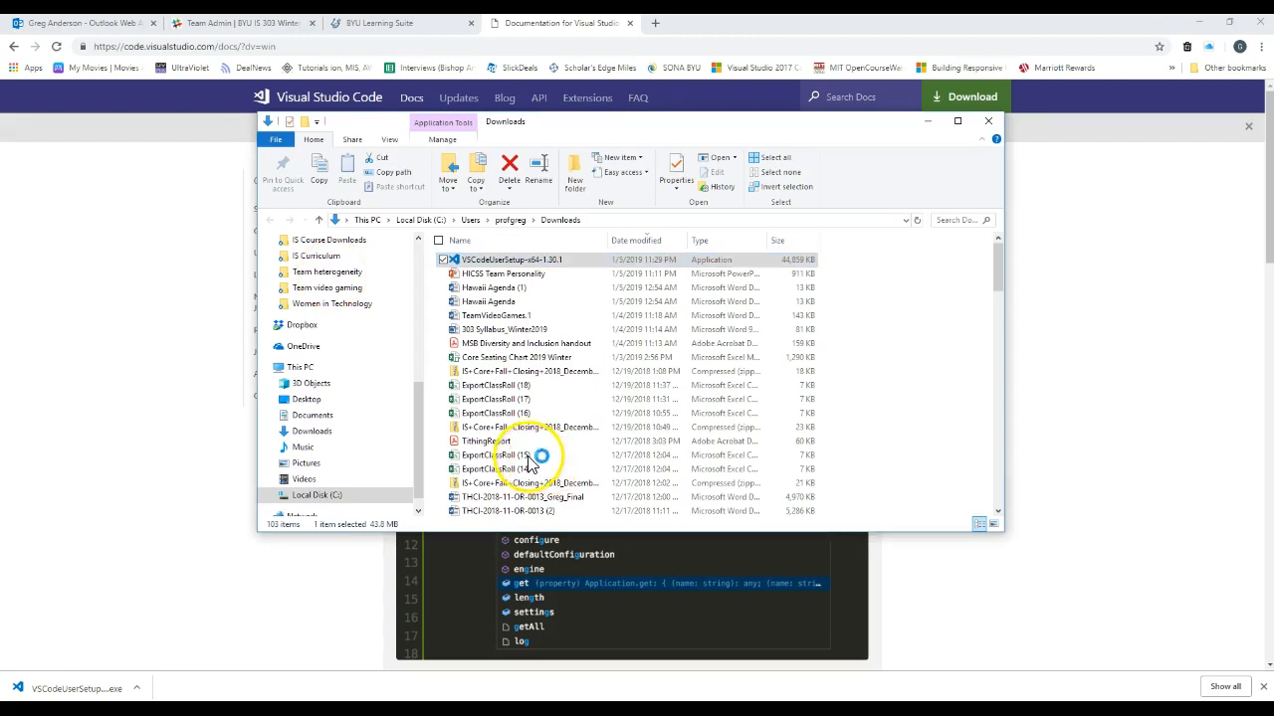
pyautogui.doubleClick(512, 258)
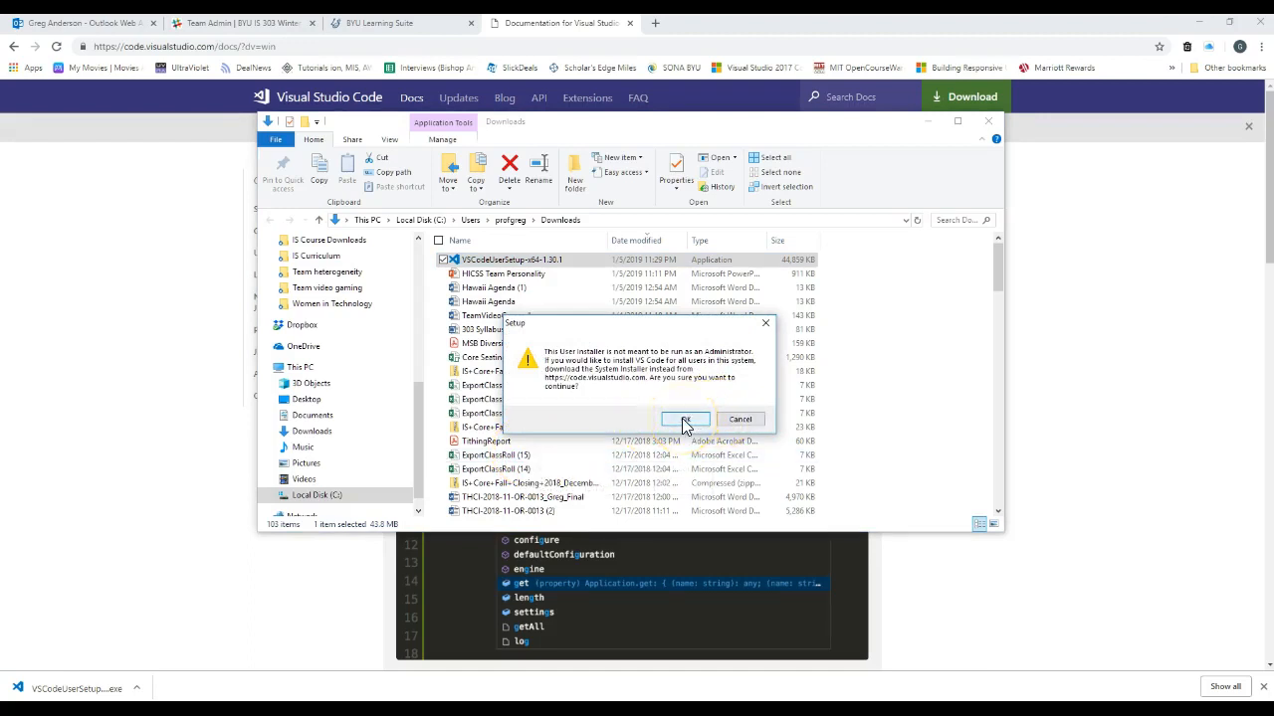
pyautogui.click(684, 418)
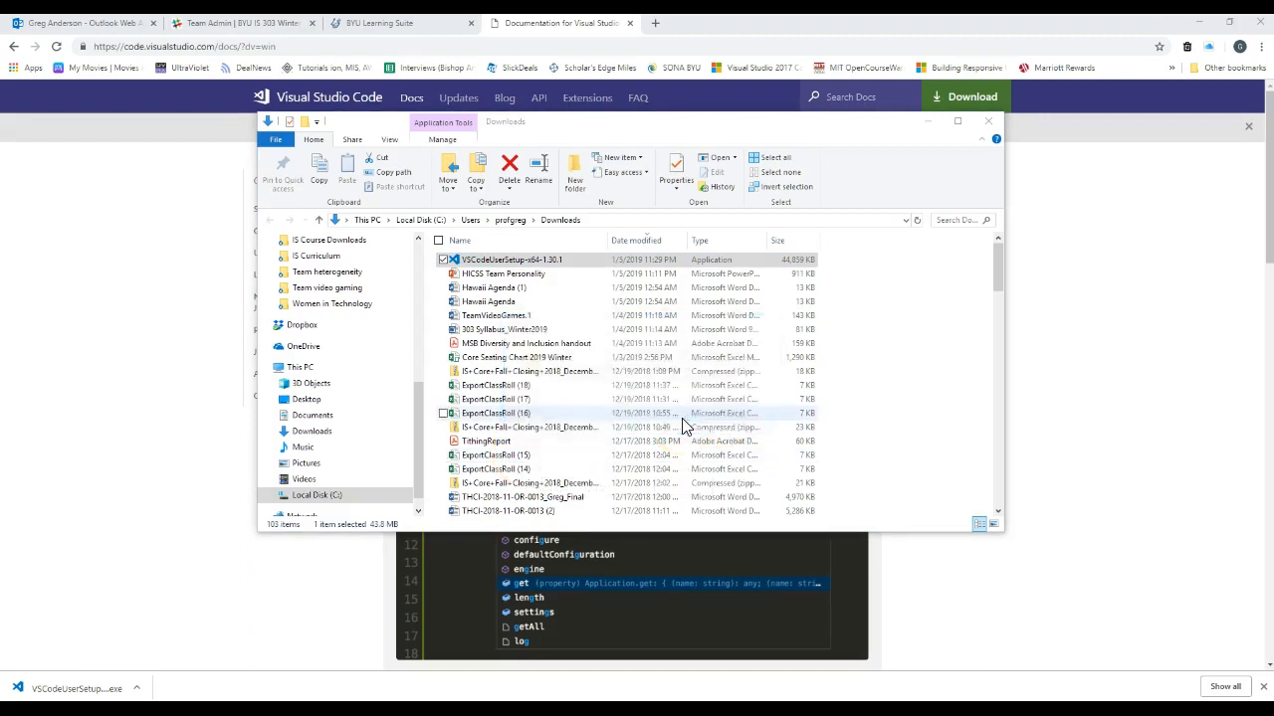
pyautogui.doubleClick(511, 259)
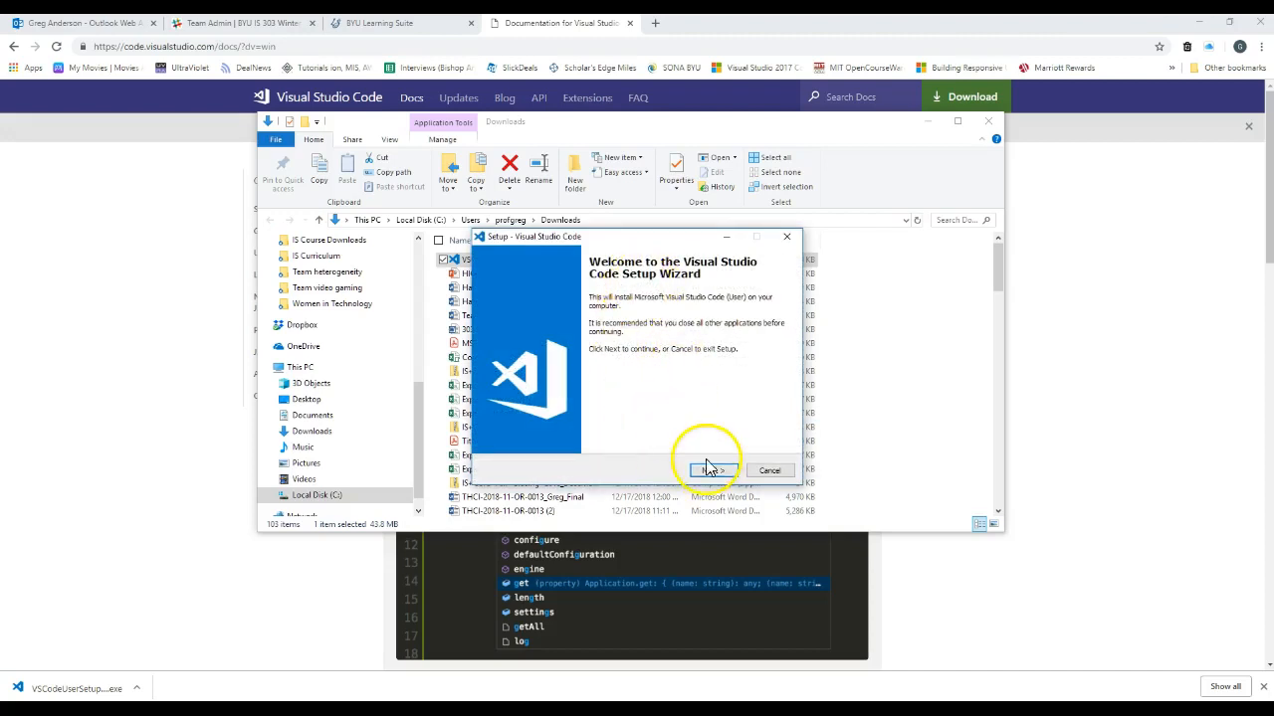
# Step: Accept the license agreement and the default installation and Start Menu folders
pyautogui.click(712, 470)
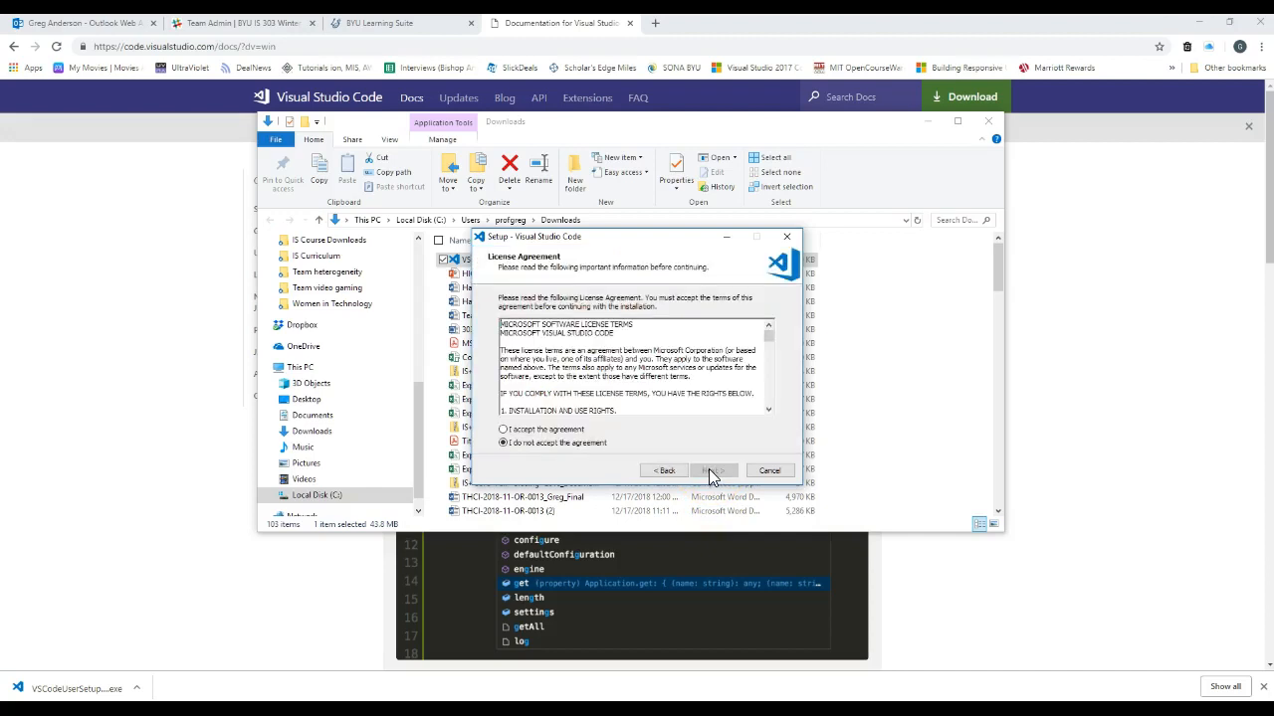
pyautogui.click(503, 430)
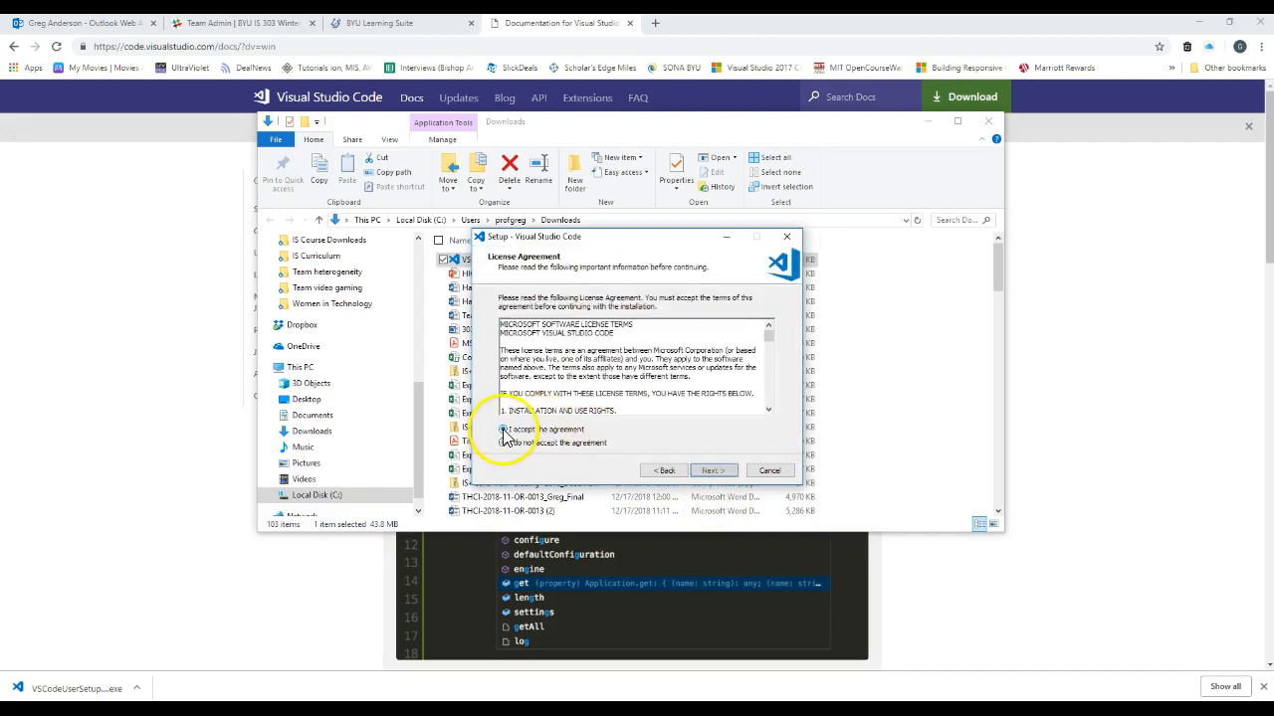
pyautogui.click(505, 430)
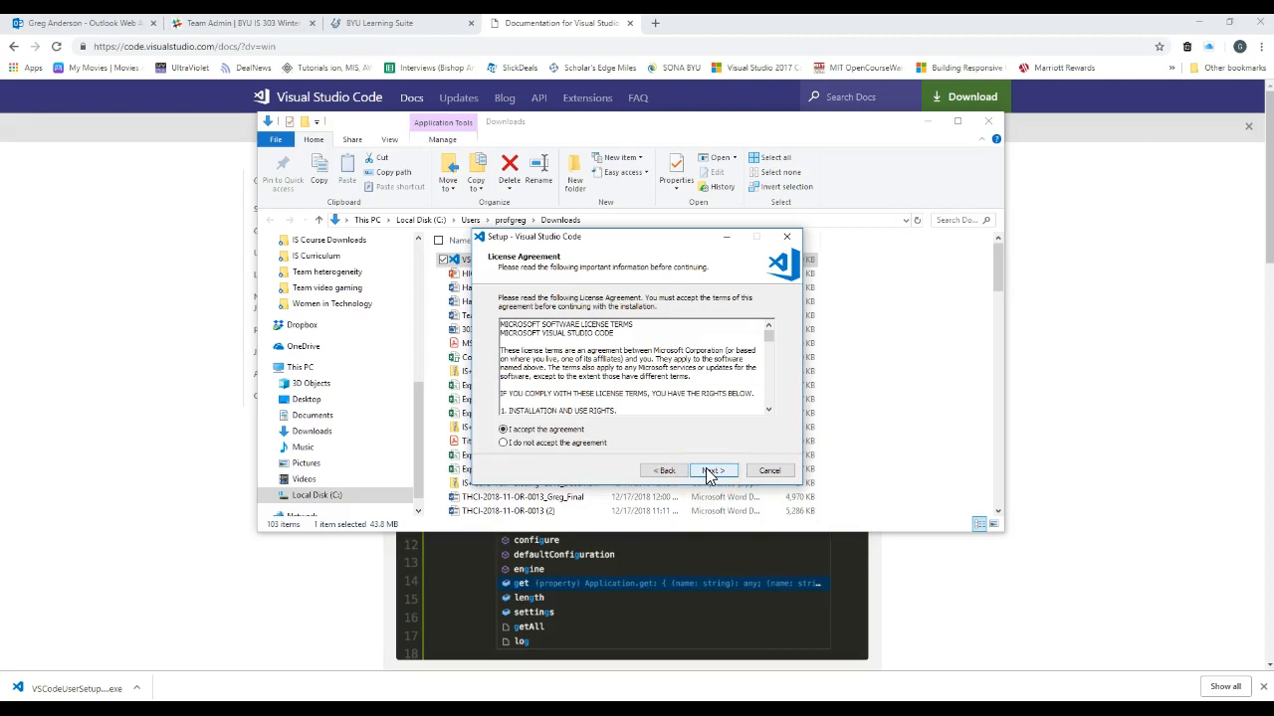
pyautogui.click(713, 470)
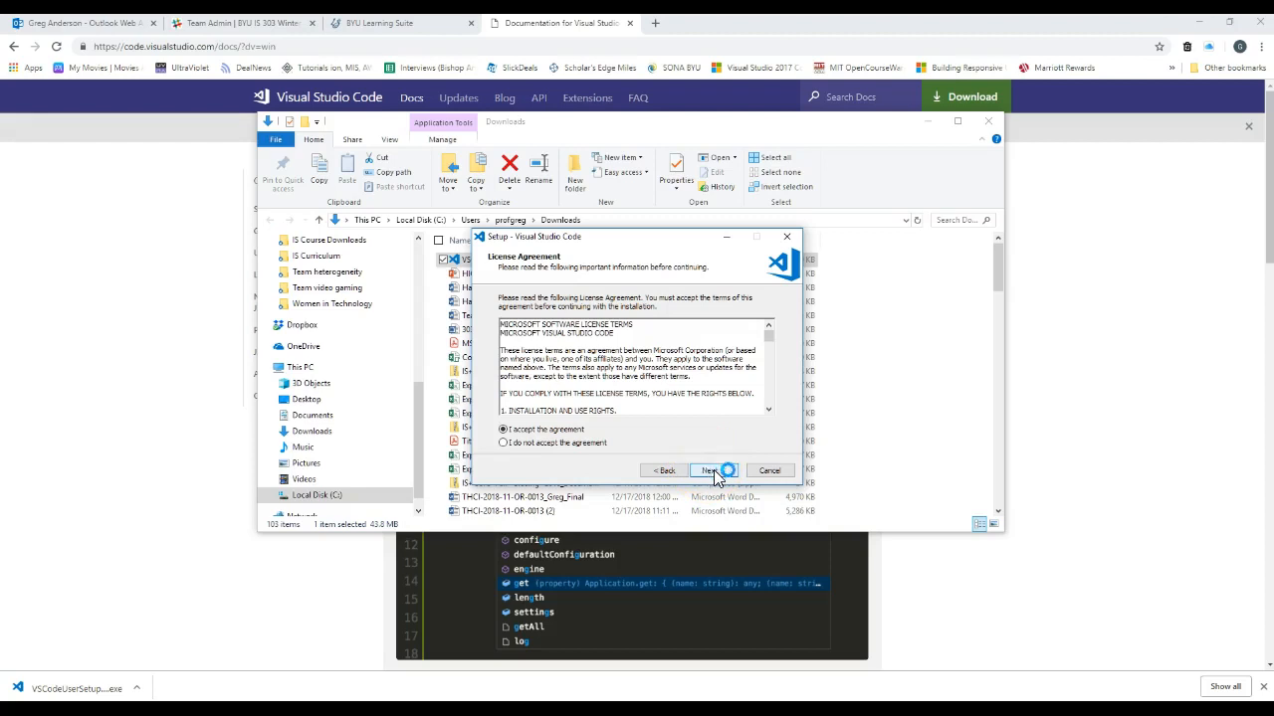
pyautogui.click(710, 469)
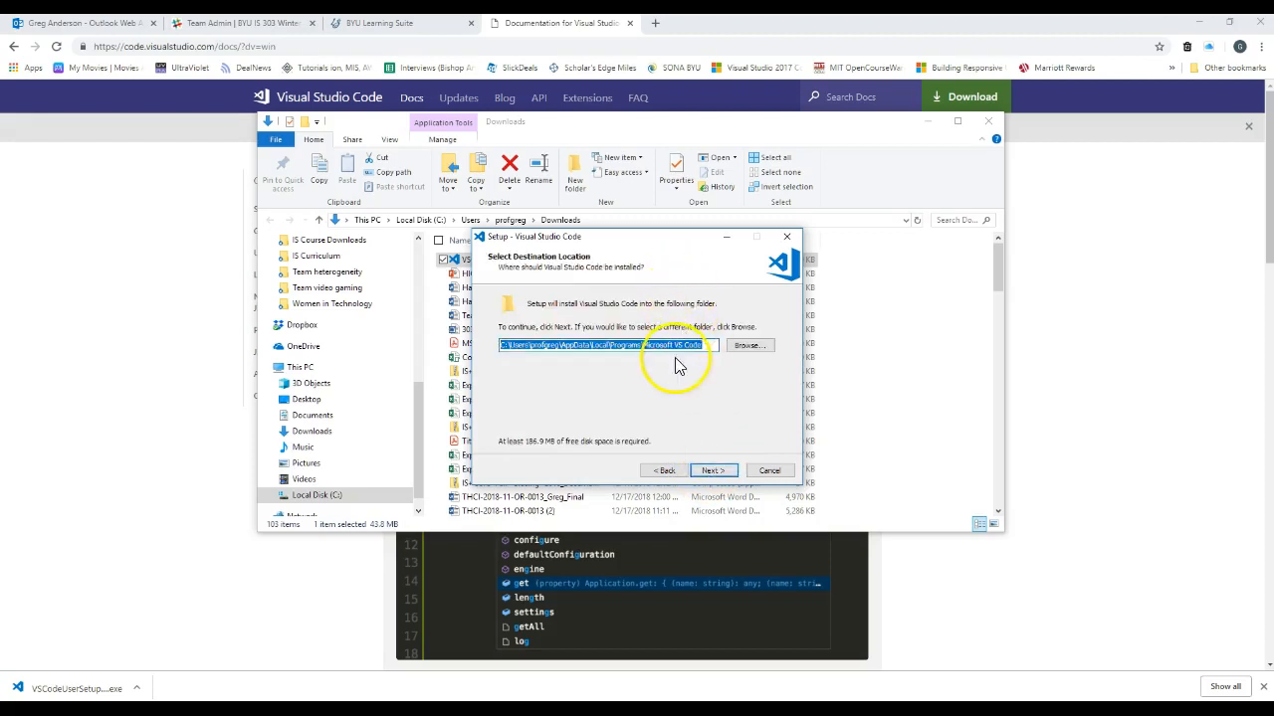
pyautogui.moveTo(697, 362)
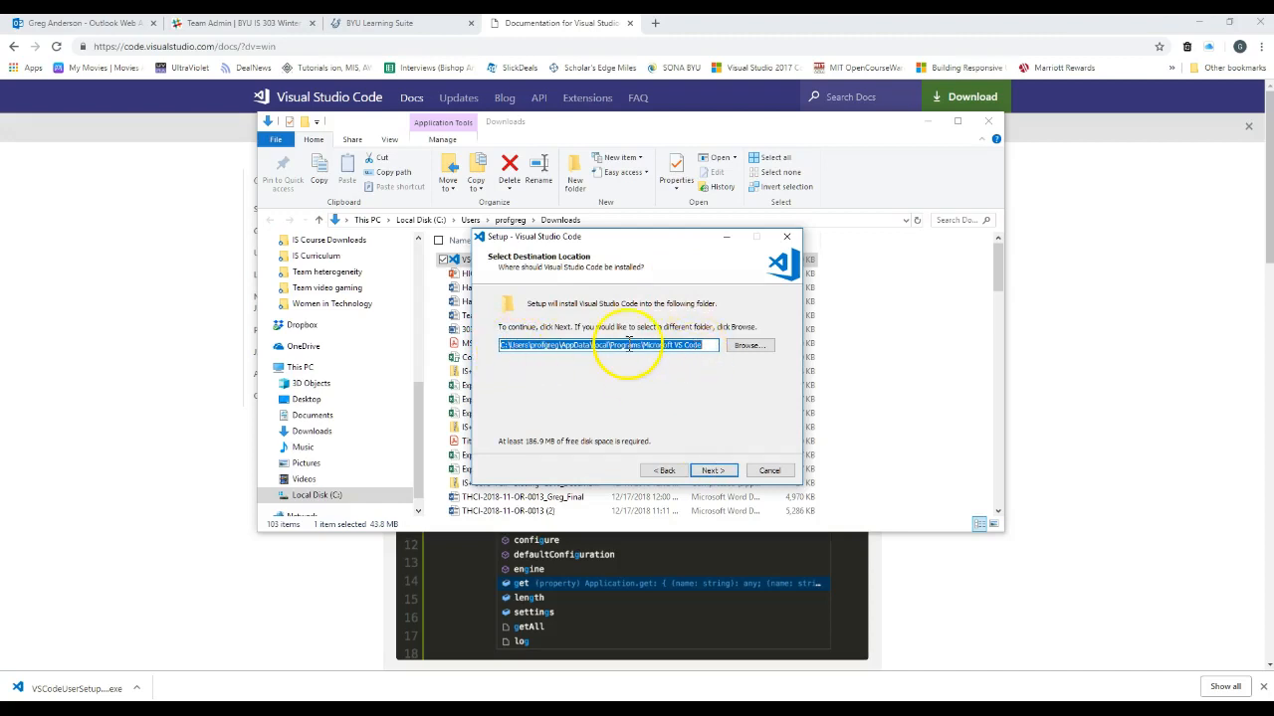
pyautogui.moveTo(529, 363)
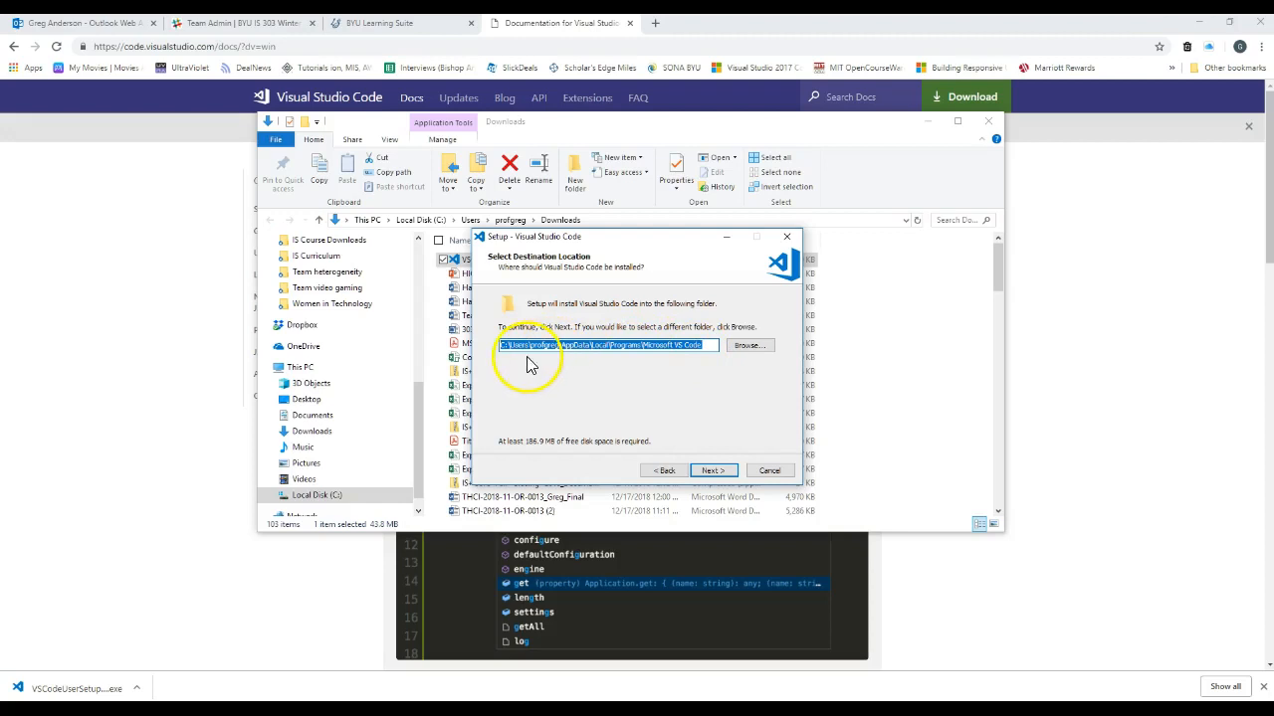
pyautogui.click(712, 470)
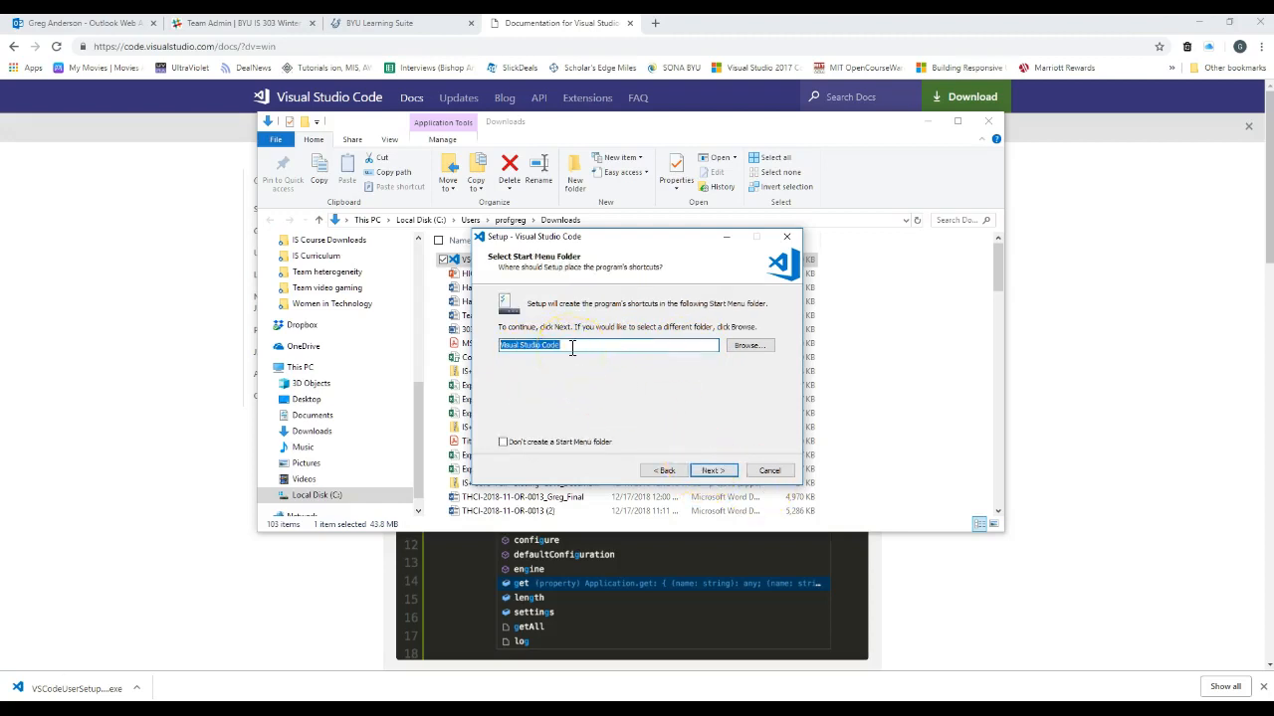
pyautogui.click(713, 470)
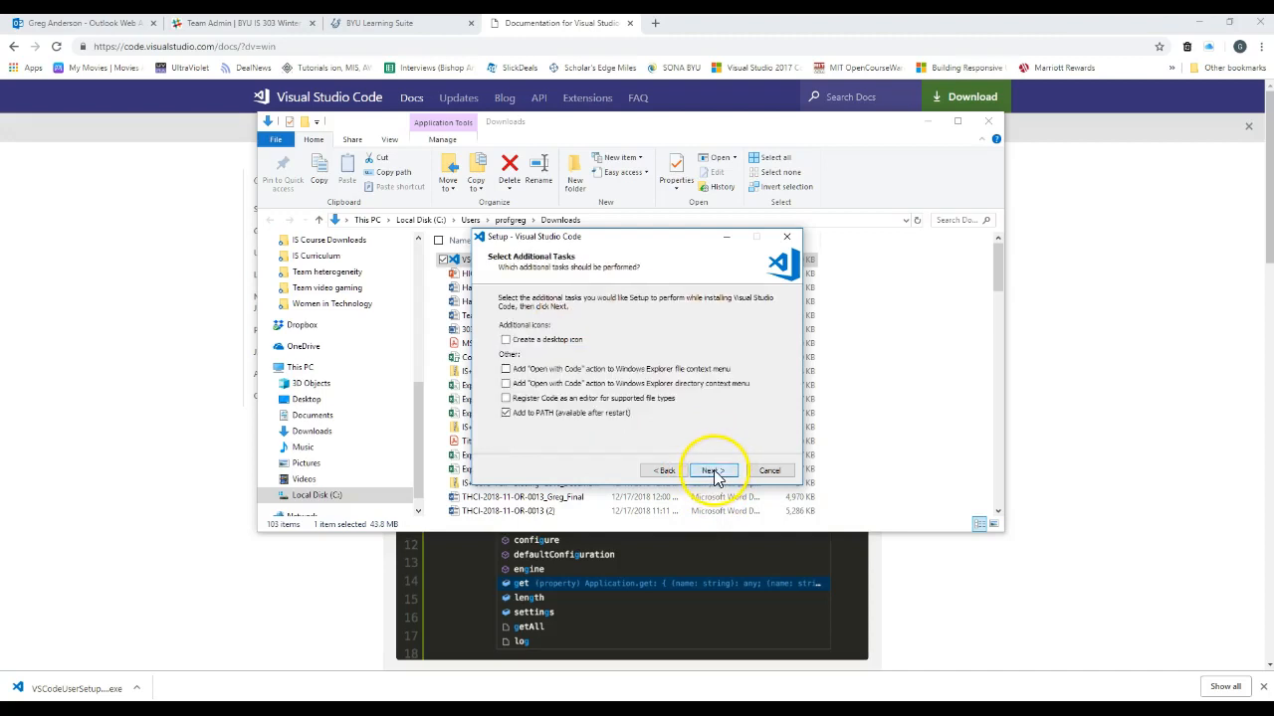
pyautogui.moveTo(518, 348)
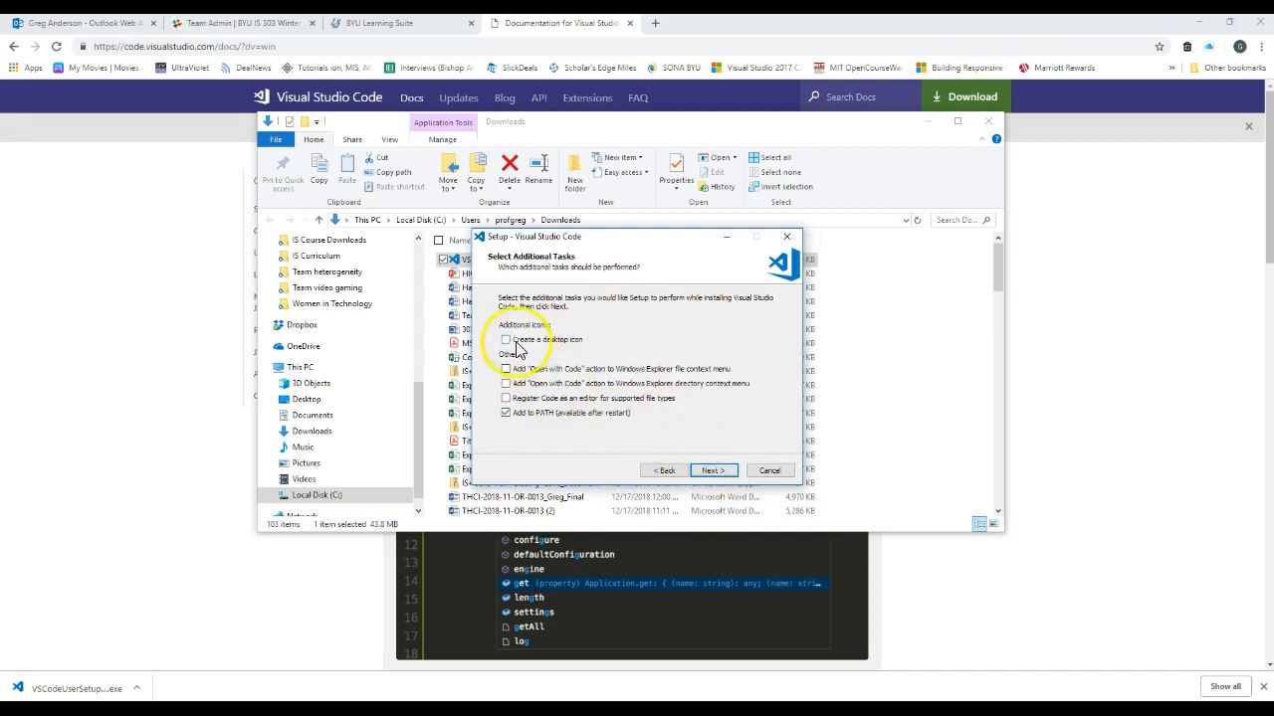
# Step: Add a desktop icon in the additional tasks and start installing Visual Studio Code
pyautogui.click(505, 338)
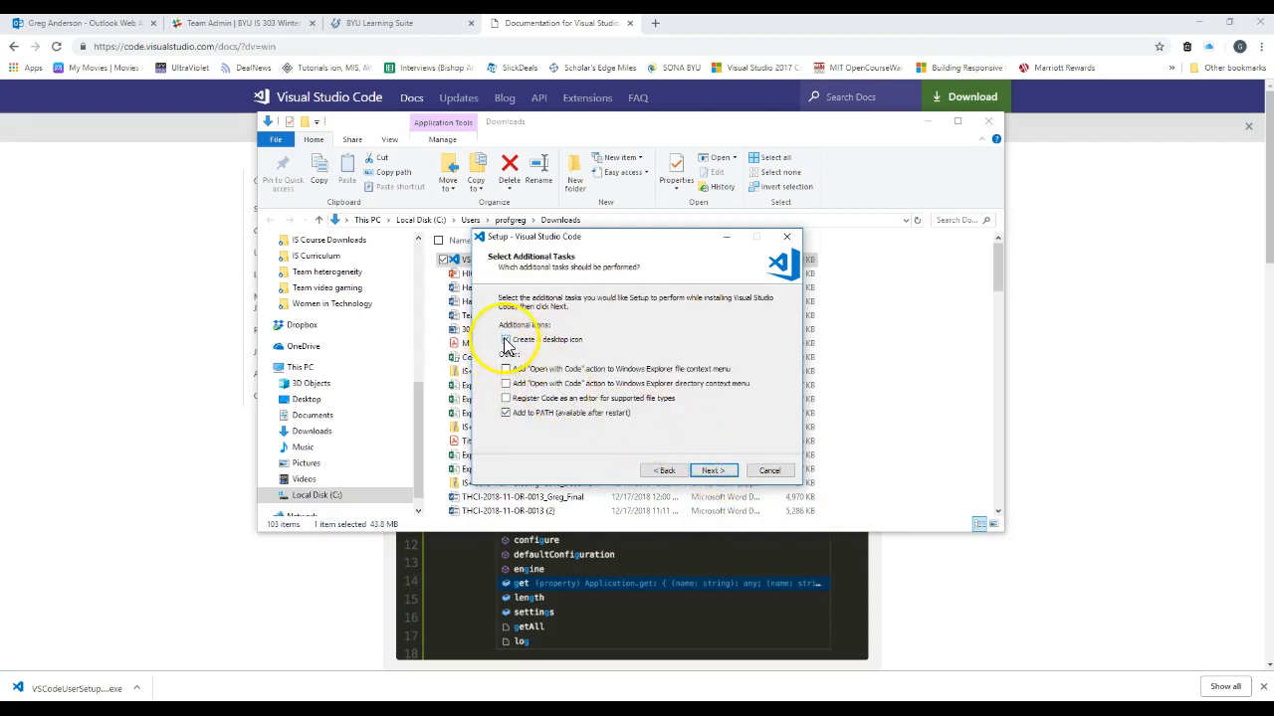
pyautogui.click(506, 338)
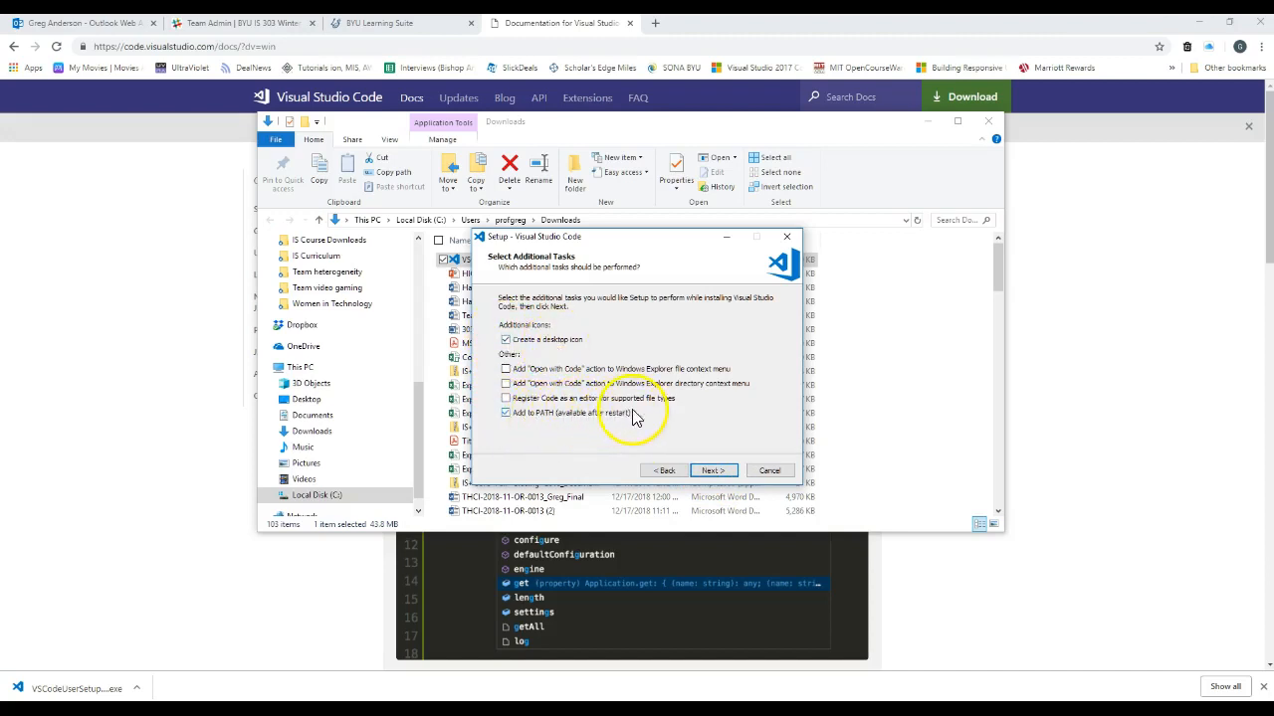
pyautogui.click(713, 470)
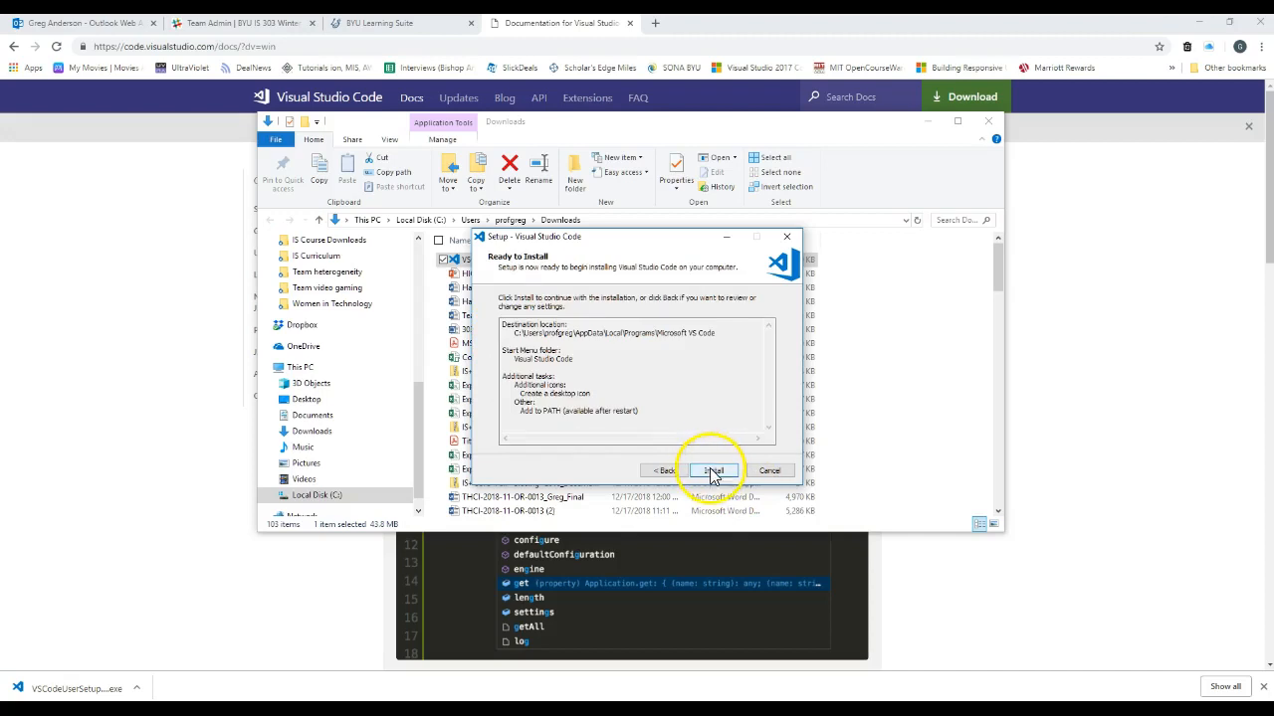
pyautogui.click(712, 469)
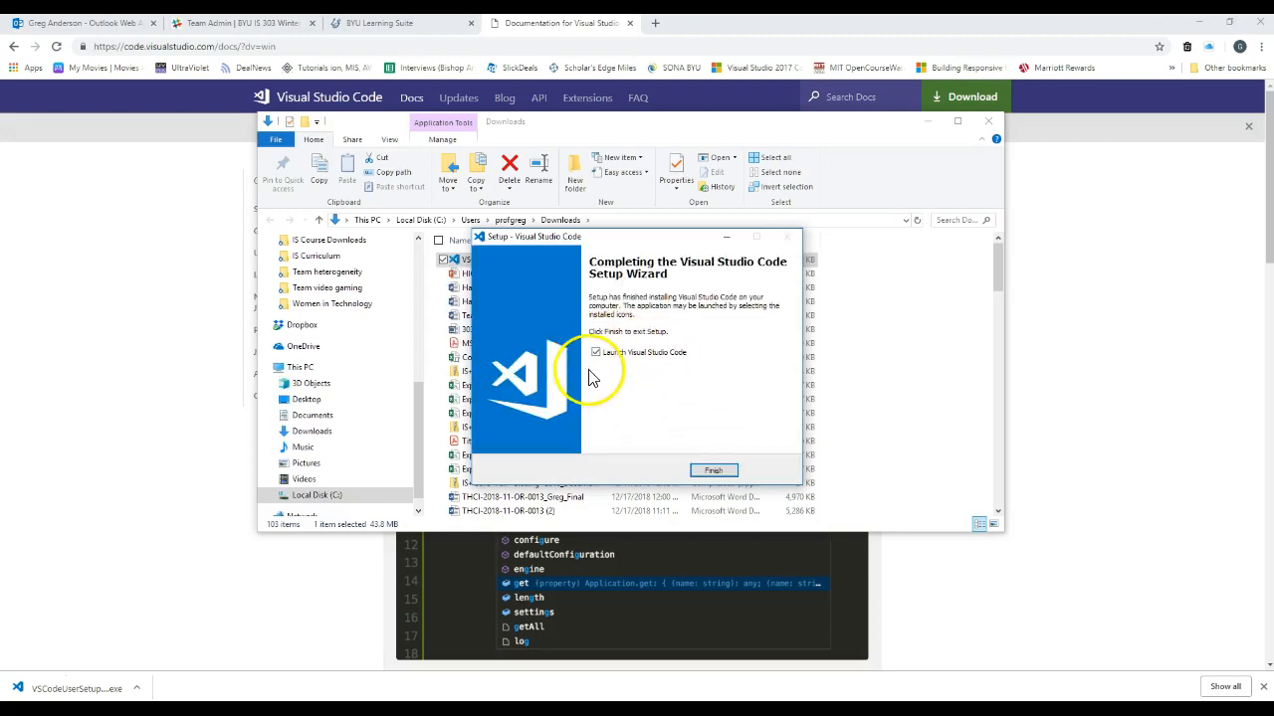
pyautogui.moveTo(593, 367)
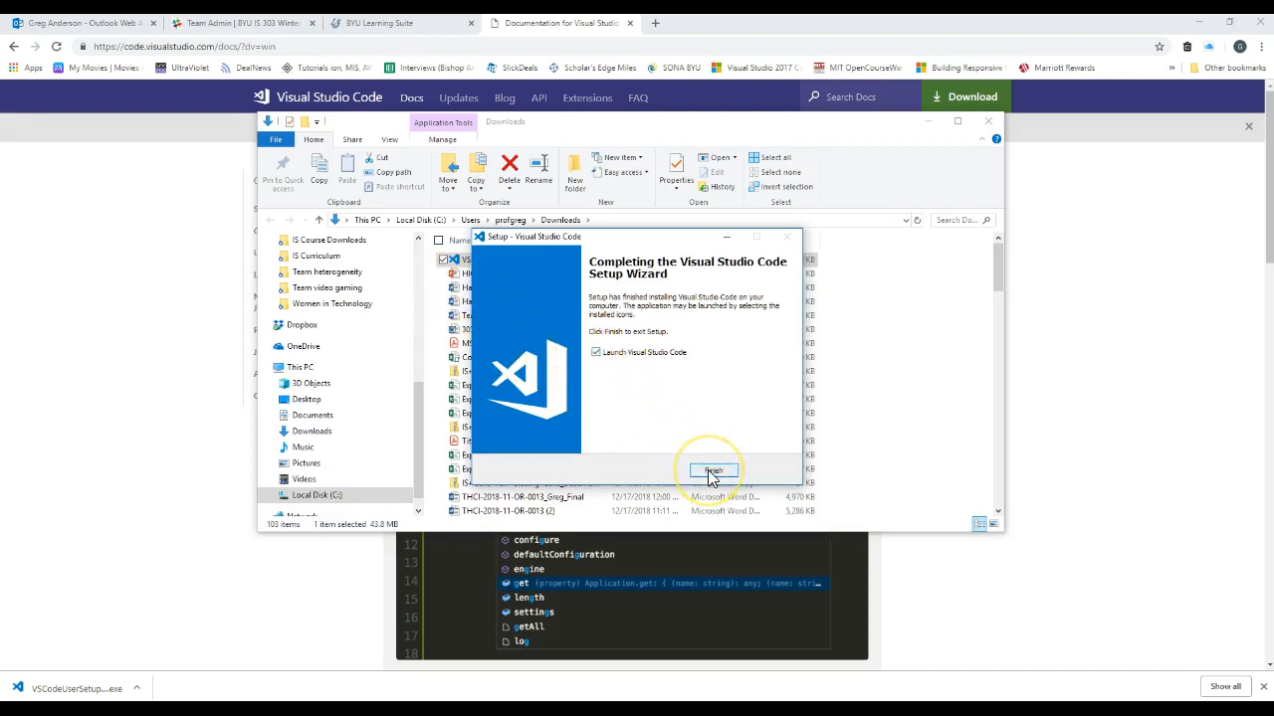
# Step: Finish setup with 'Launch Visual Studio Code' left checked so the editor starts
pyautogui.click(713, 470)
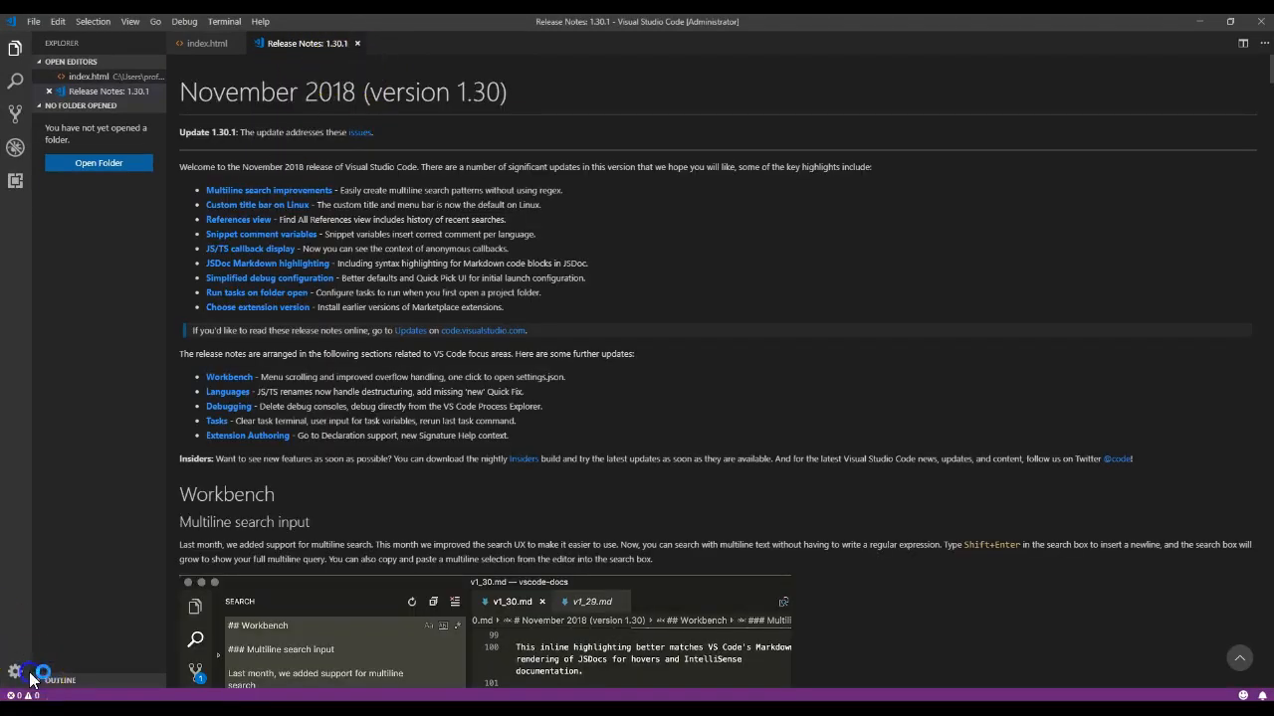
# Step: Close the release notes and create a new untitled file for the starter HTML page
pyautogui.click(358, 44)
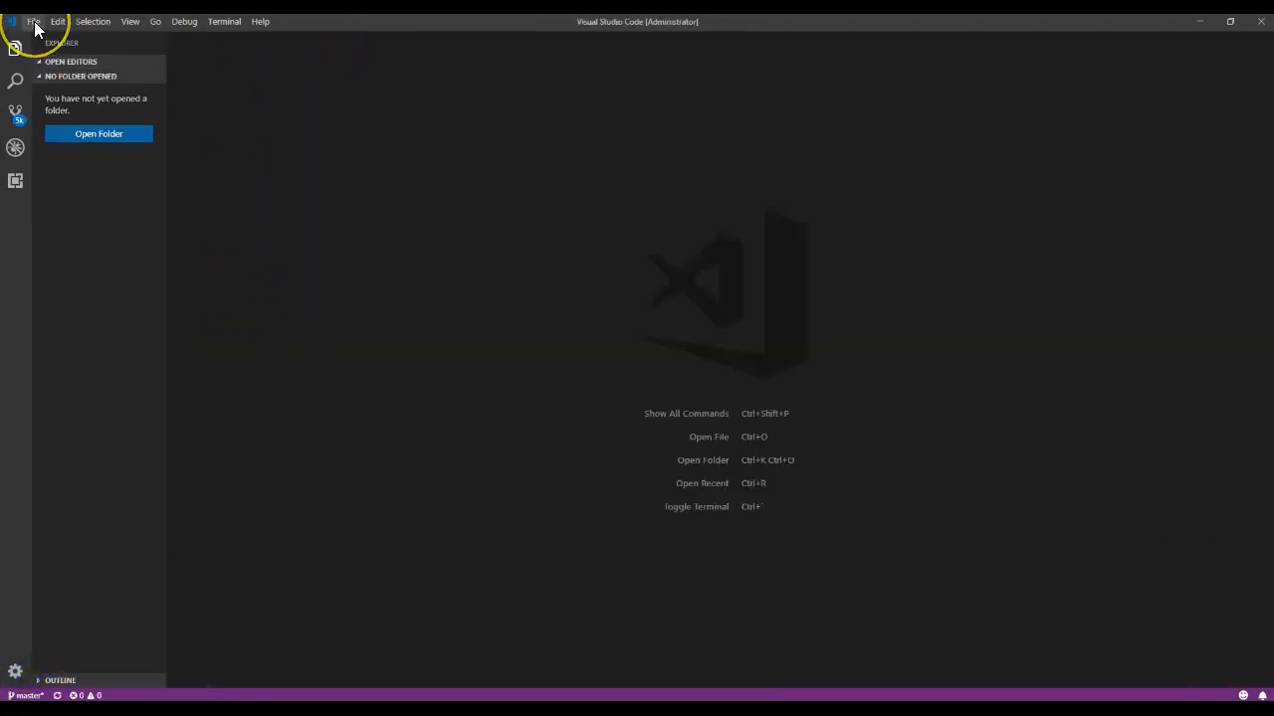
pyautogui.click(34, 20)
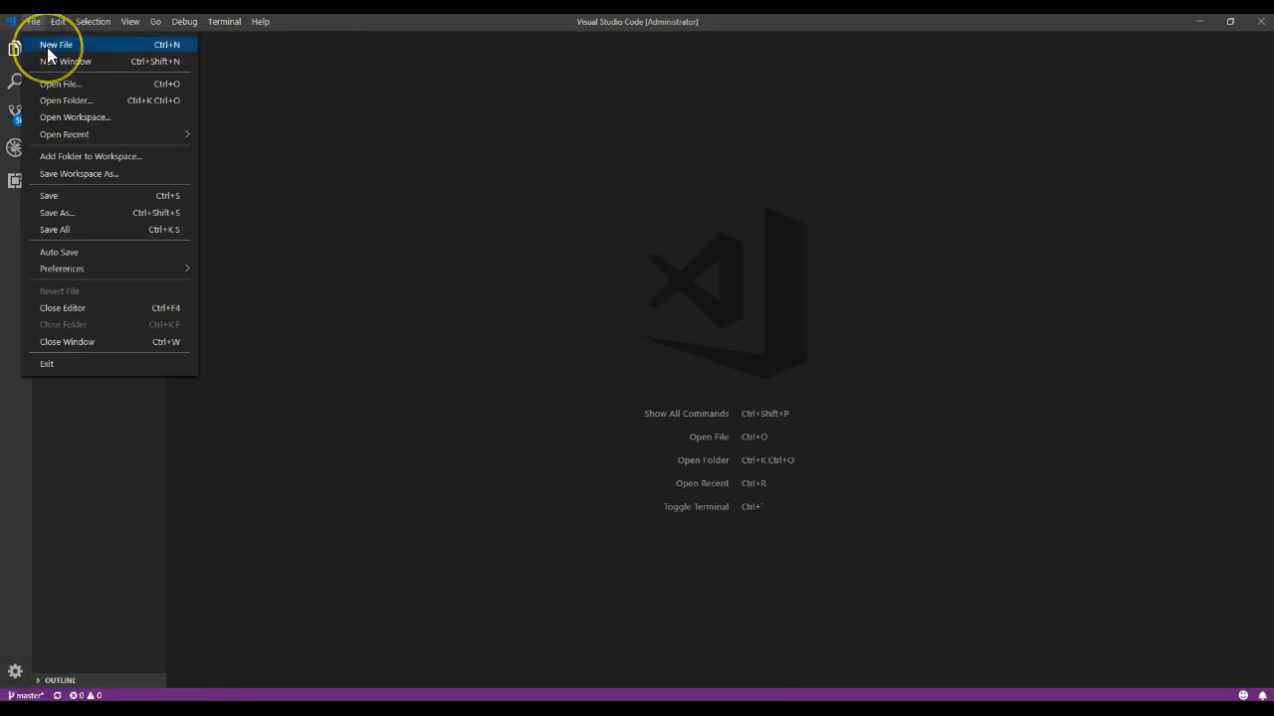
pyautogui.click(55, 43)
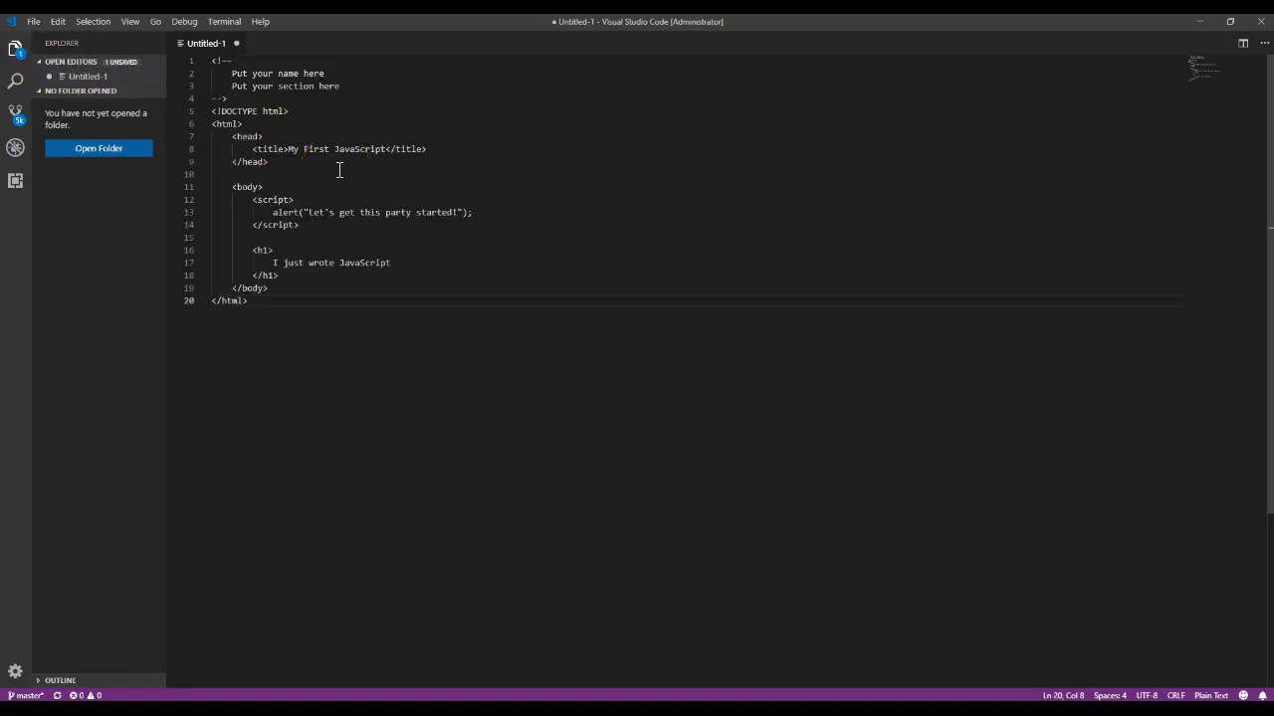
pyautogui.moveTo(346, 241)
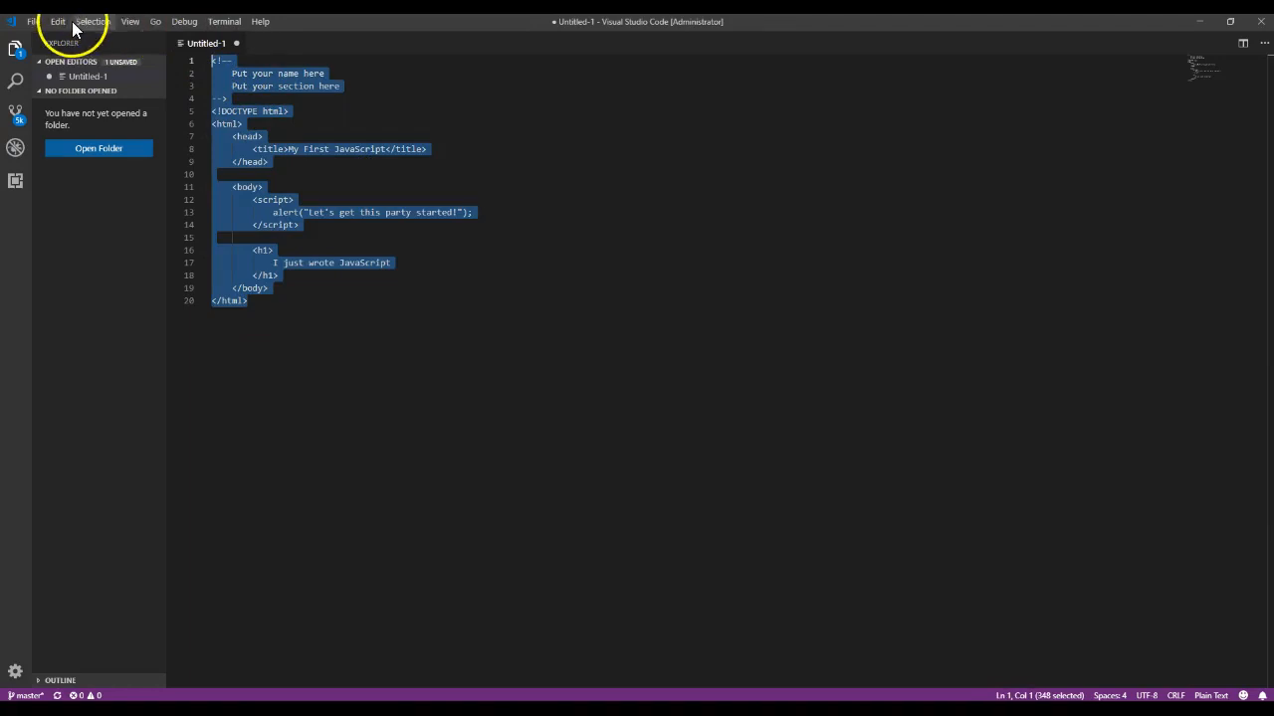
pyautogui.click(57, 20)
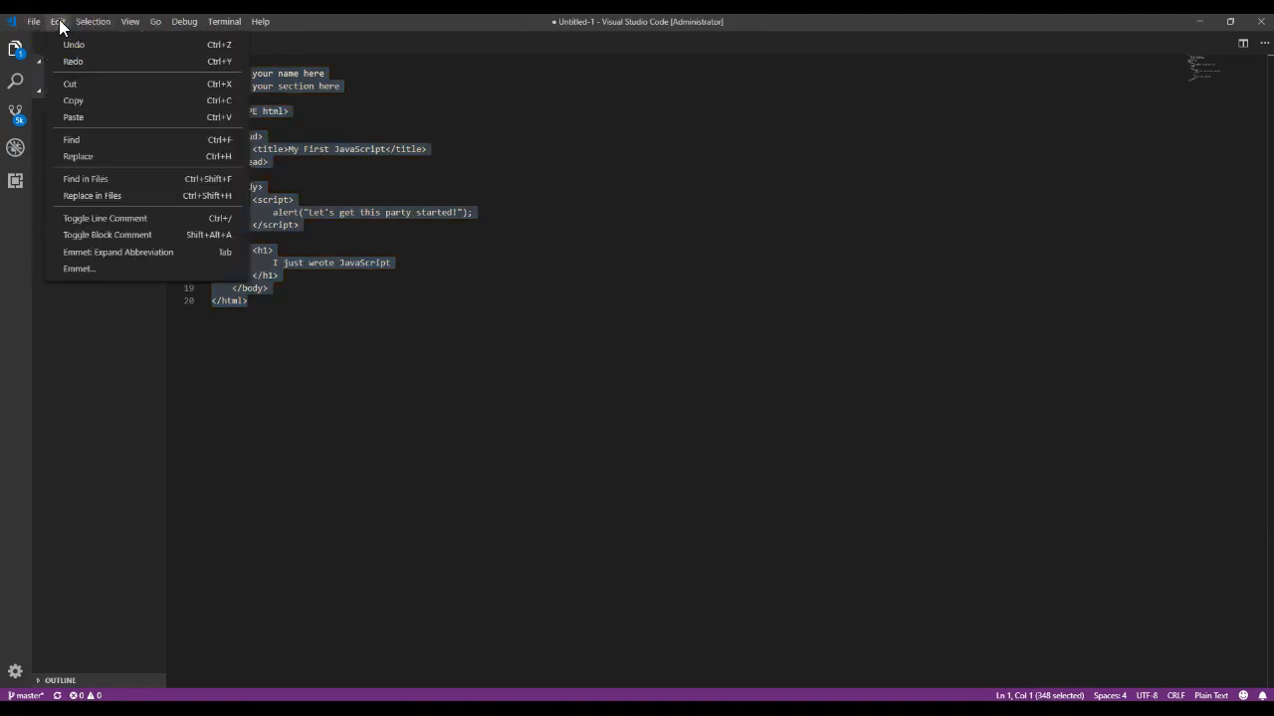
pyautogui.click(34, 20)
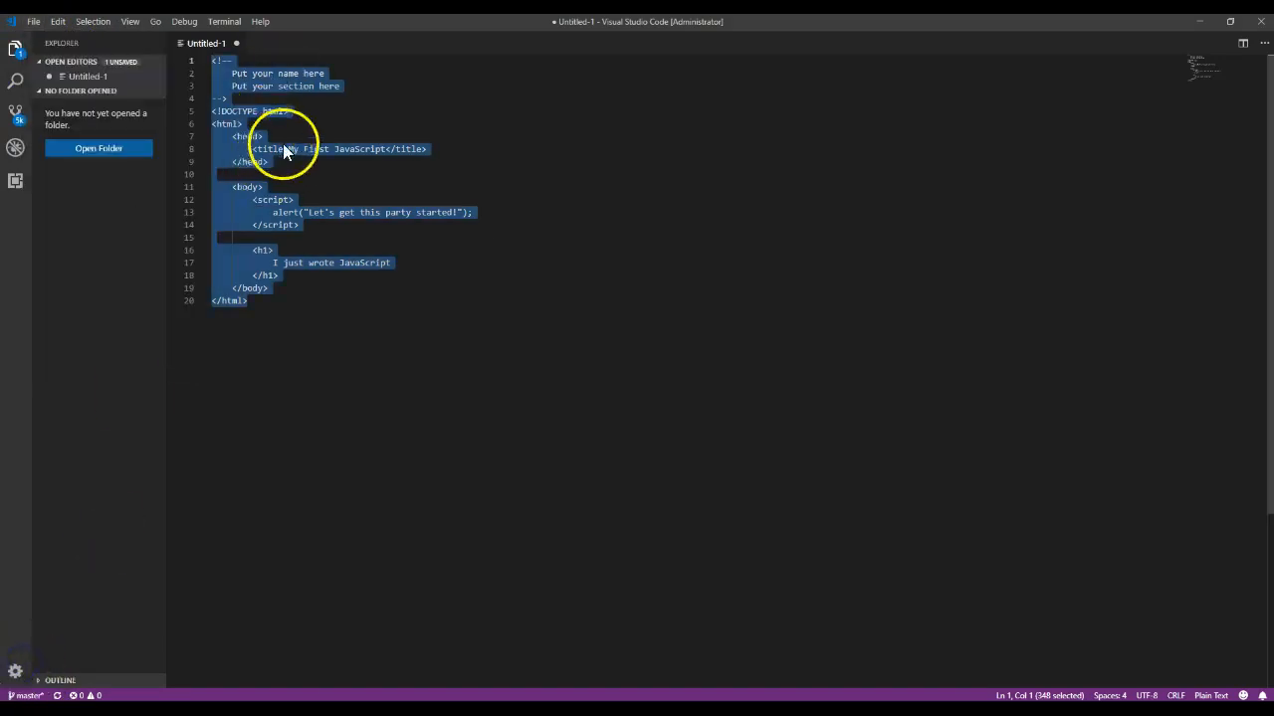
pyautogui.moveTo(267, 249)
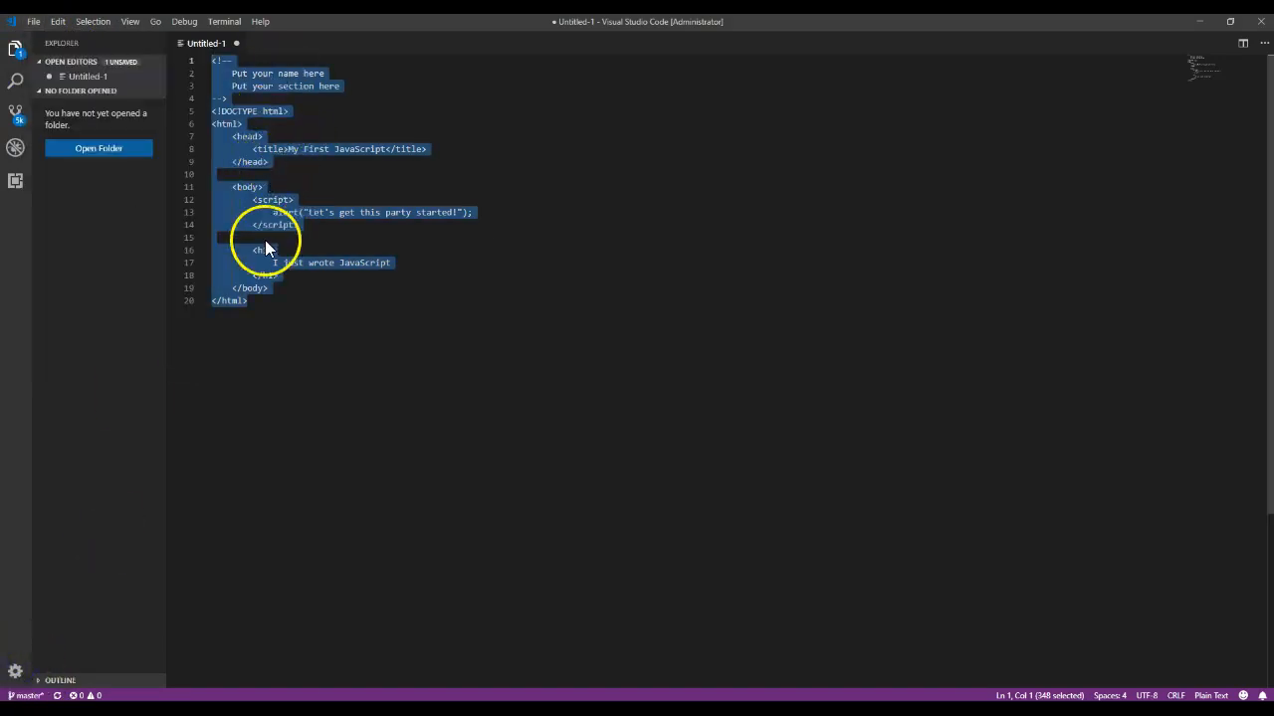
pyautogui.moveTo(335, 335)
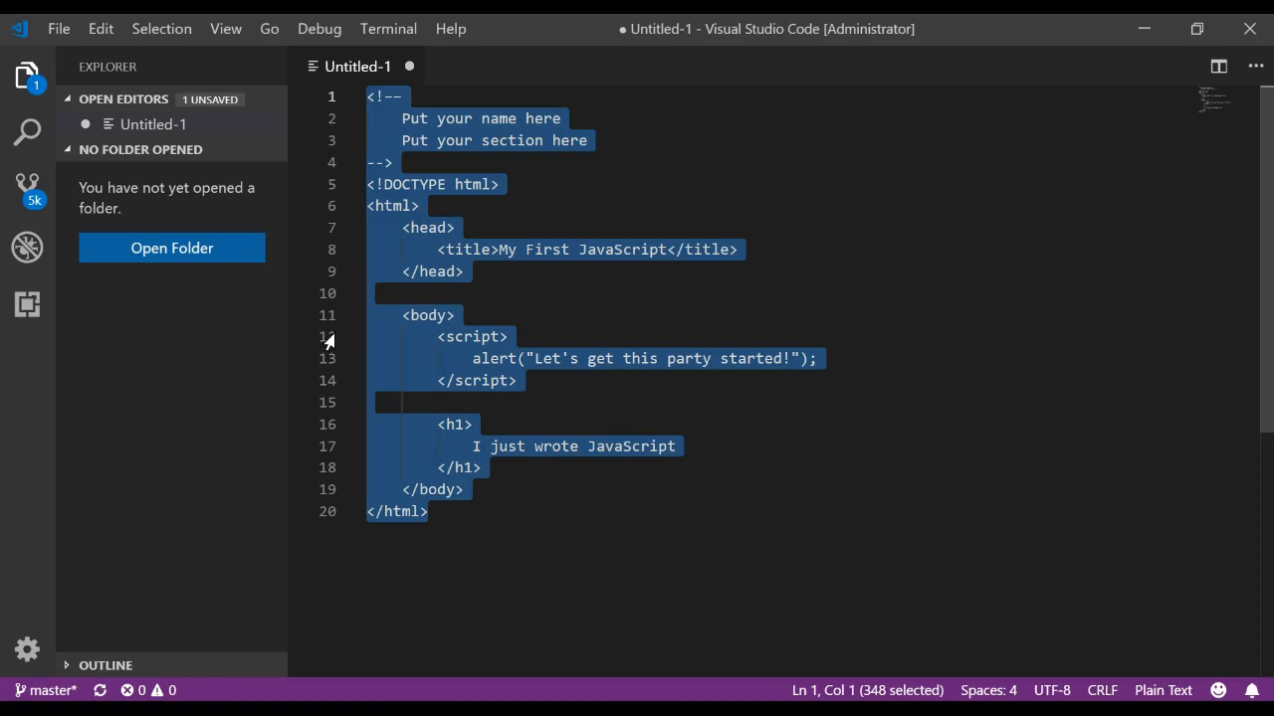
pyautogui.moveTo(487, 205)
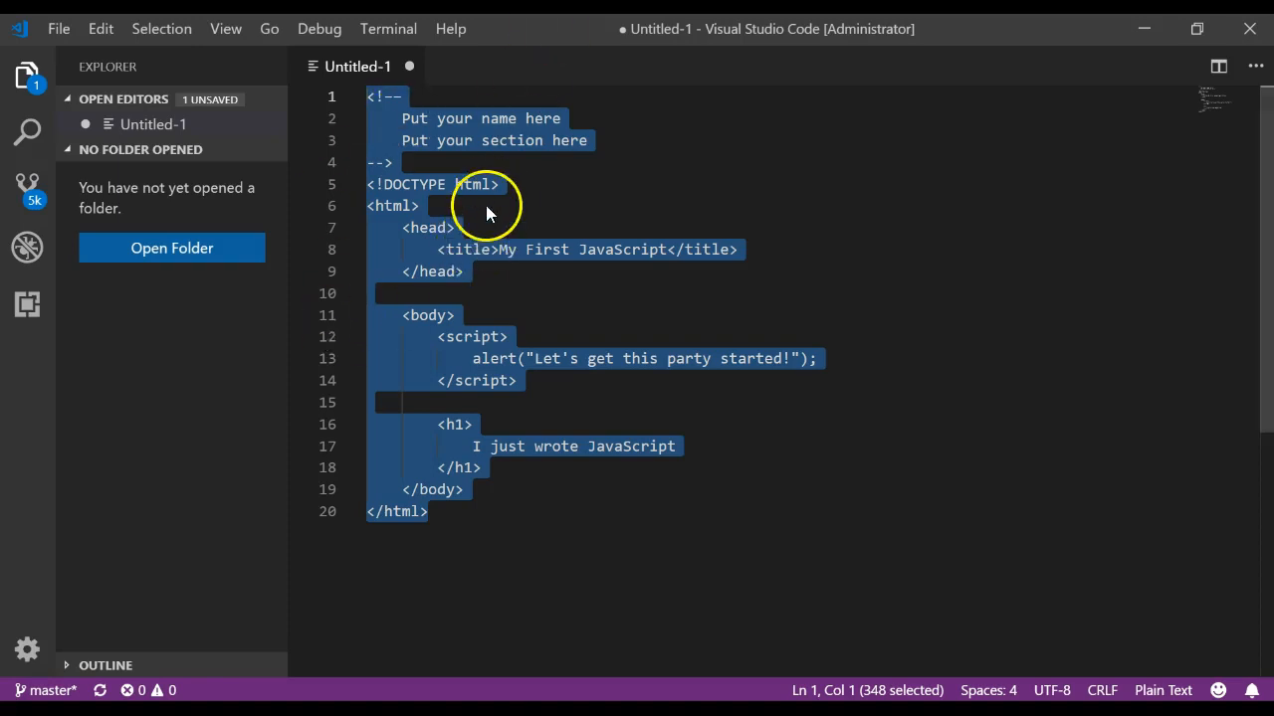
pyautogui.click(420, 205)
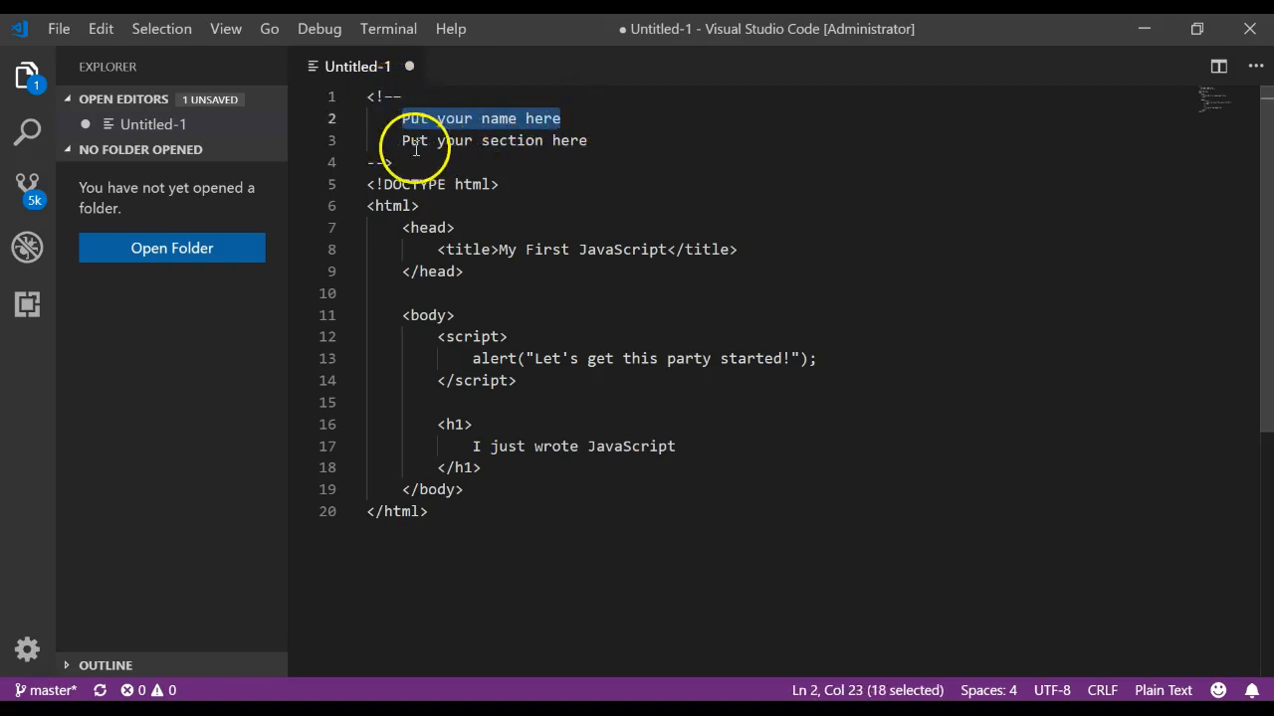
pyautogui.click(382, 183)
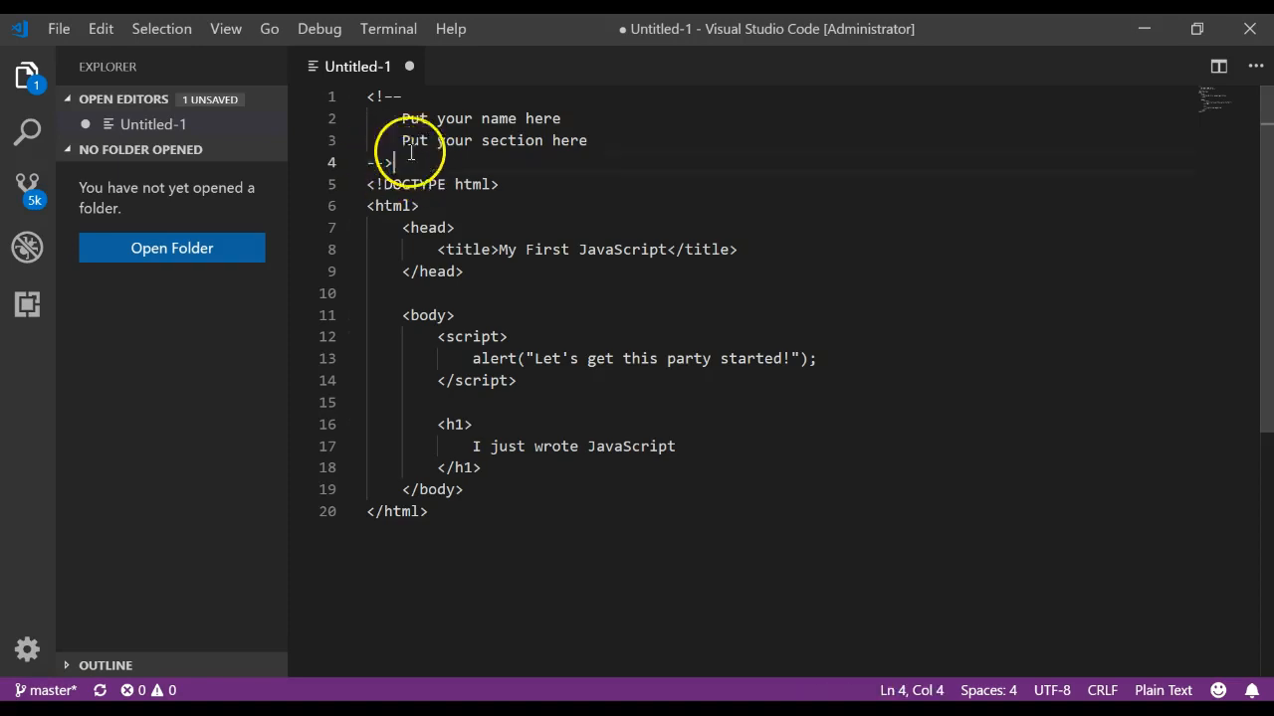
pyautogui.moveTo(371, 96); pyautogui.dragTo(394, 163)
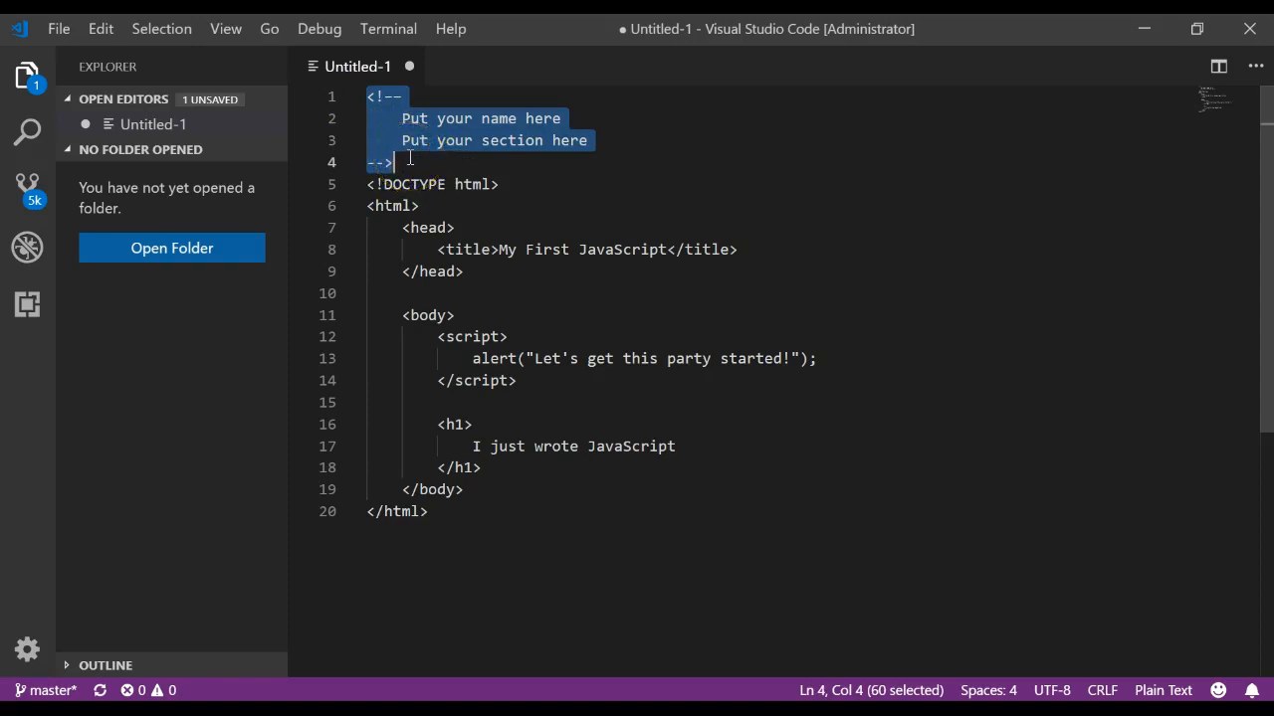
pyautogui.click(497, 183)
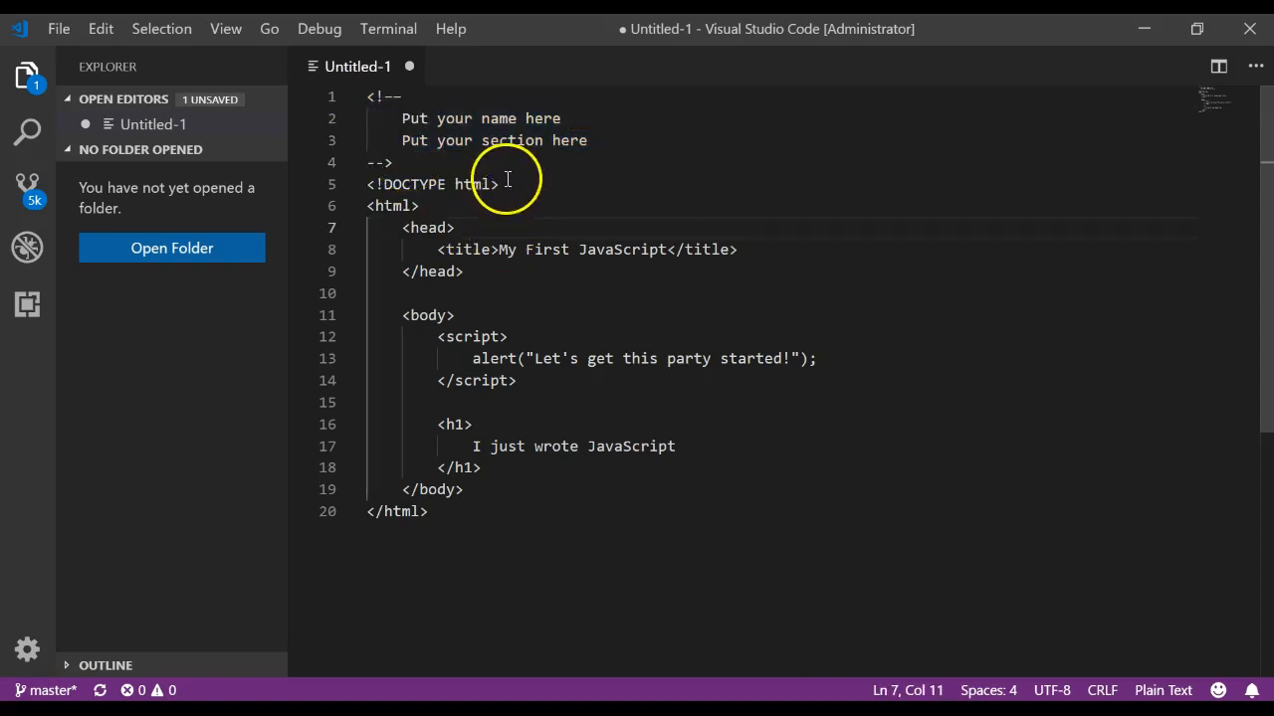
pyautogui.tripleClick(434, 183)
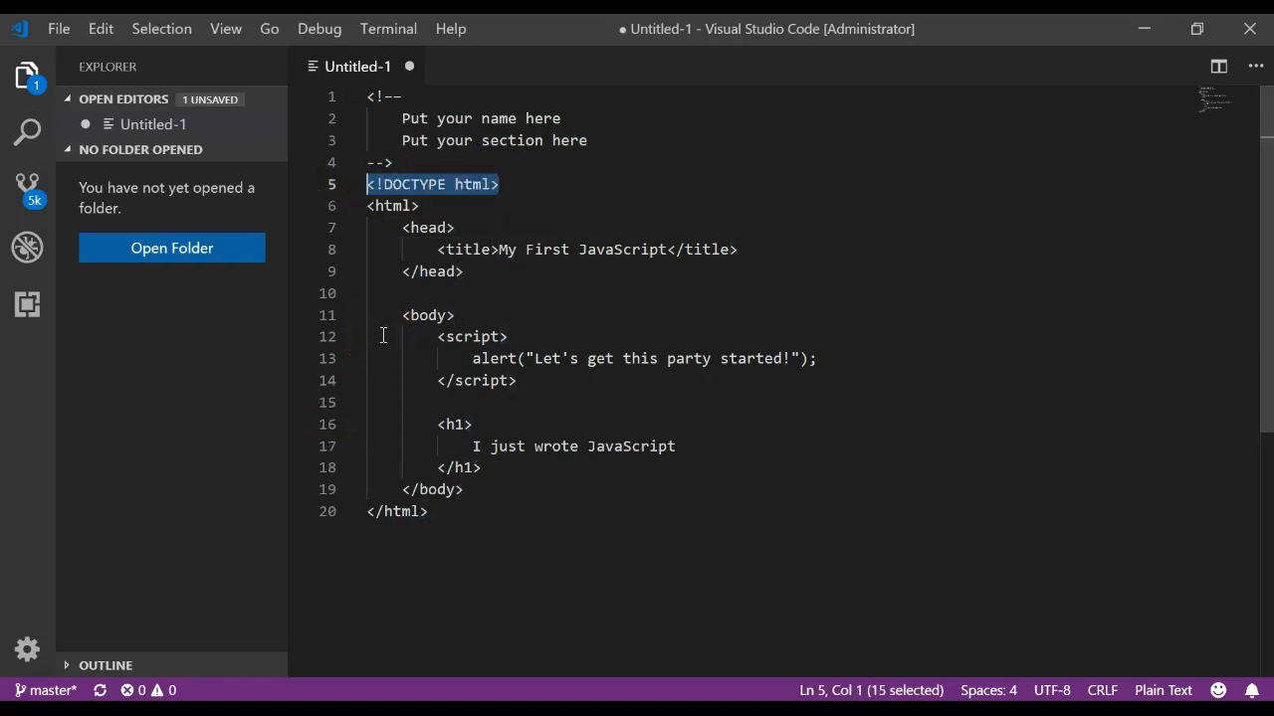
pyautogui.moveTo(392, 303)
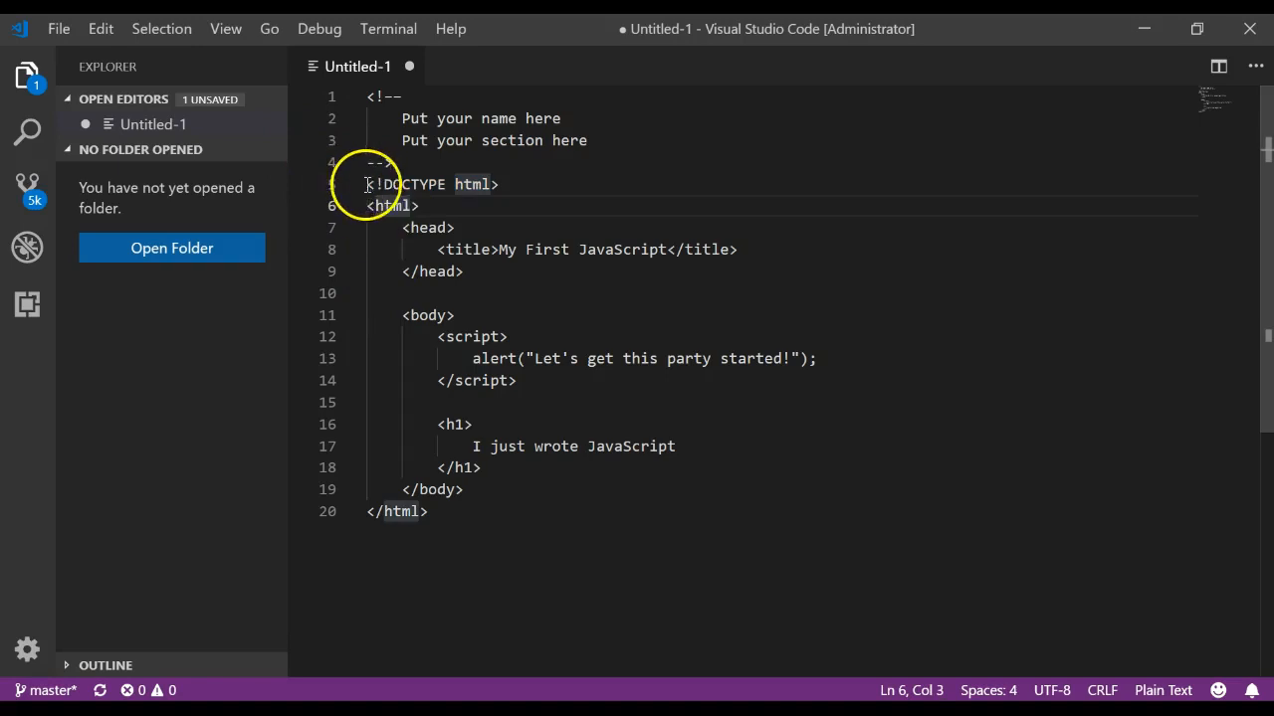
pyautogui.click(502, 183)
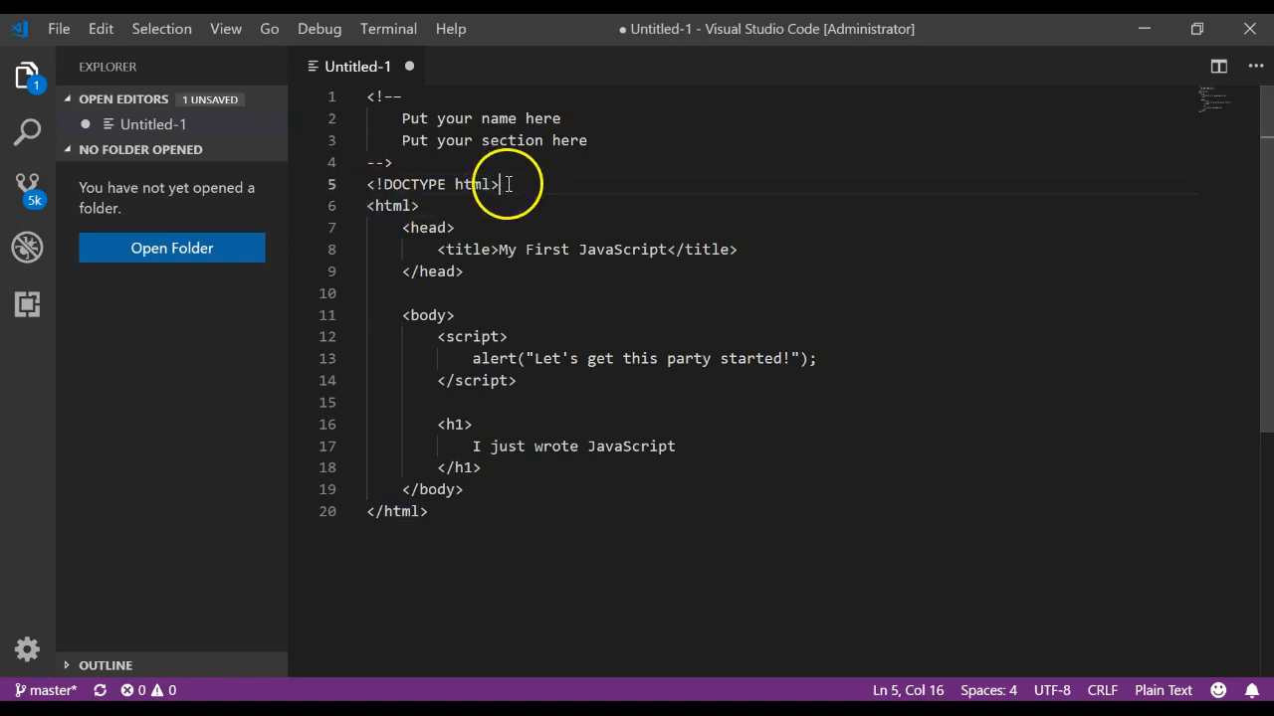
pyautogui.click(370, 205)
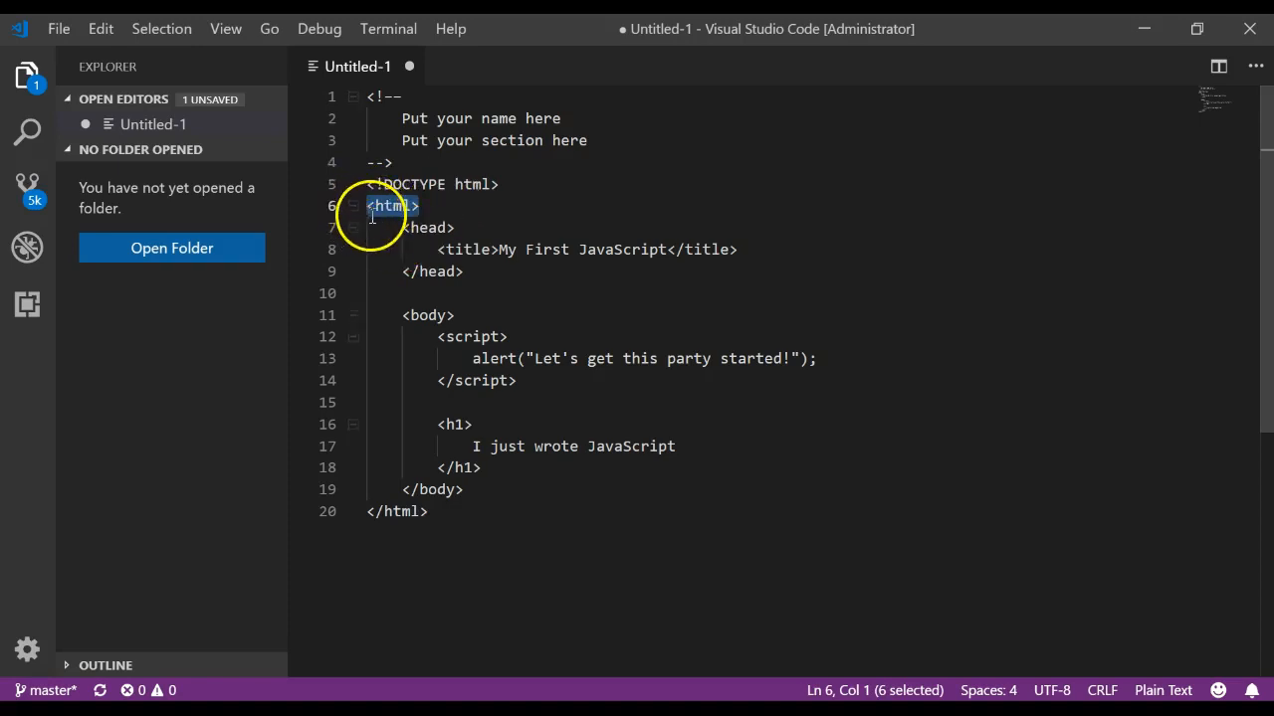
pyautogui.click(378, 205)
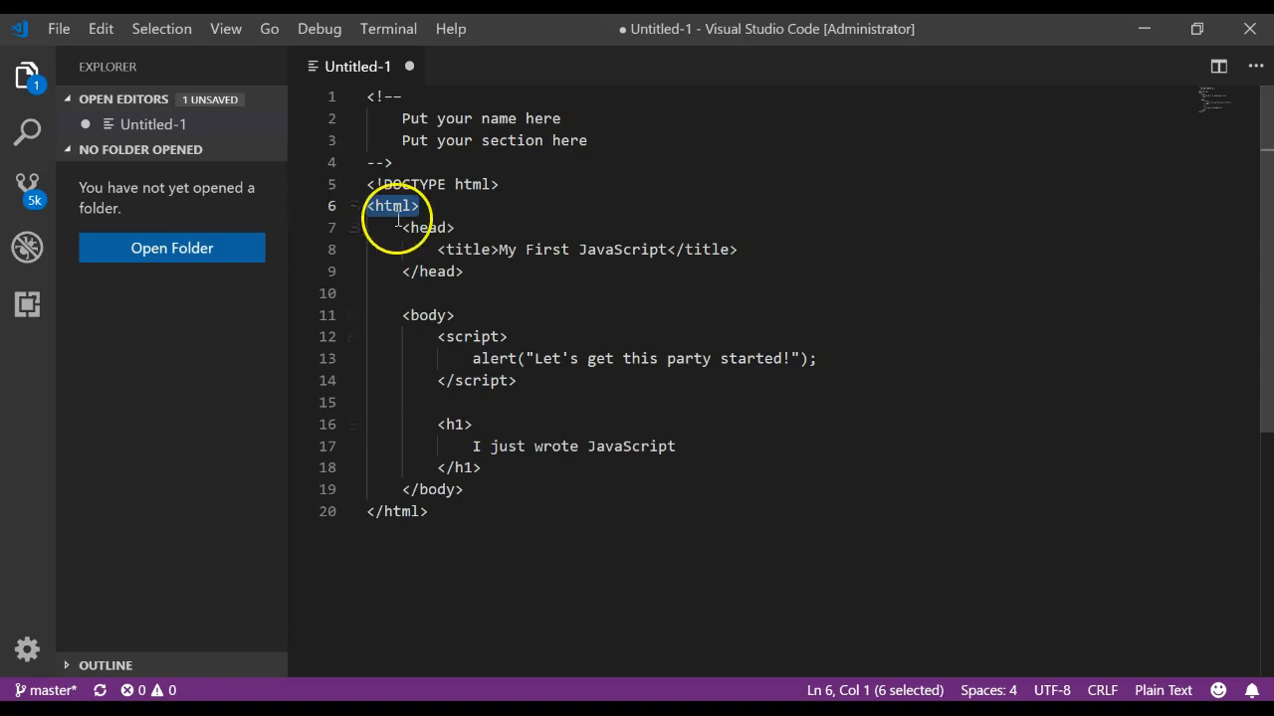
pyautogui.moveTo(487, 183)
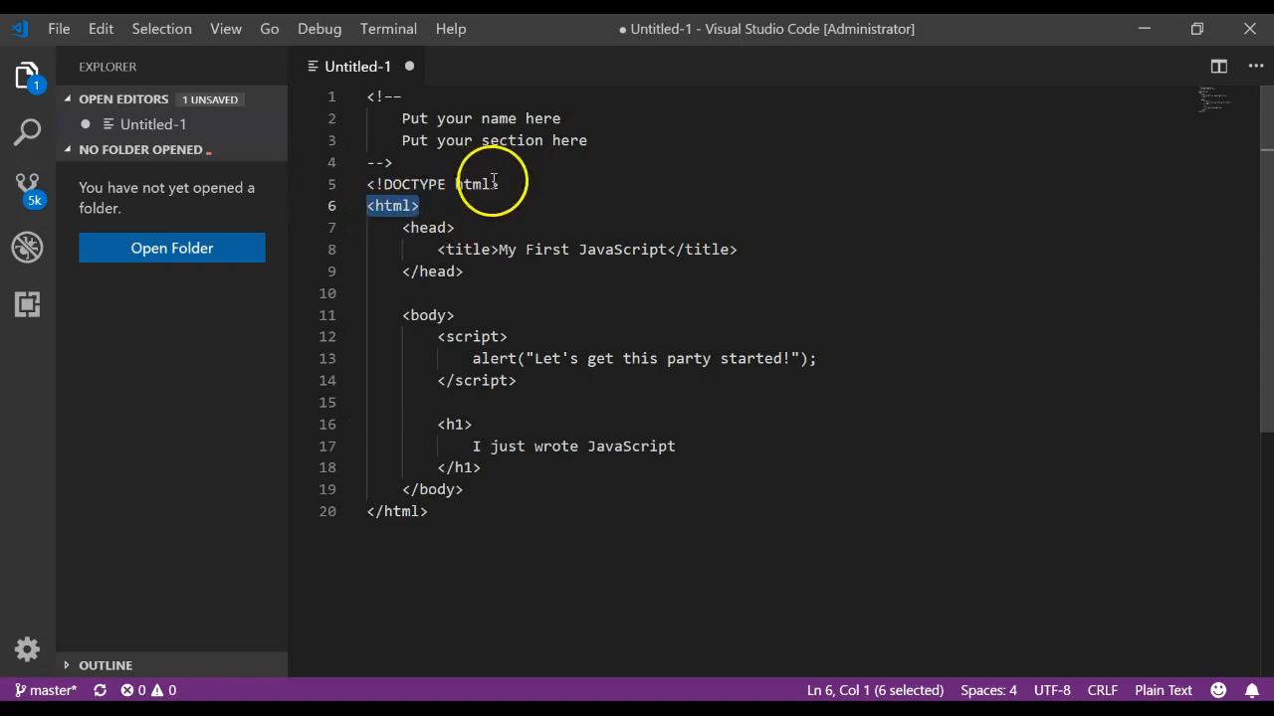
pyautogui.click(427, 510)
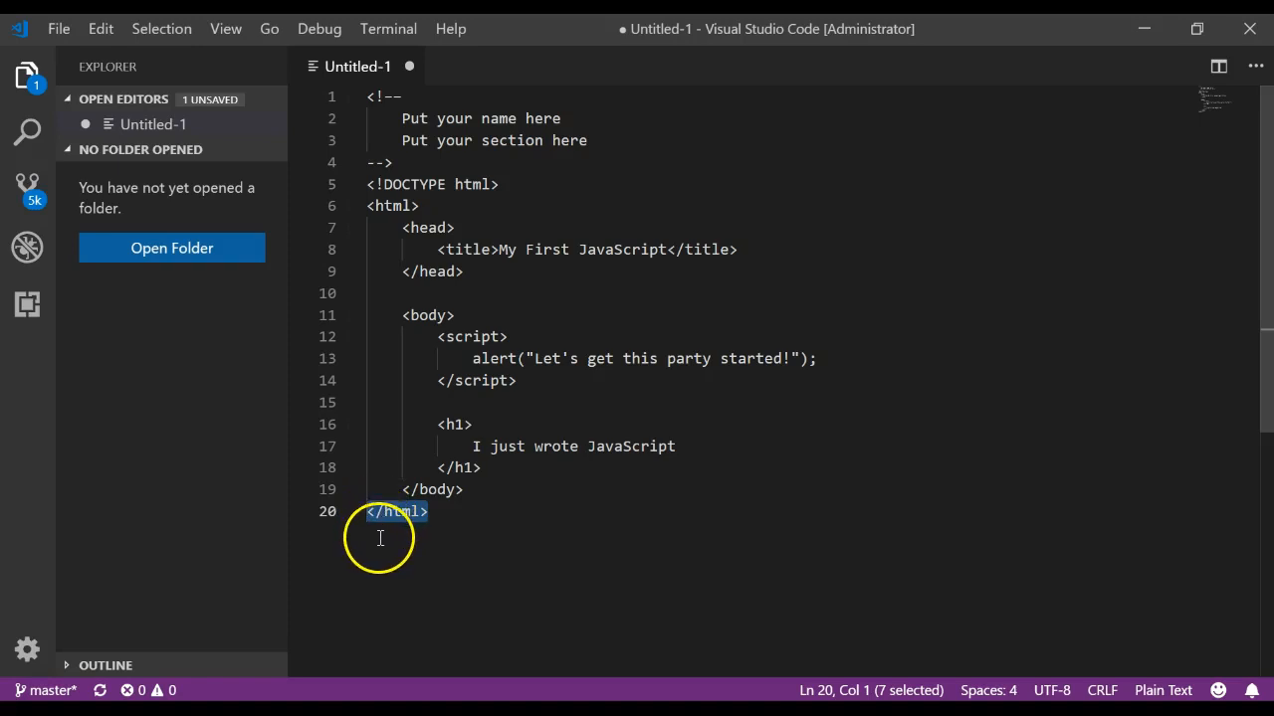
pyautogui.moveTo(382, 205)
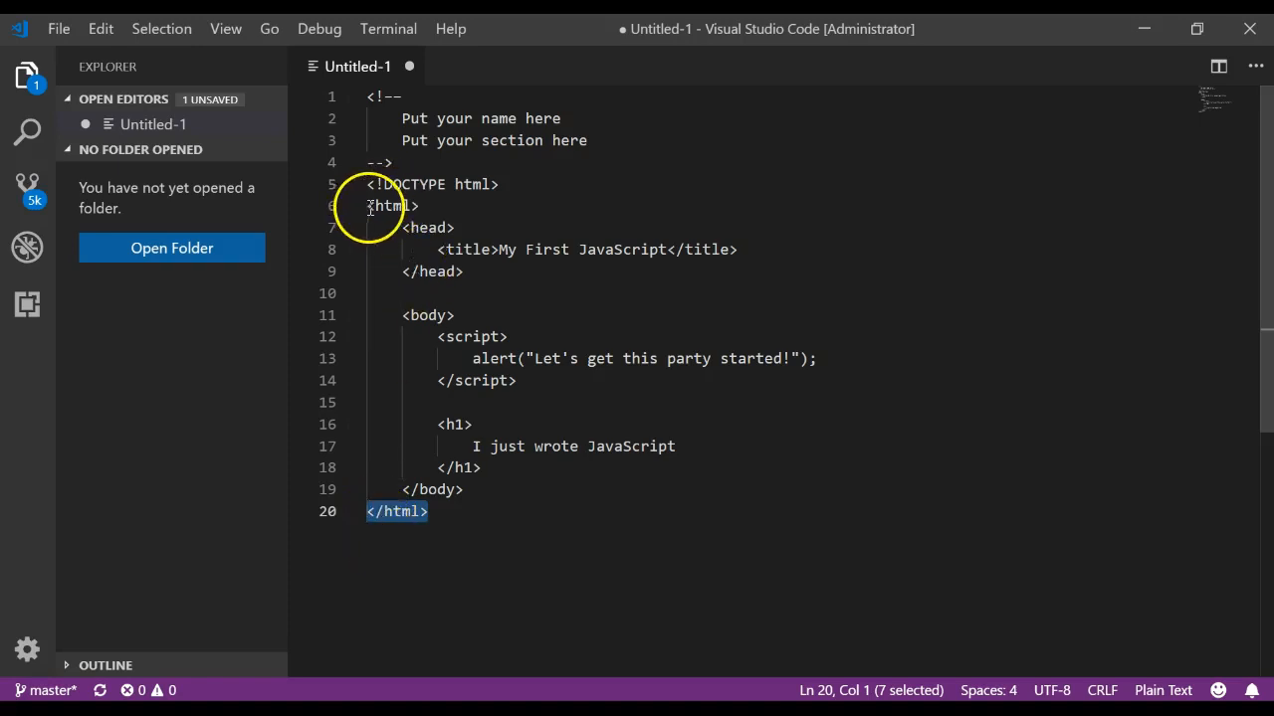
pyautogui.click(386, 205)
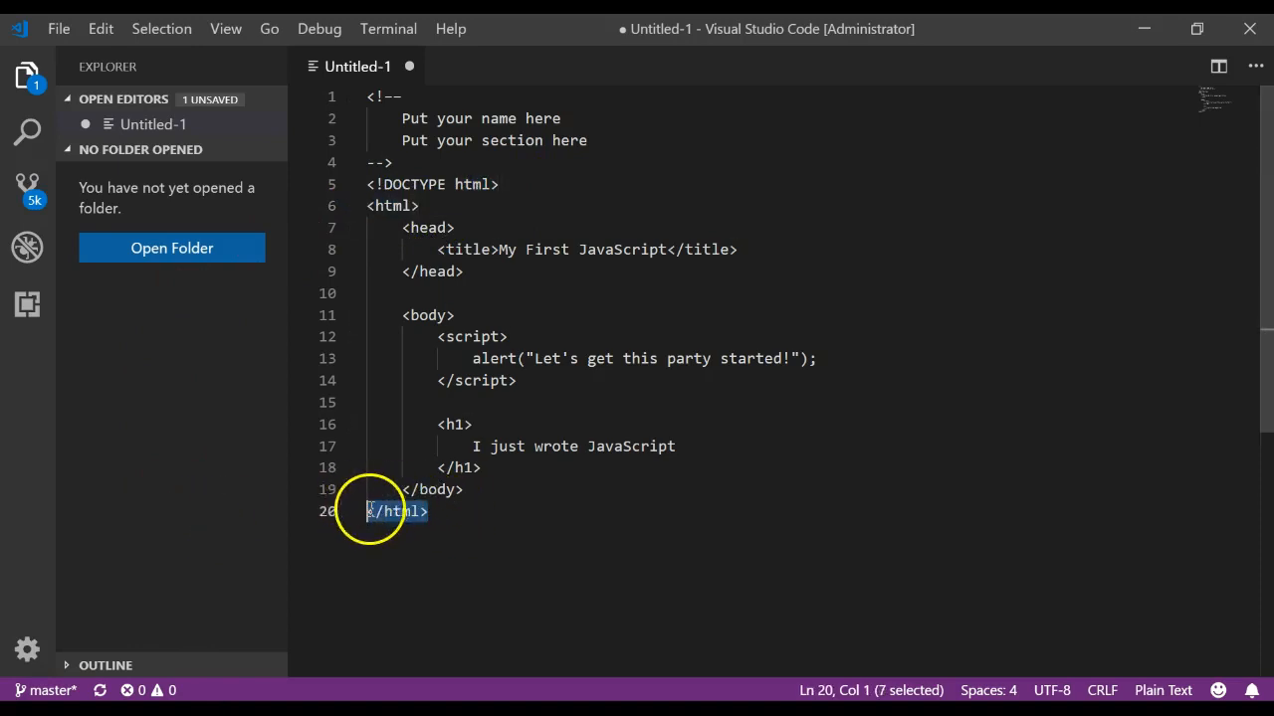
pyautogui.moveTo(259, 494)
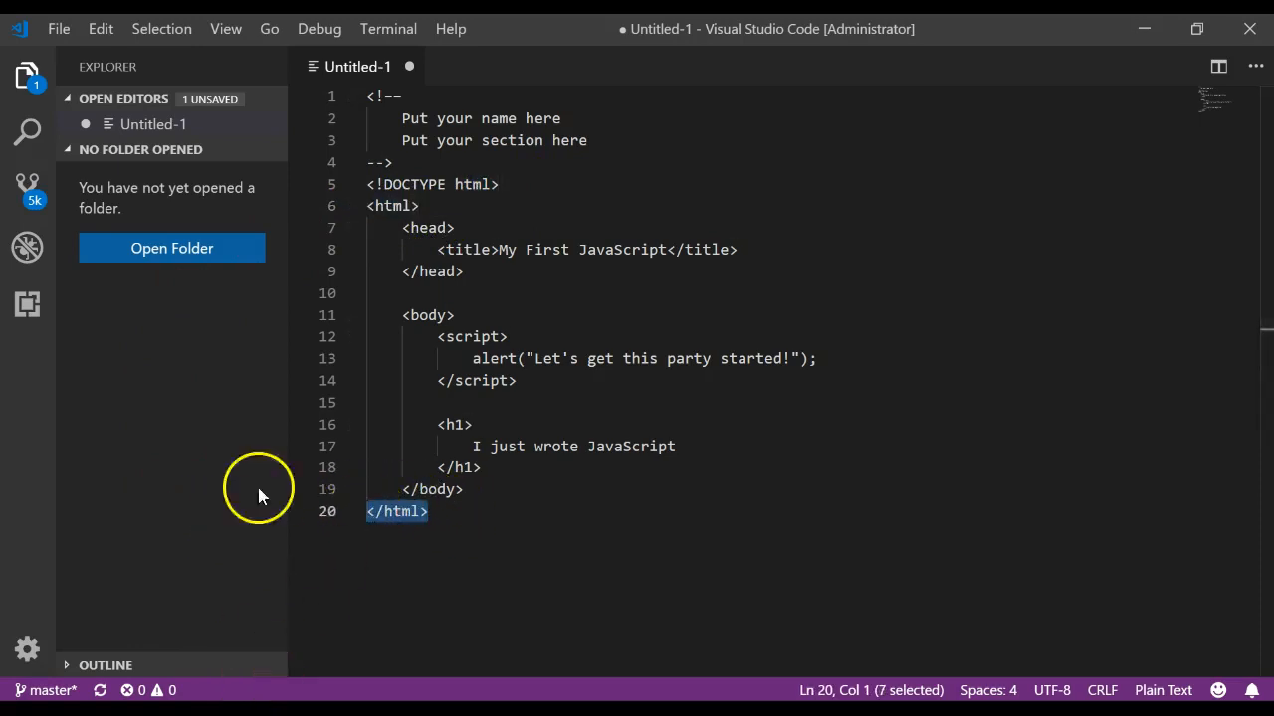
pyautogui.click(391, 205)
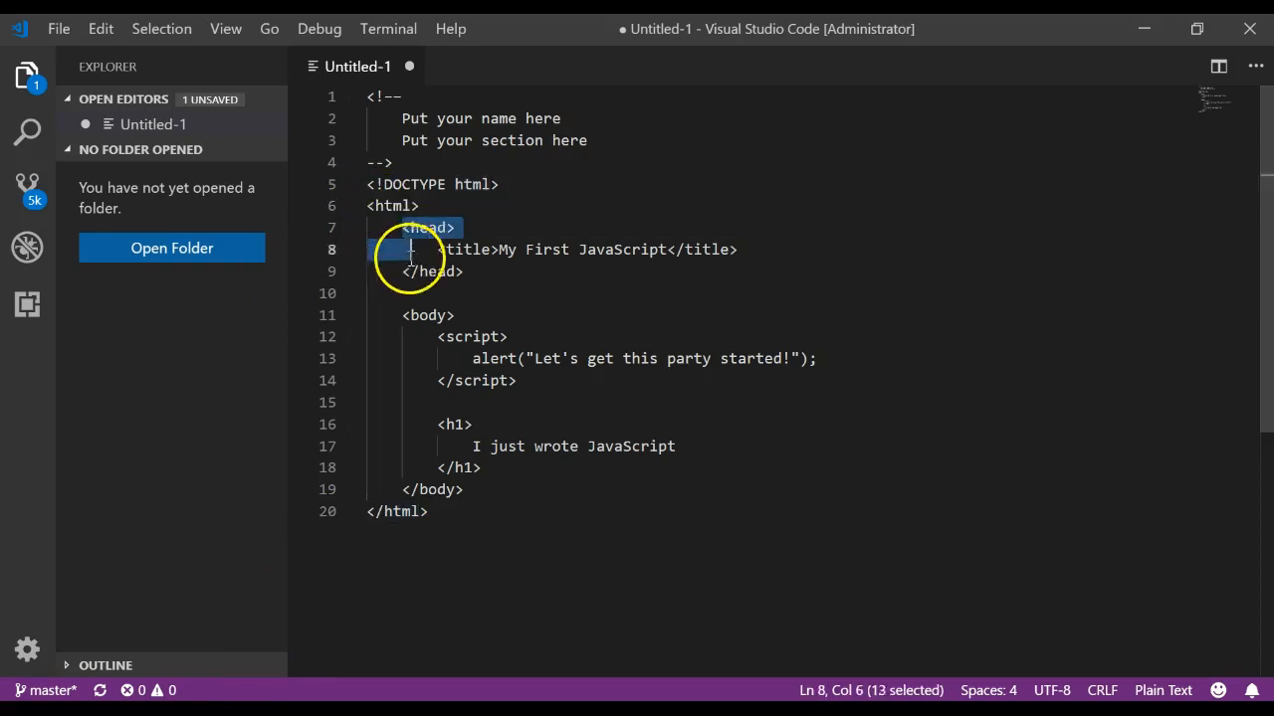
pyautogui.click(402, 315)
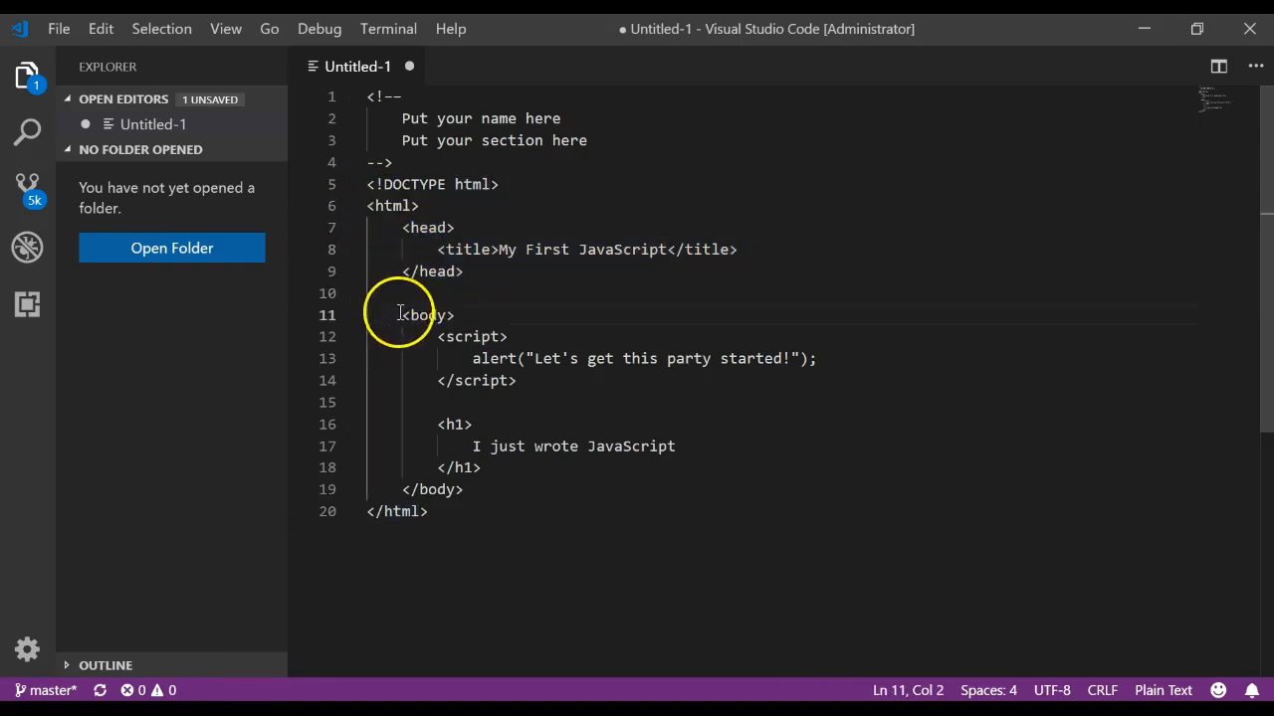
pyautogui.moveTo(402, 315); pyautogui.dragTo(463, 490)
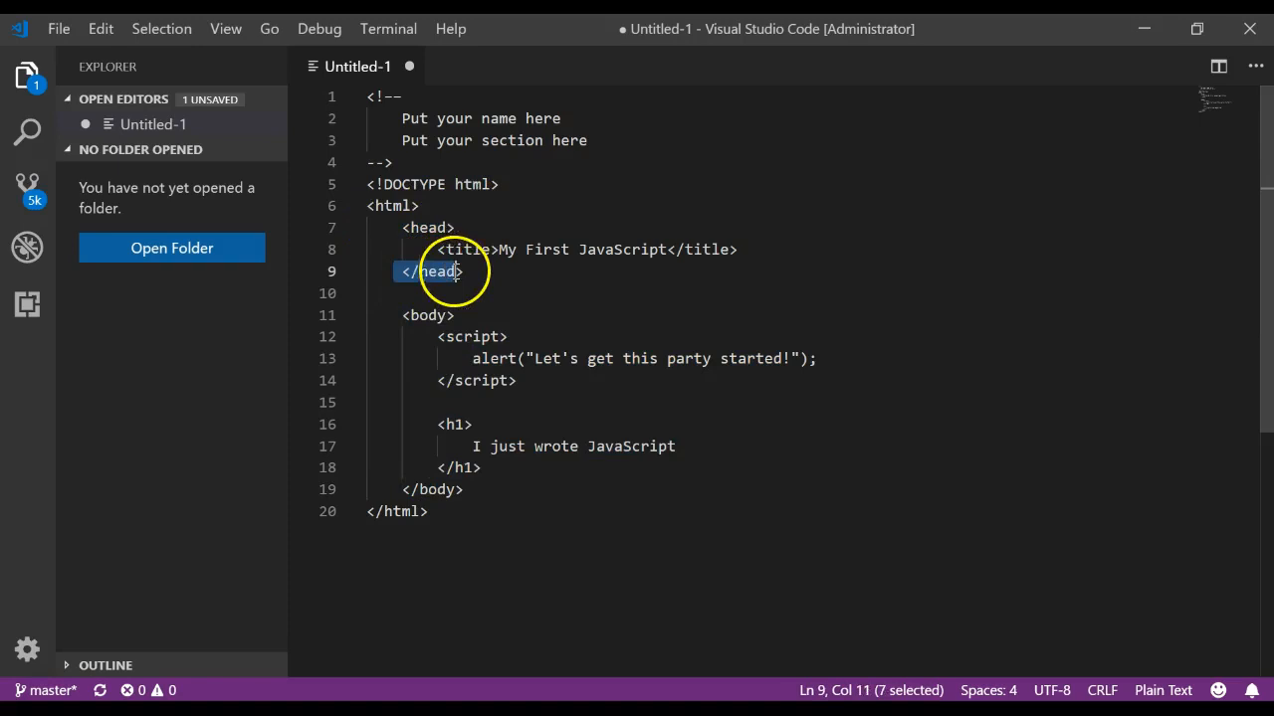
pyautogui.moveTo(509, 209)
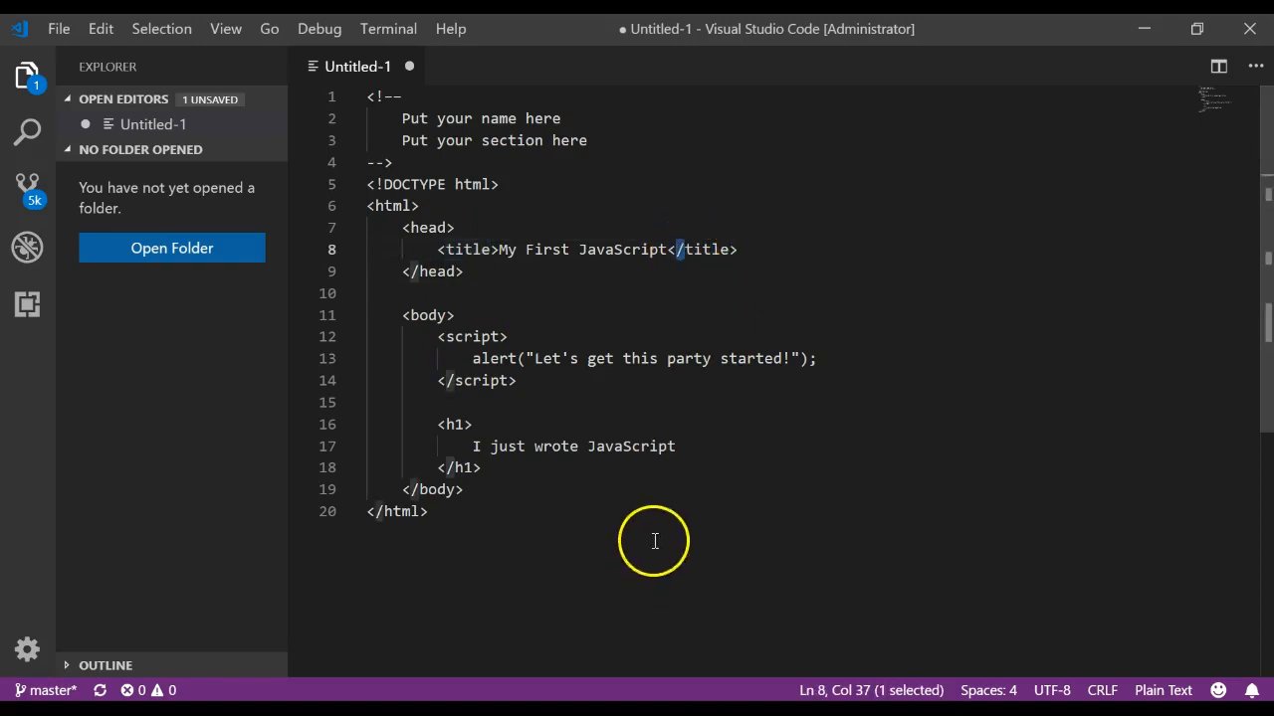
pyautogui.click(368, 293)
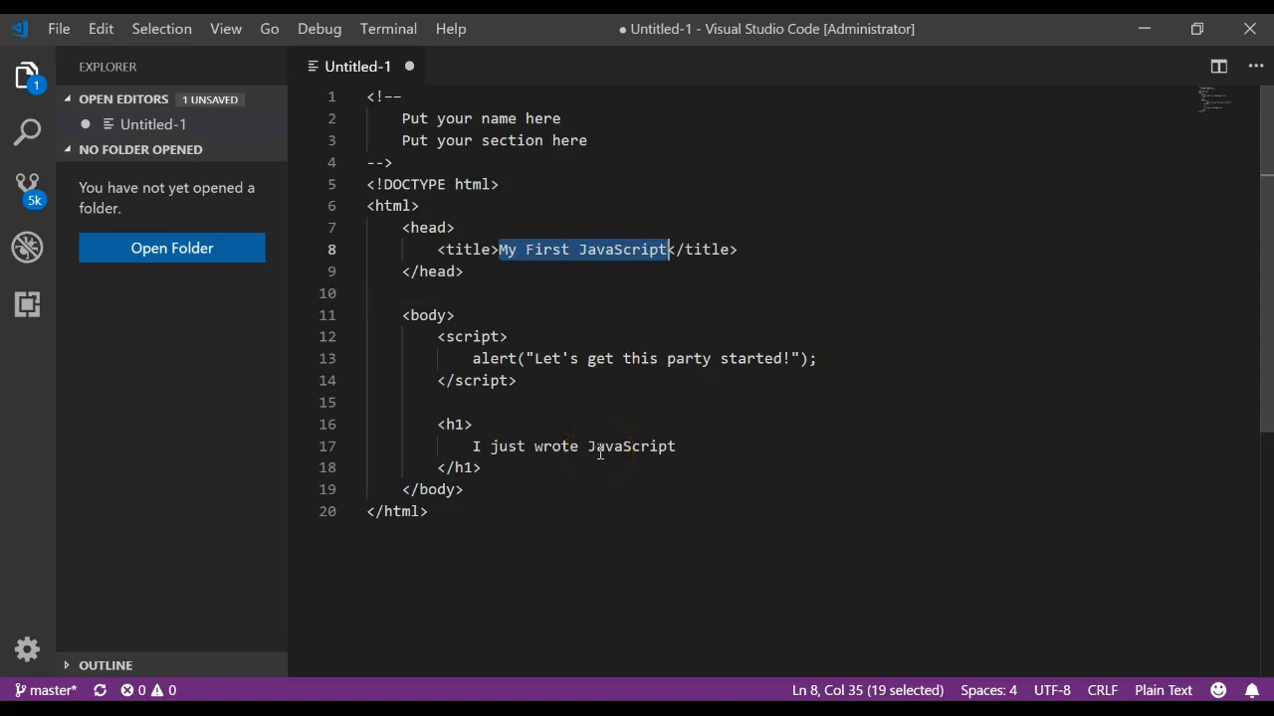
pyautogui.click(454, 315)
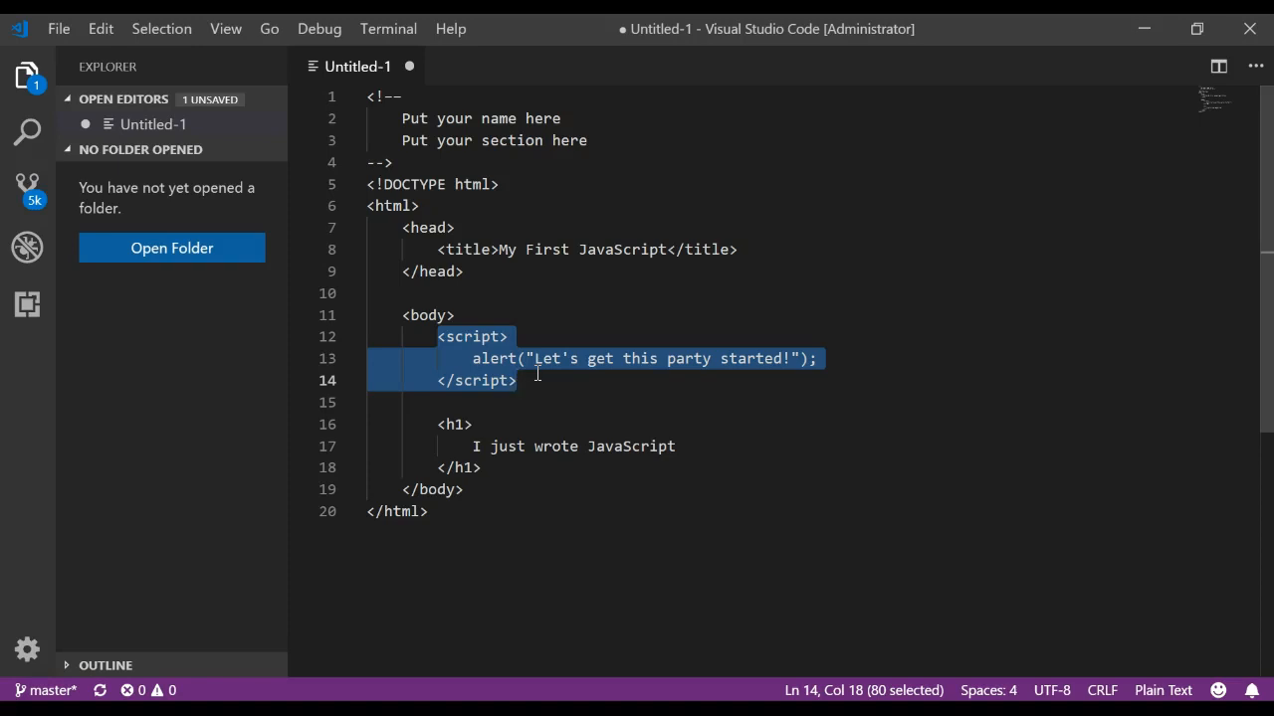
pyautogui.click(516, 381)
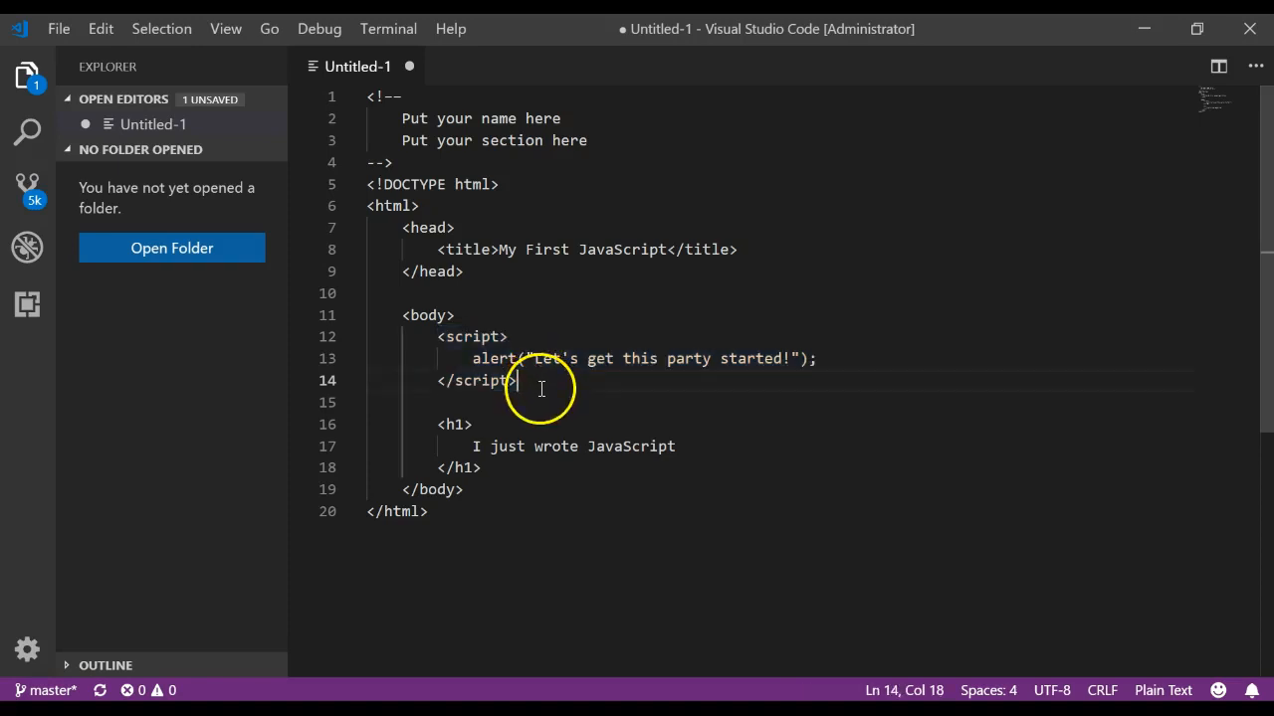
pyautogui.moveTo(517, 380); pyautogui.dragTo(438, 336)
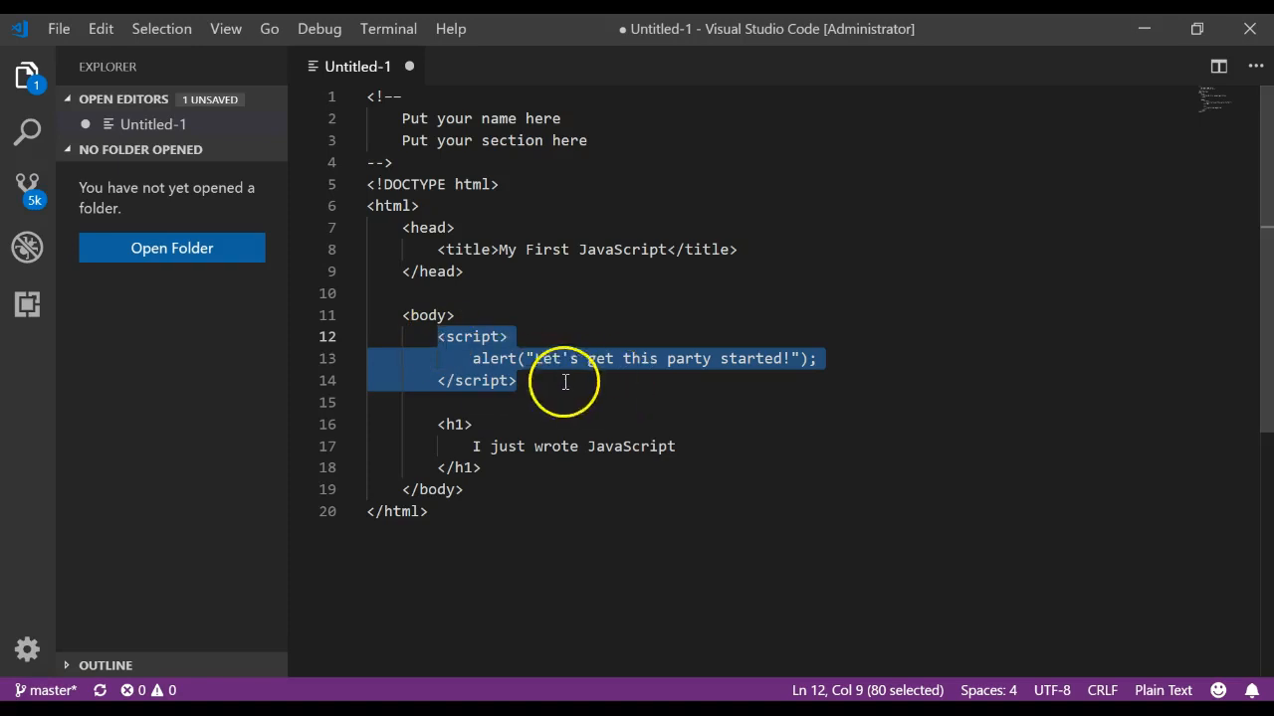
pyautogui.click(474, 358)
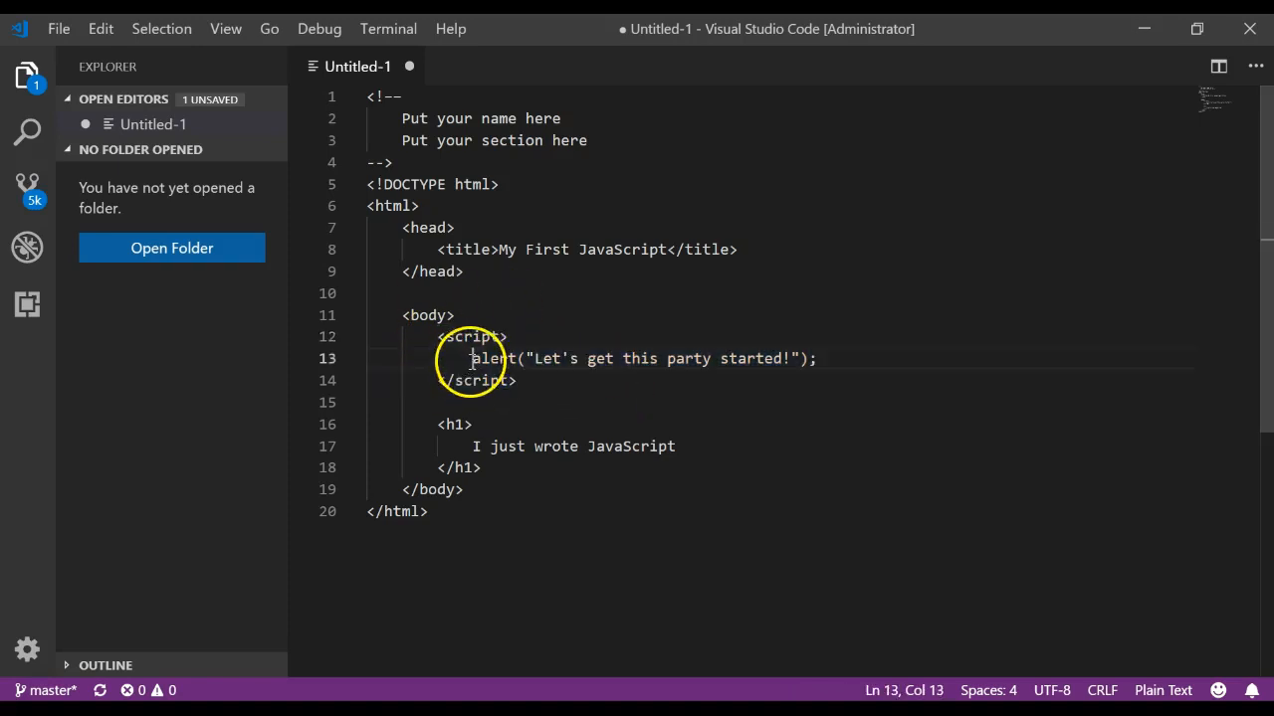
pyautogui.doubleClick(494, 358)
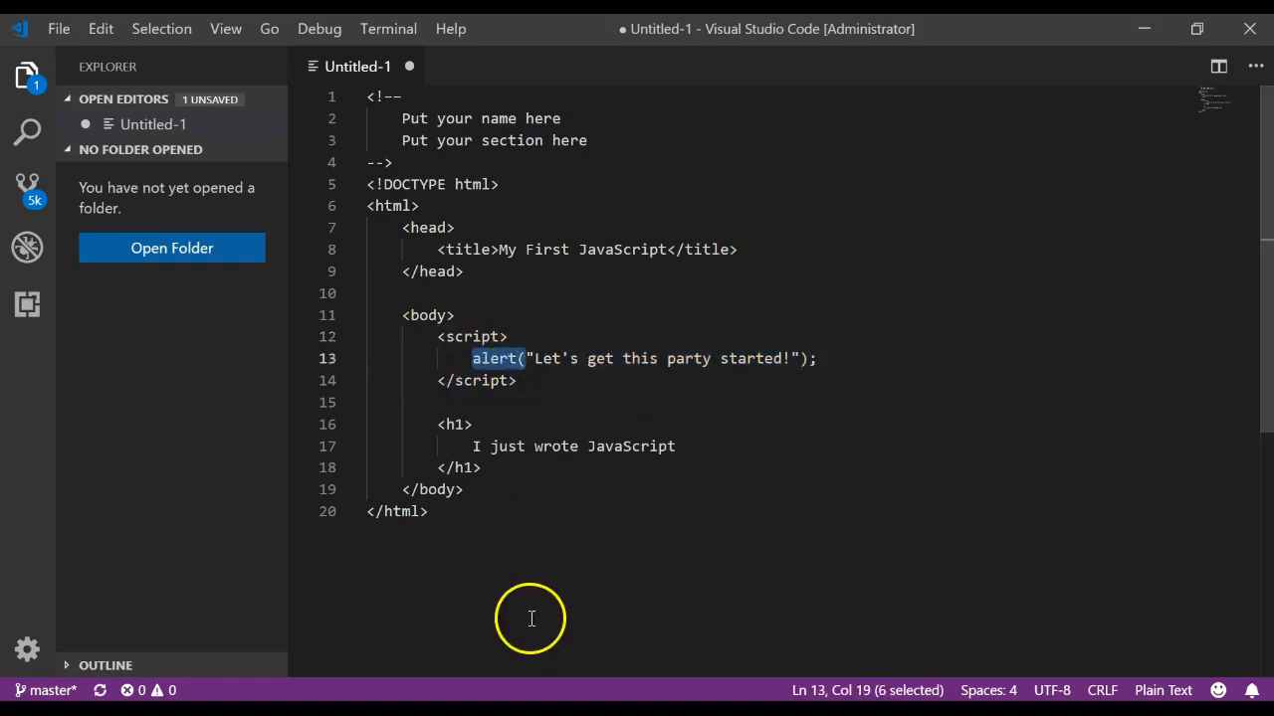
pyautogui.moveTo(589, 410)
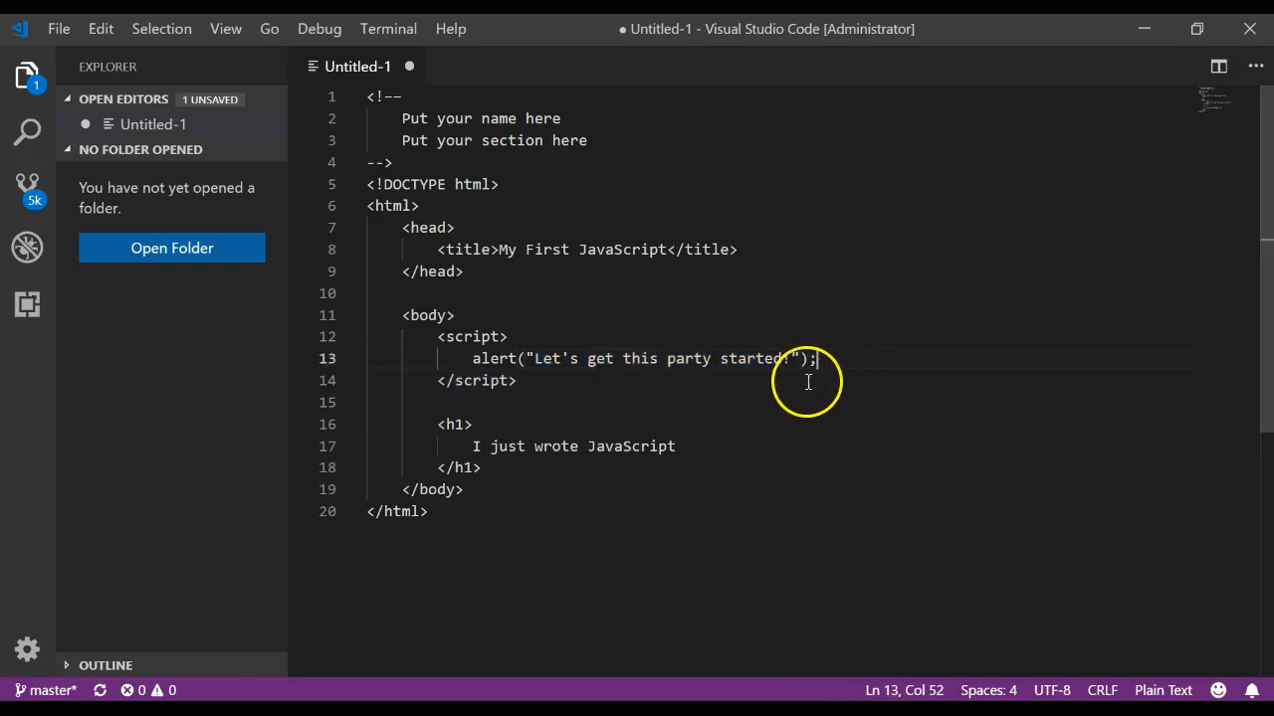
pyautogui.click(442, 336)
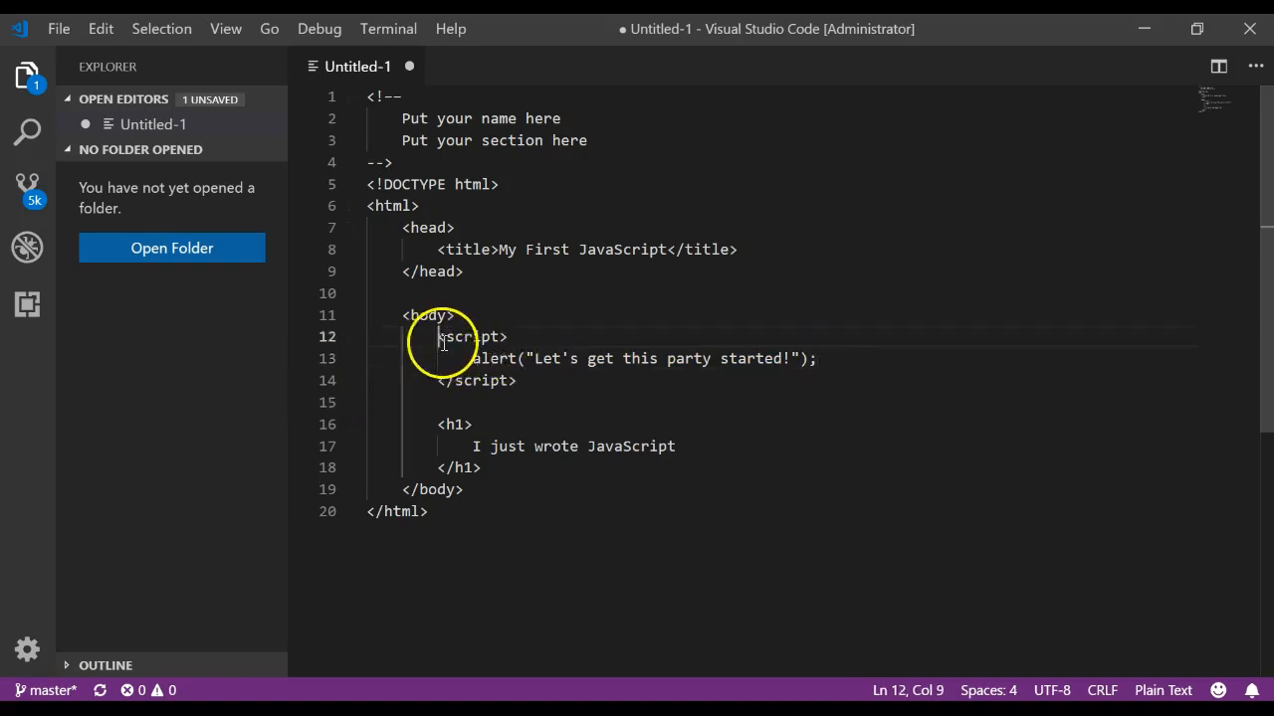
pyautogui.moveTo(440, 337); pyautogui.dragTo(518, 380)
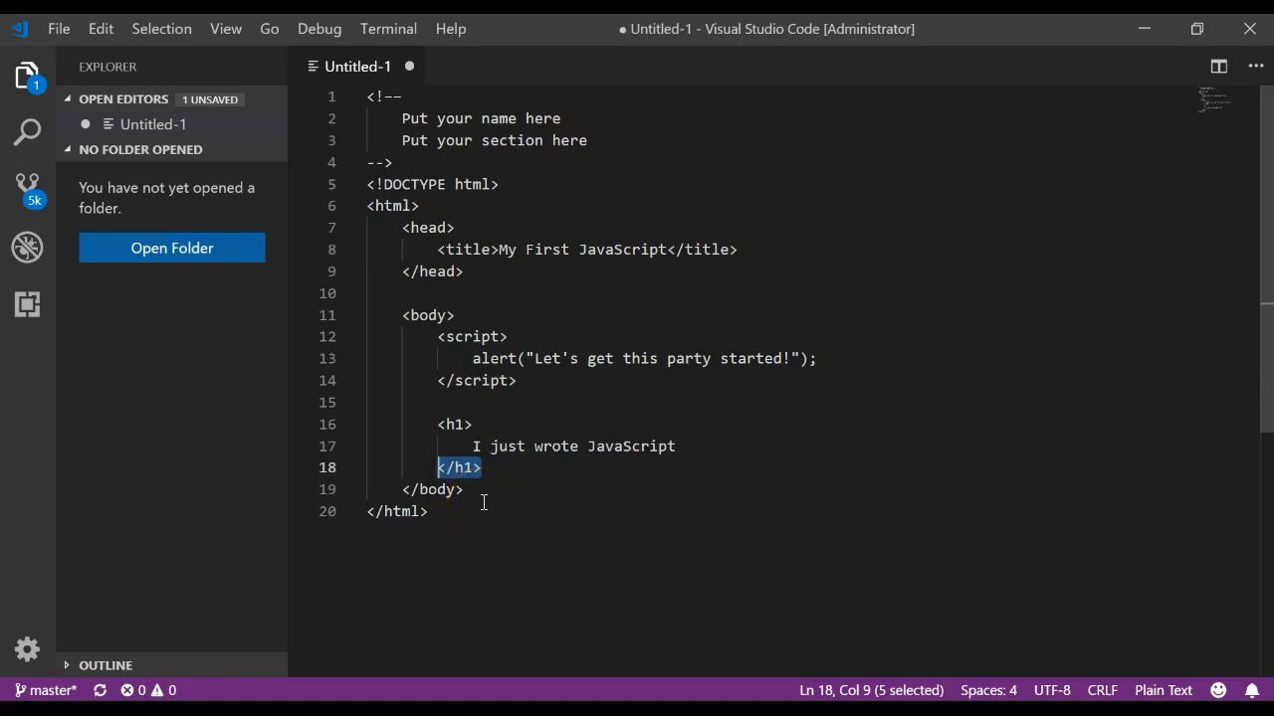
pyautogui.moveTo(657, 485)
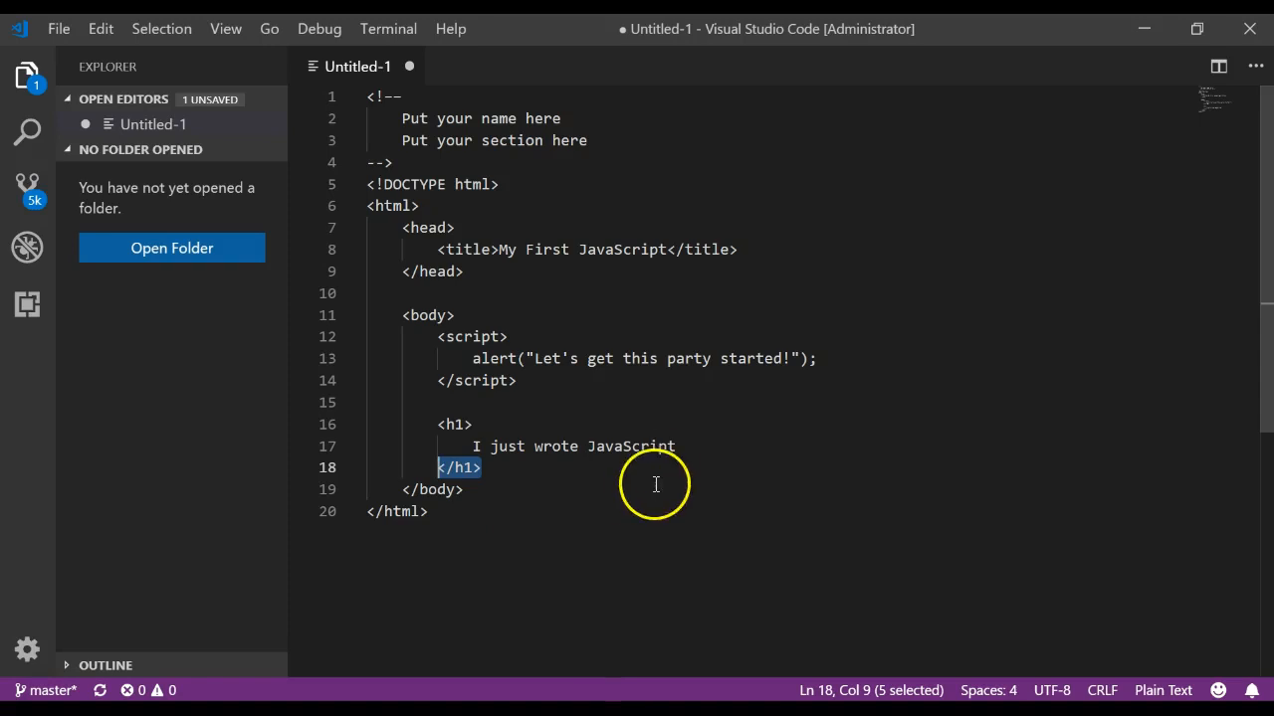
pyautogui.click(430, 511)
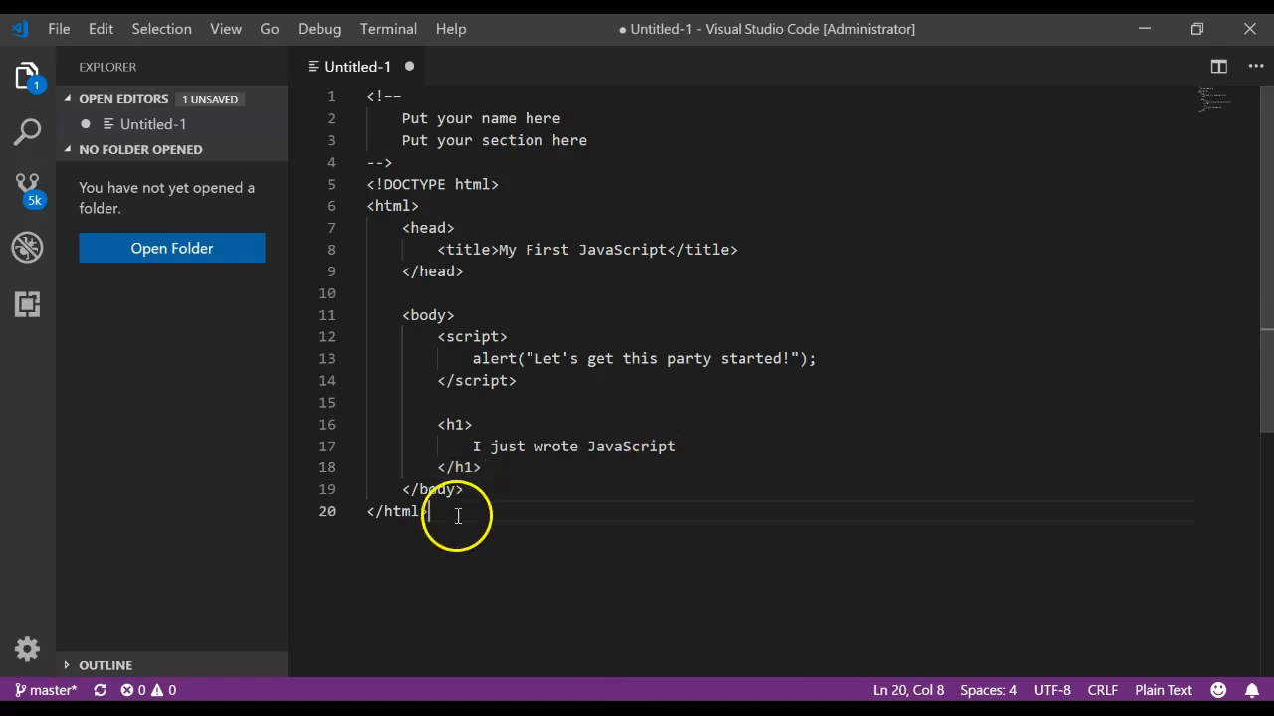
pyautogui.press('ctrl+a')
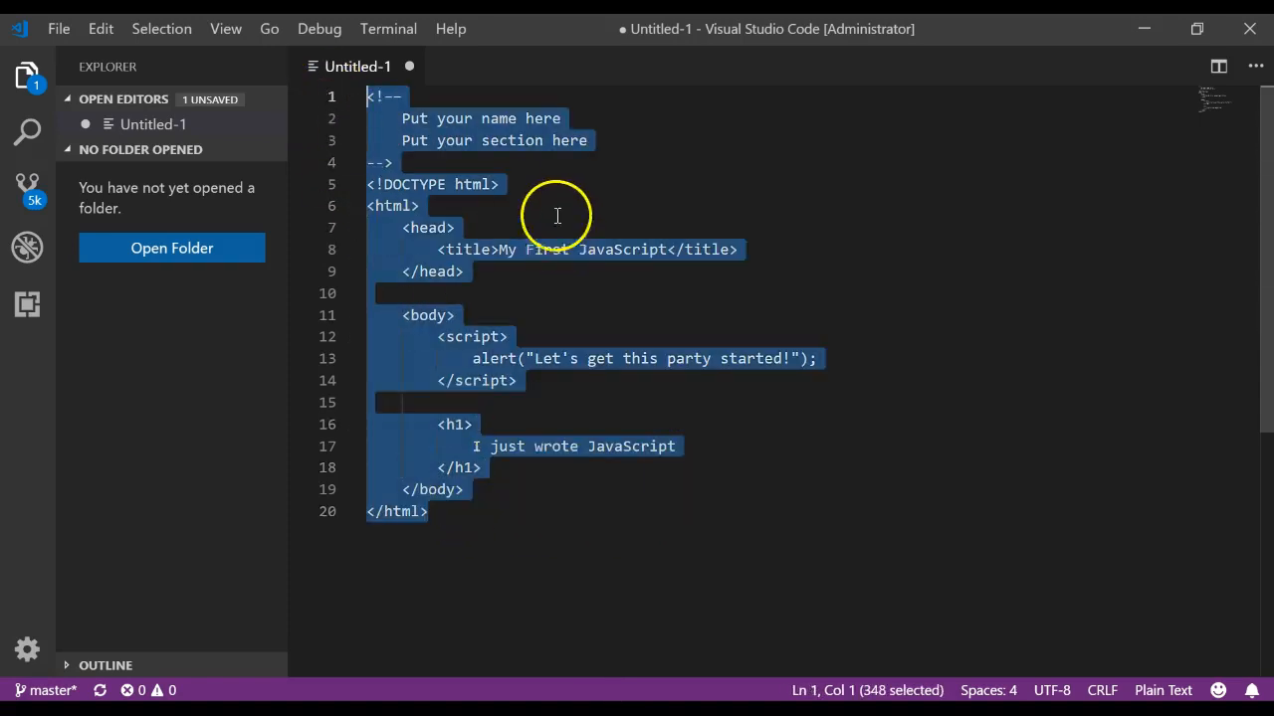
pyautogui.click(370, 98)
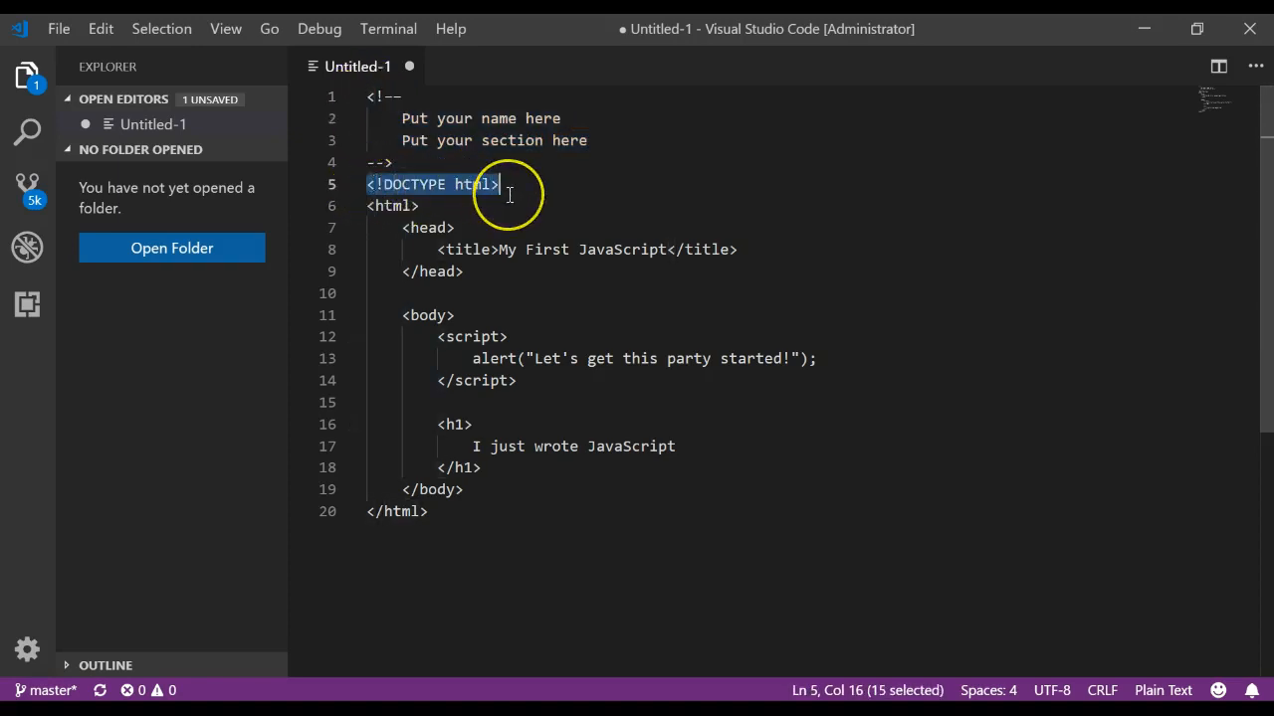
pyautogui.click(422, 205)
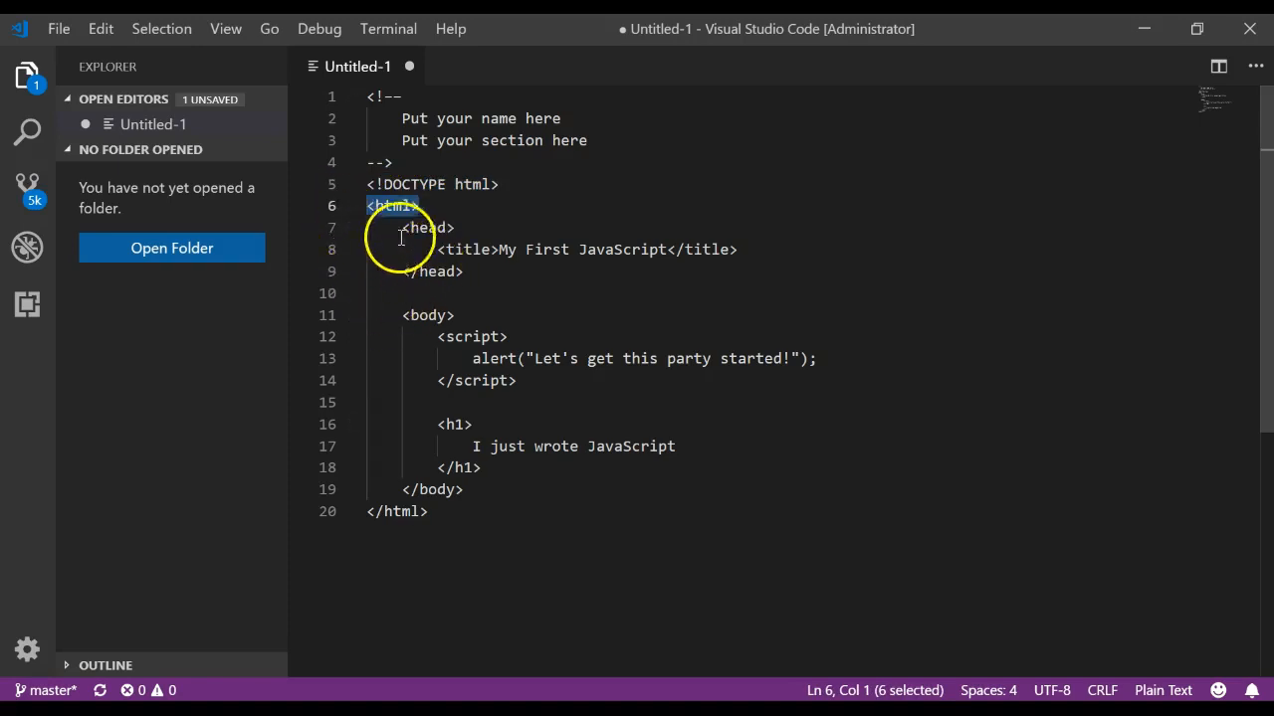
pyautogui.moveTo(402, 205); pyautogui.dragTo(467, 489)
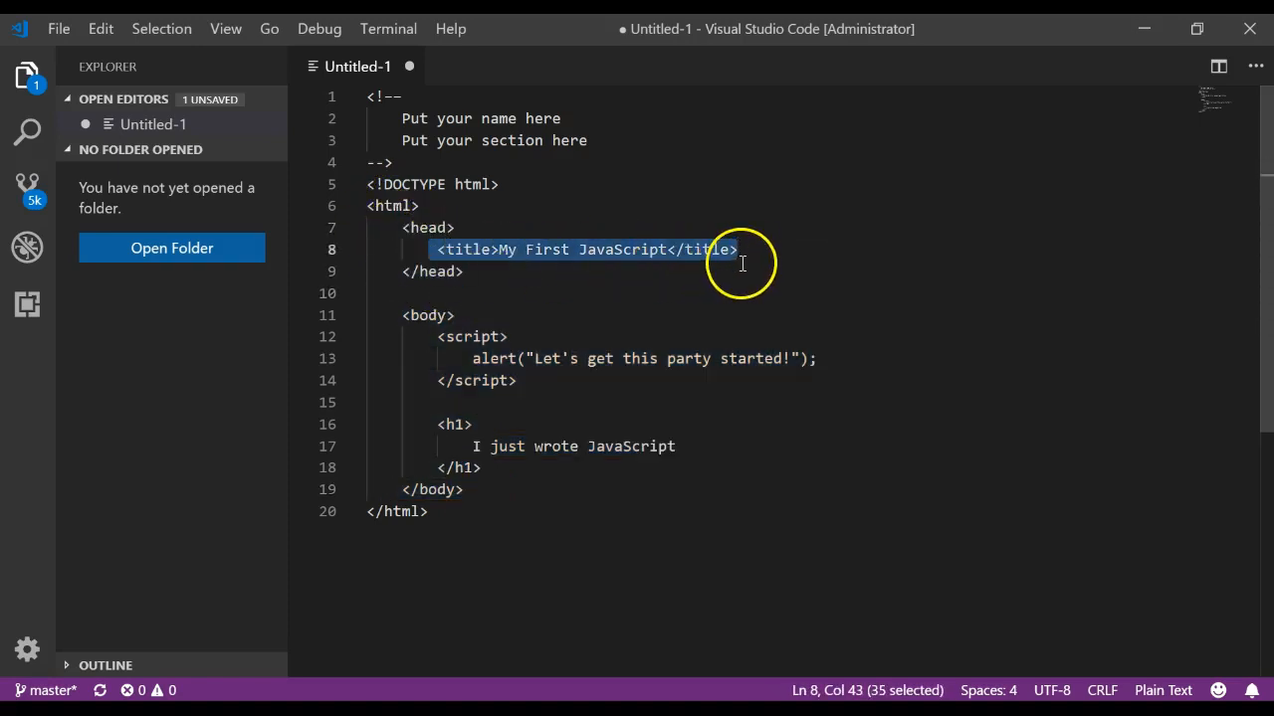
pyautogui.click(463, 271)
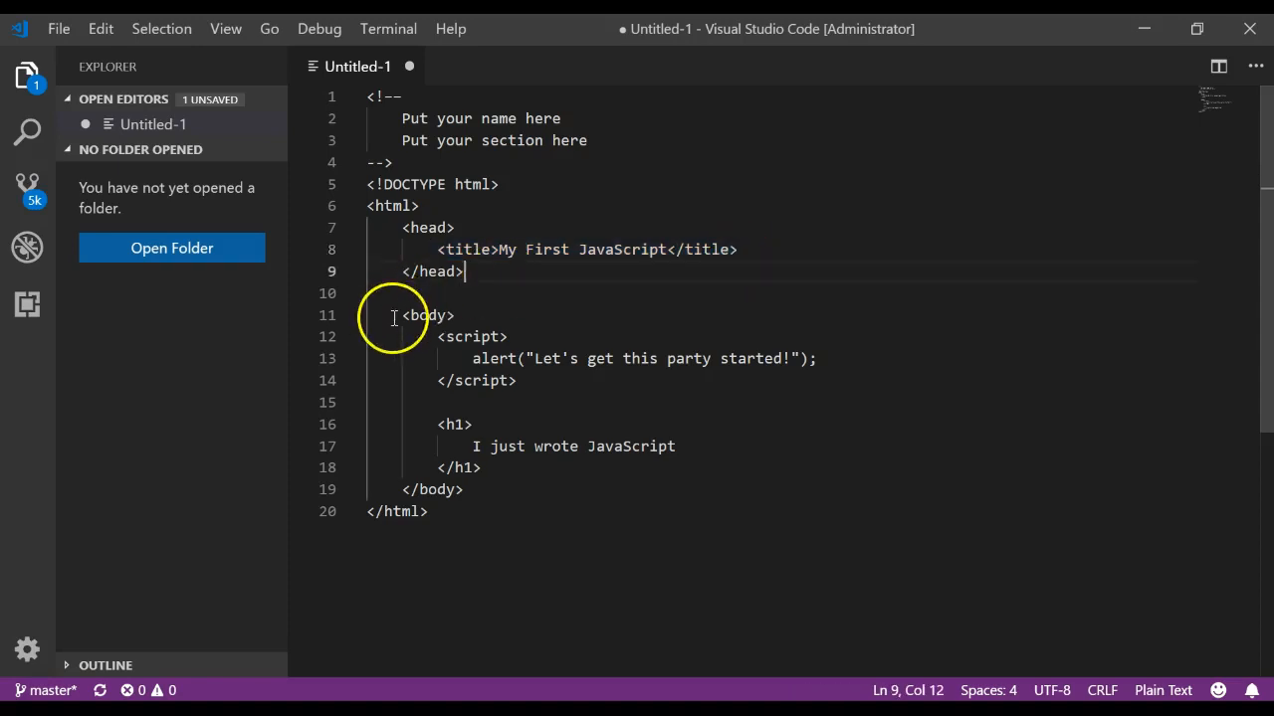
pyautogui.click(426, 359)
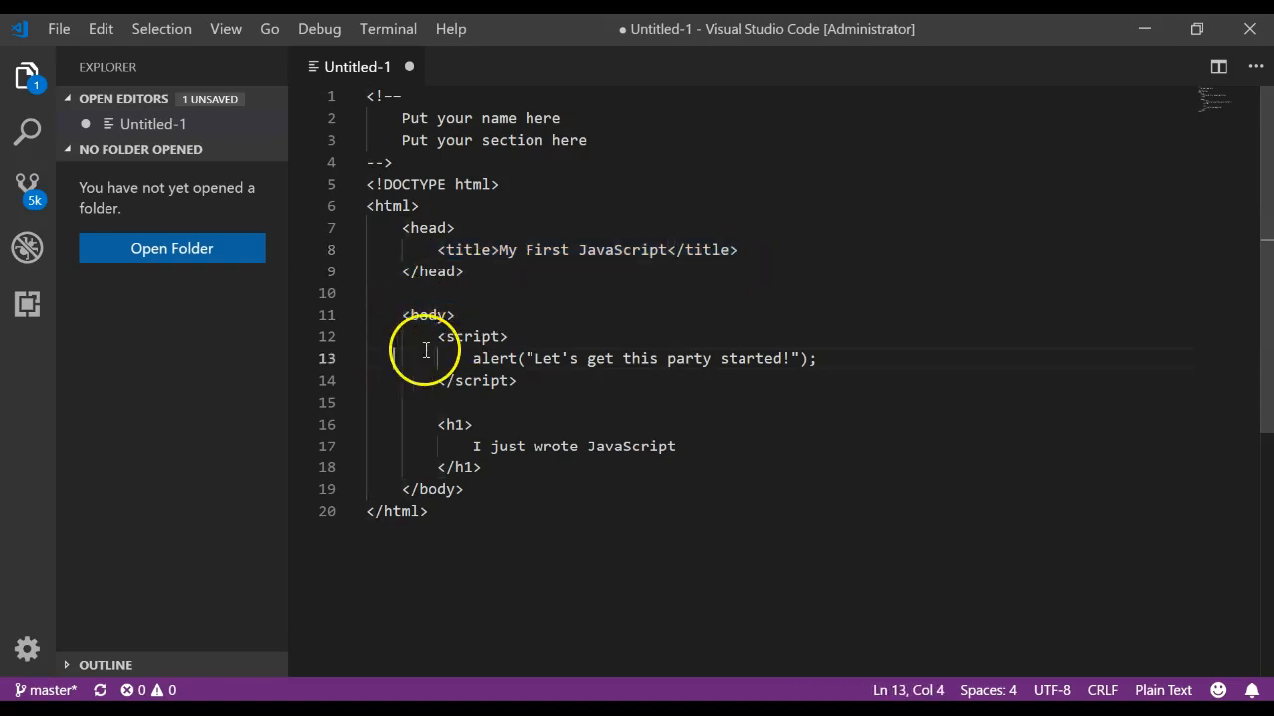
pyautogui.click(428, 402)
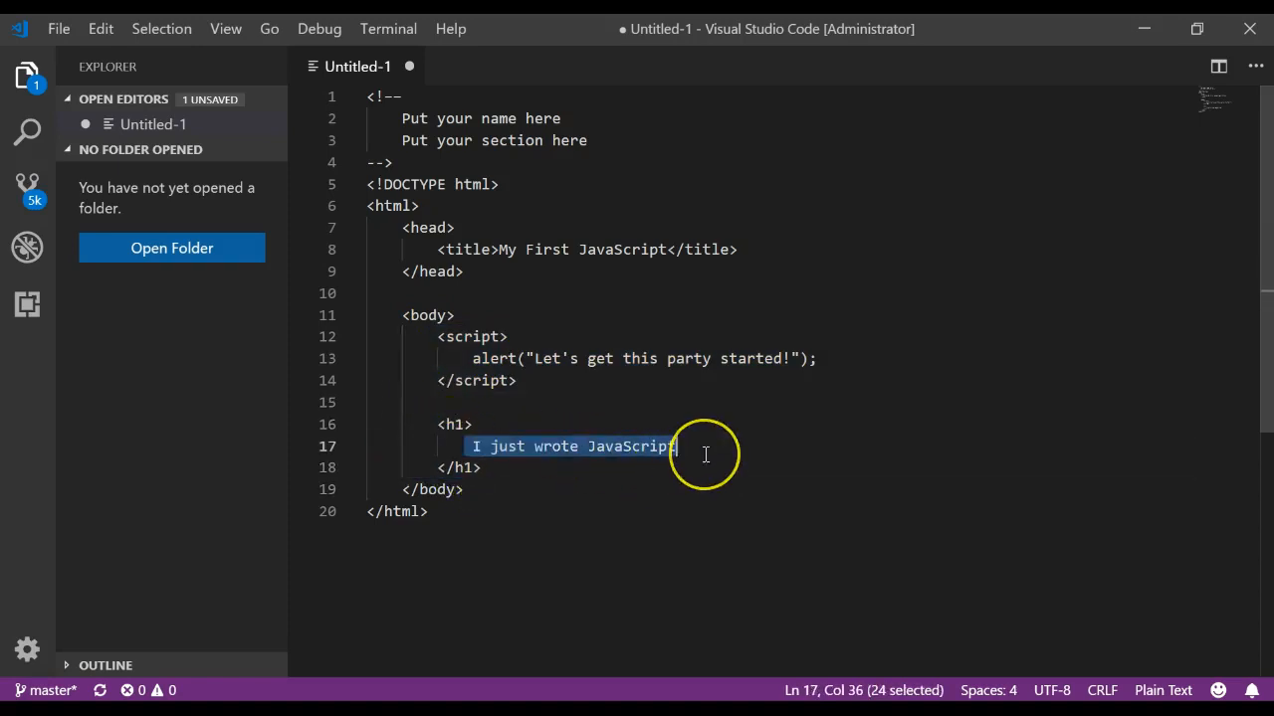
pyautogui.click(456, 227)
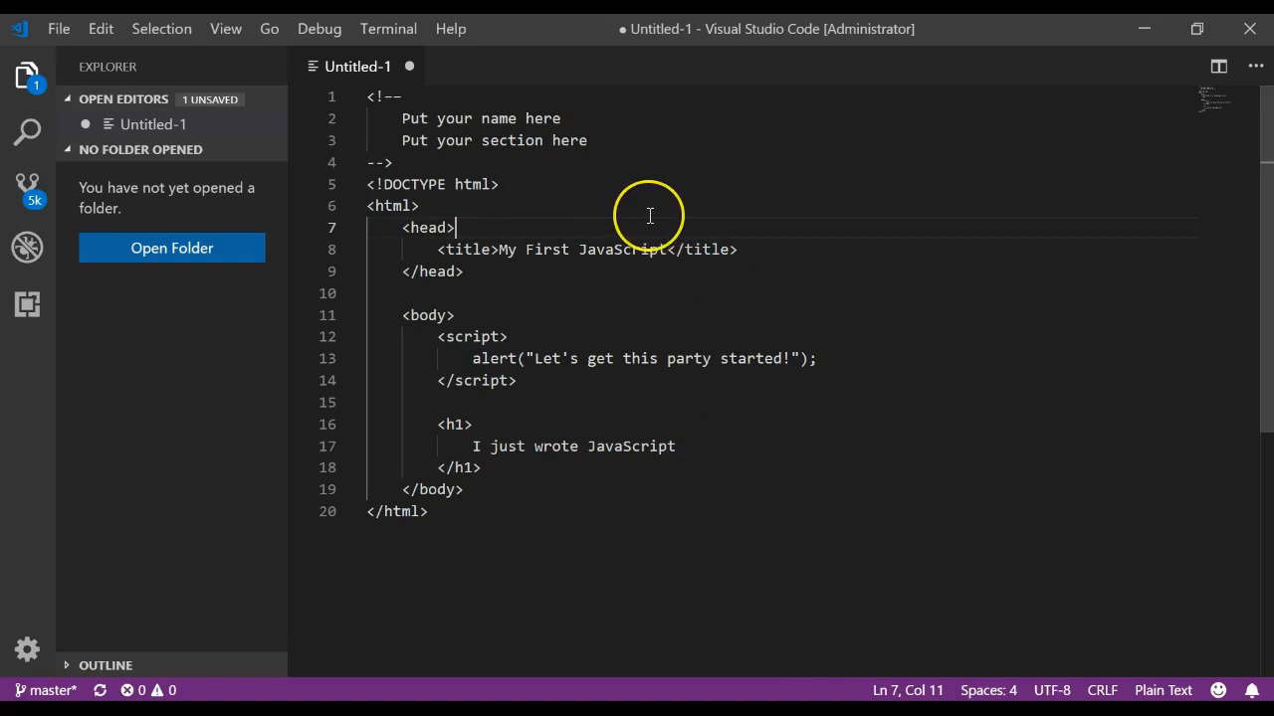
pyautogui.moveTo(715, 509)
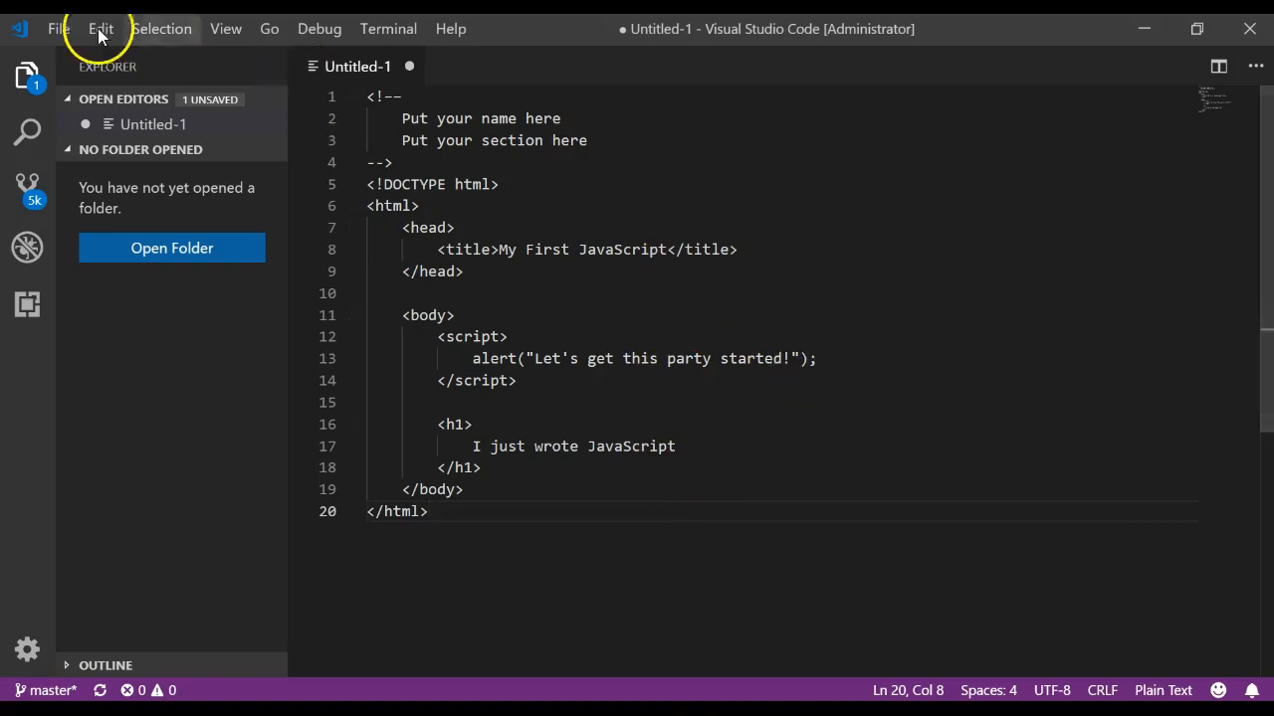
# Step: Bring up the Save As dialog for the untitled HTML file via File > Save As
pyautogui.click(58, 28)
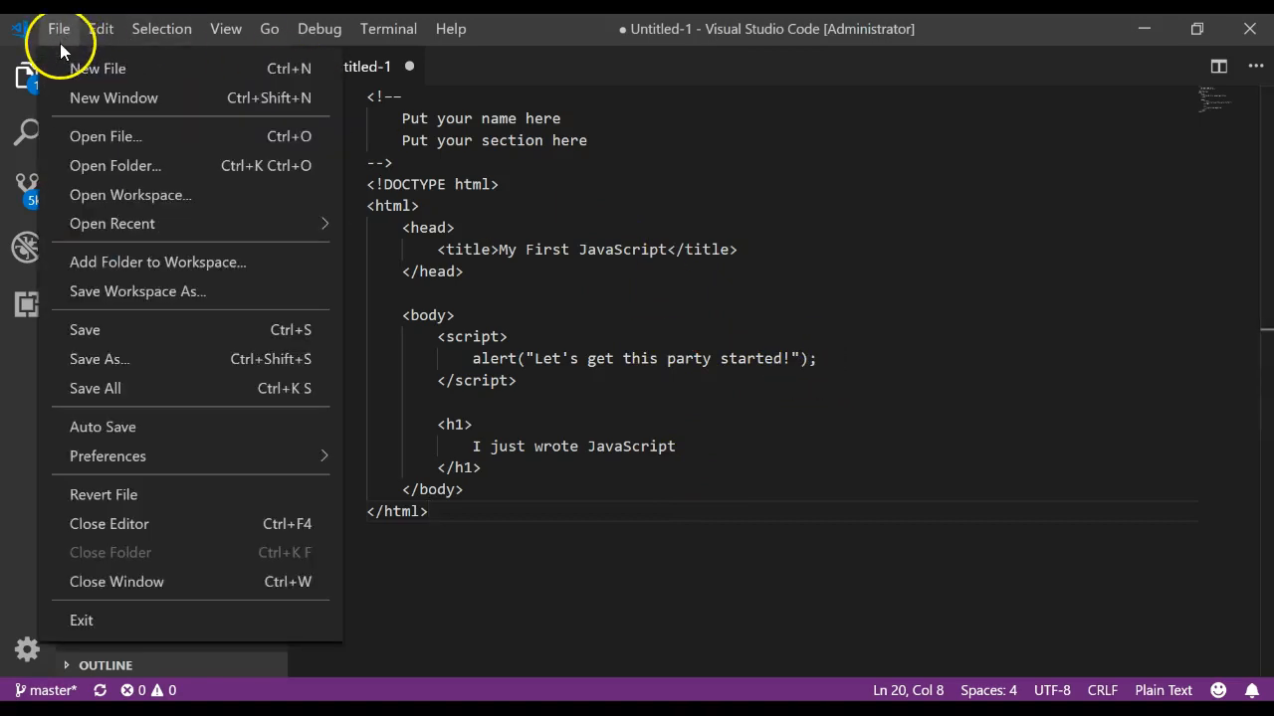
pyautogui.moveTo(95, 358)
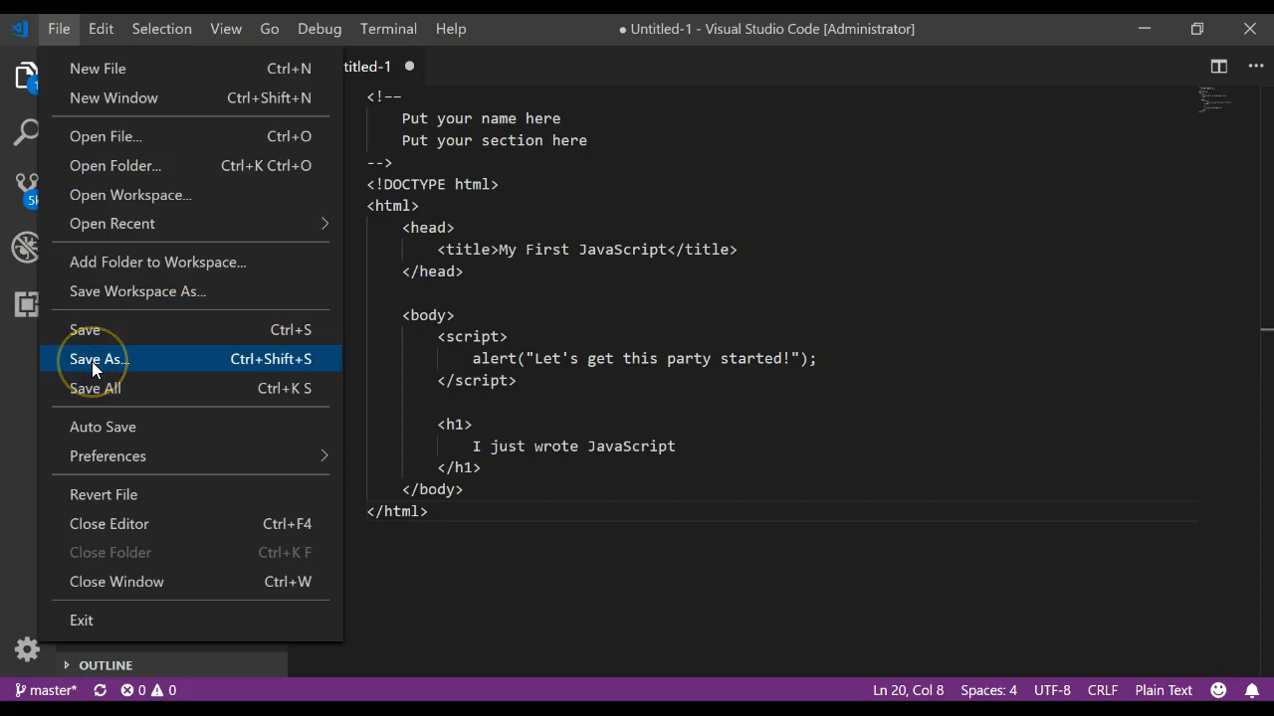
pyautogui.click(96, 358)
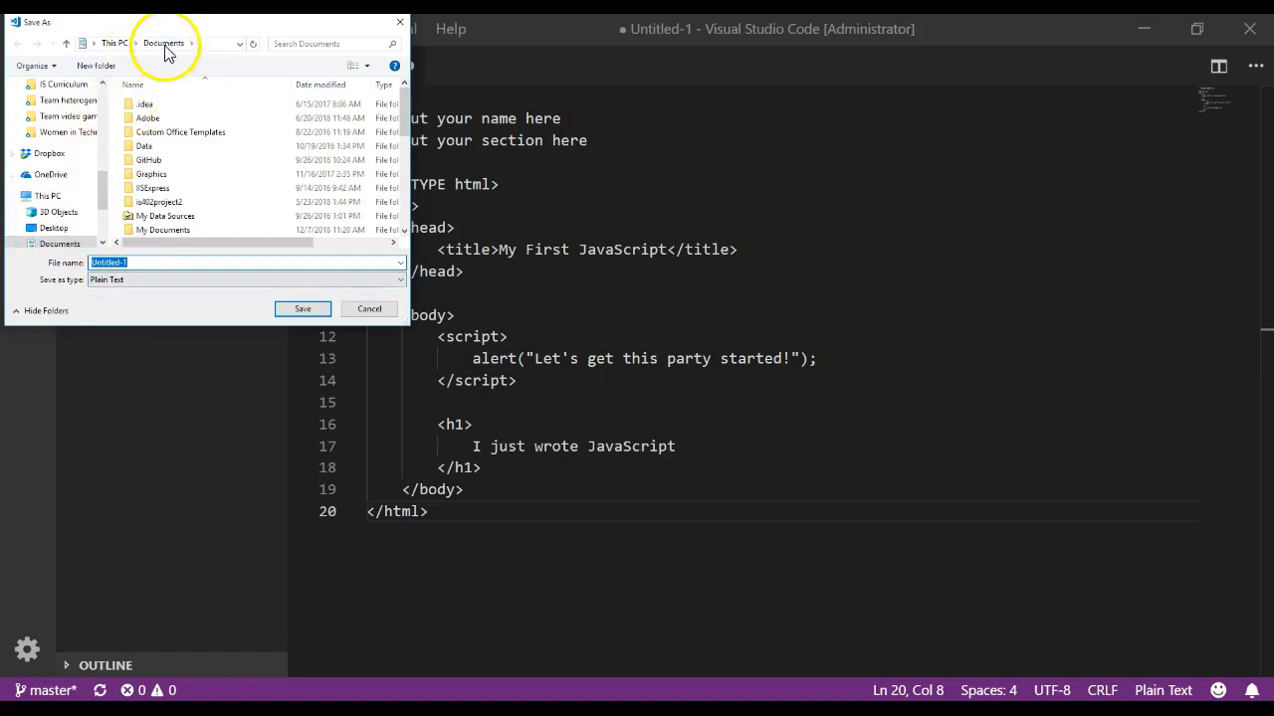
pyautogui.moveTo(118, 200)
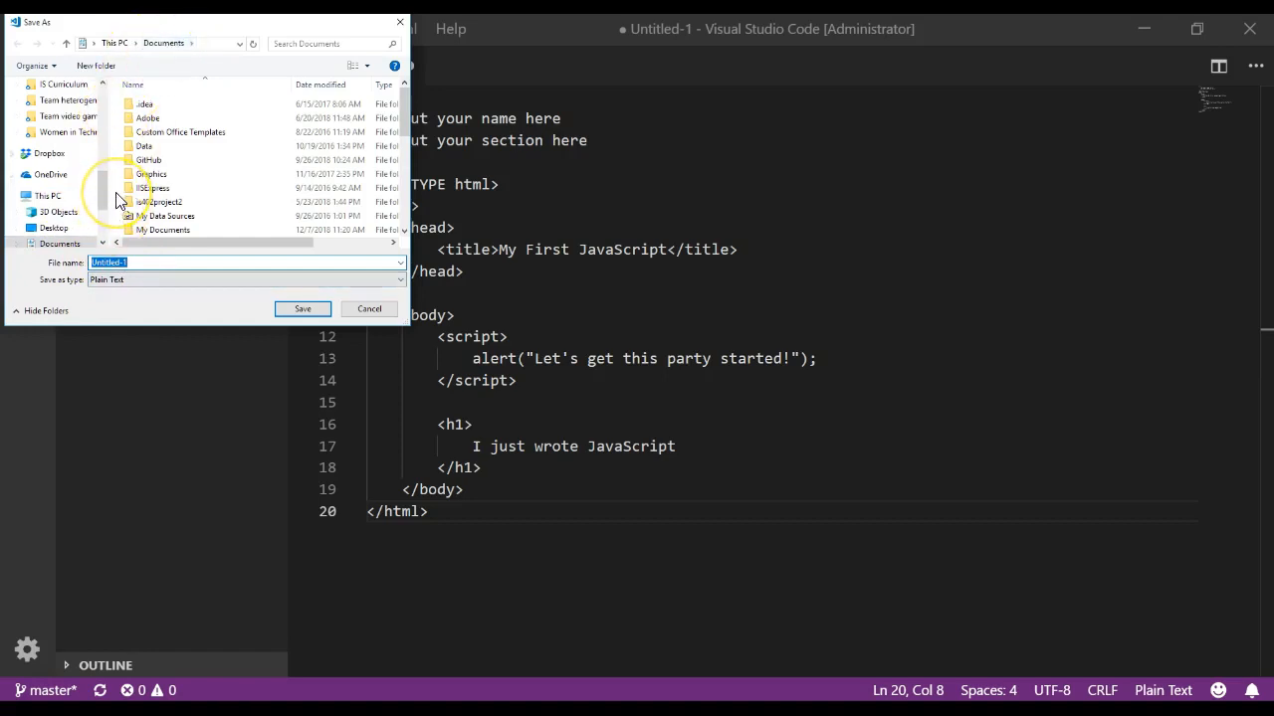
# Step: Create a new folder named Visual Studio Code Samples inside Documents
pyautogui.rightClick(116, 199)
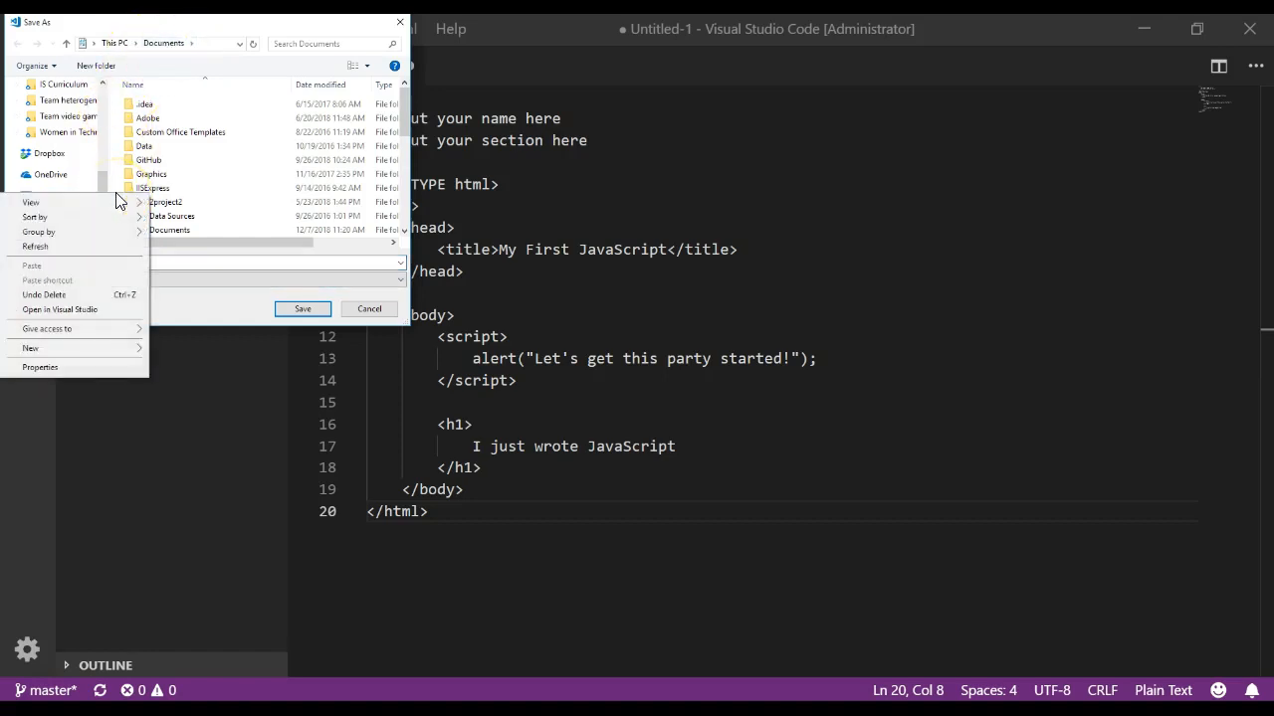
pyautogui.moveTo(111, 342)
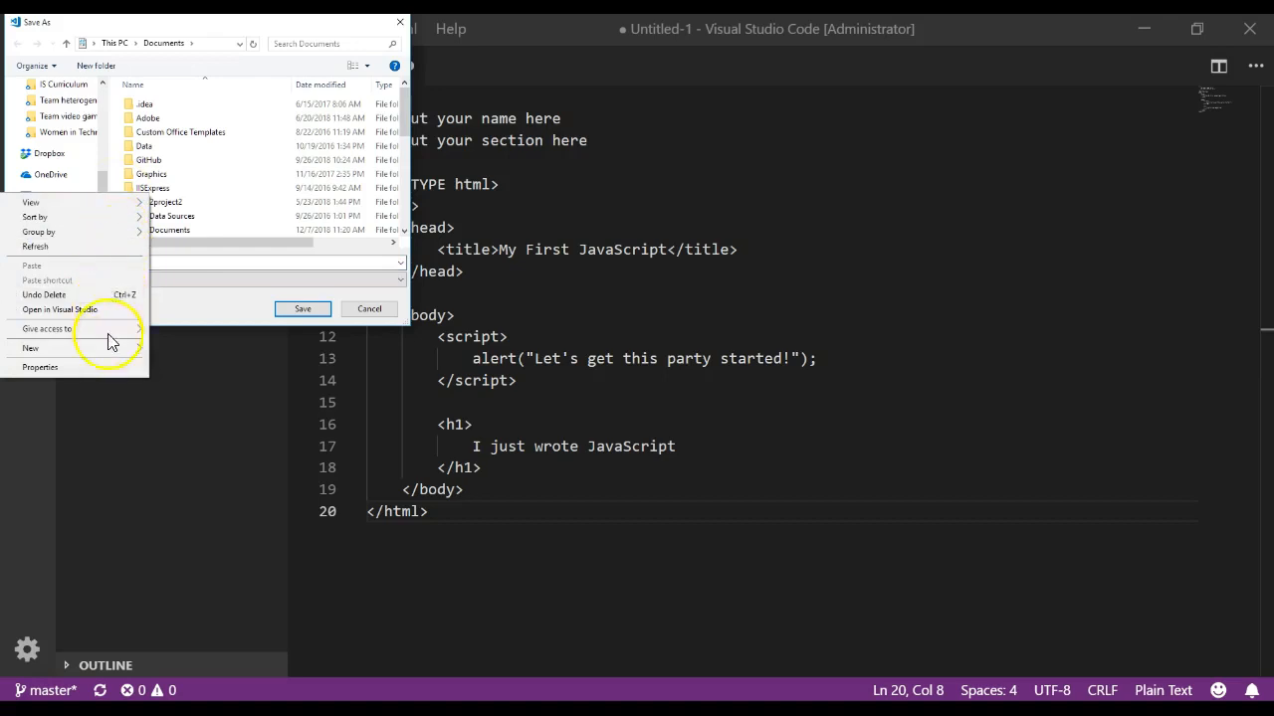
pyautogui.click(32, 348)
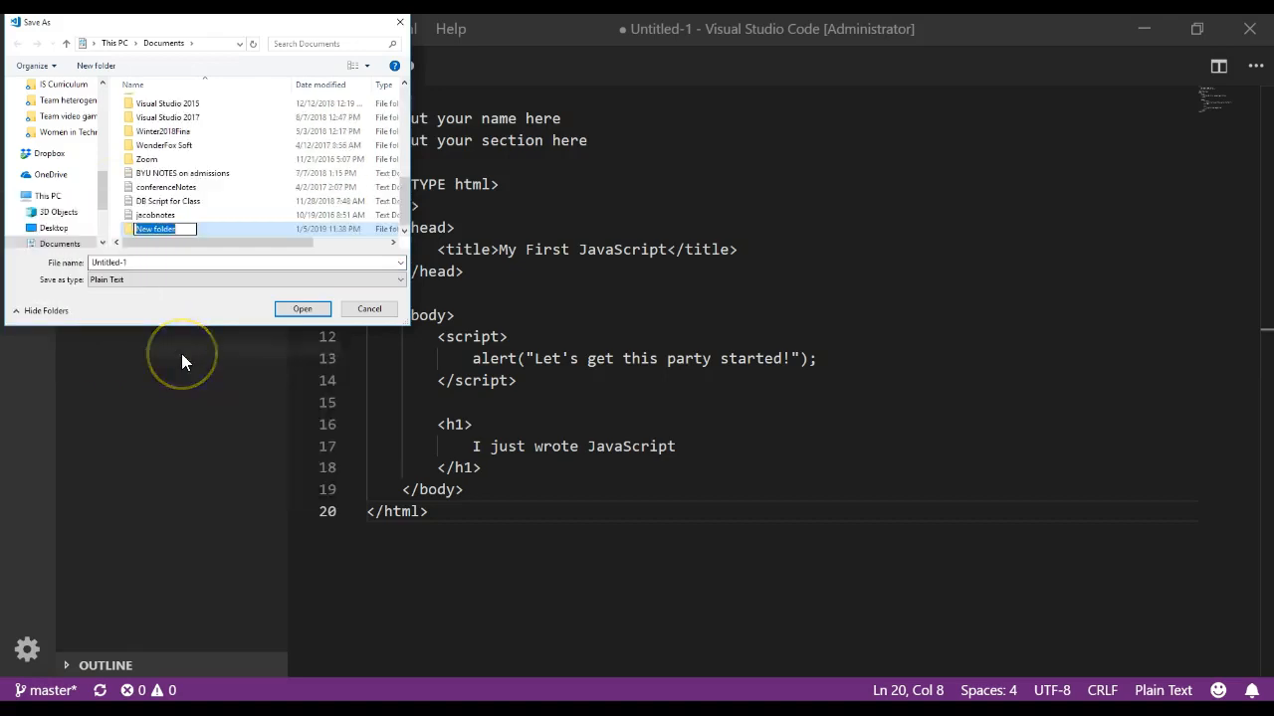
pyautogui.write('Visual Studio cod')
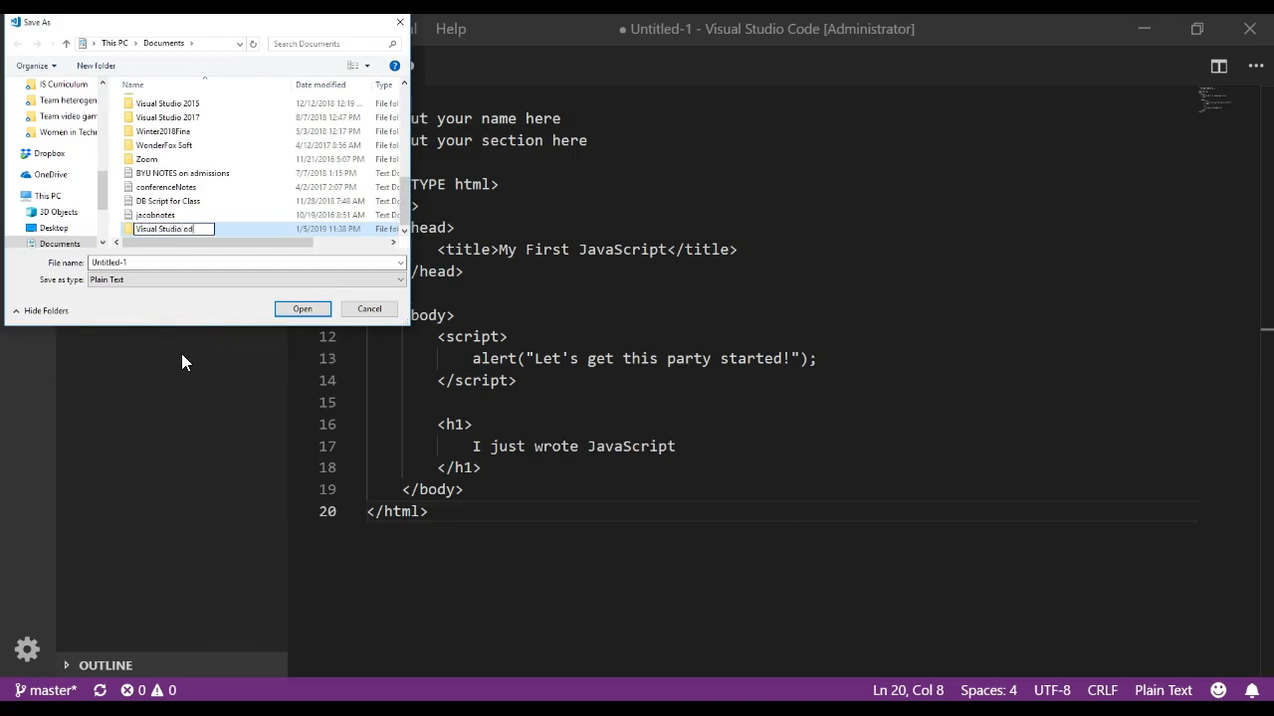
pyautogui.press('Backspace')
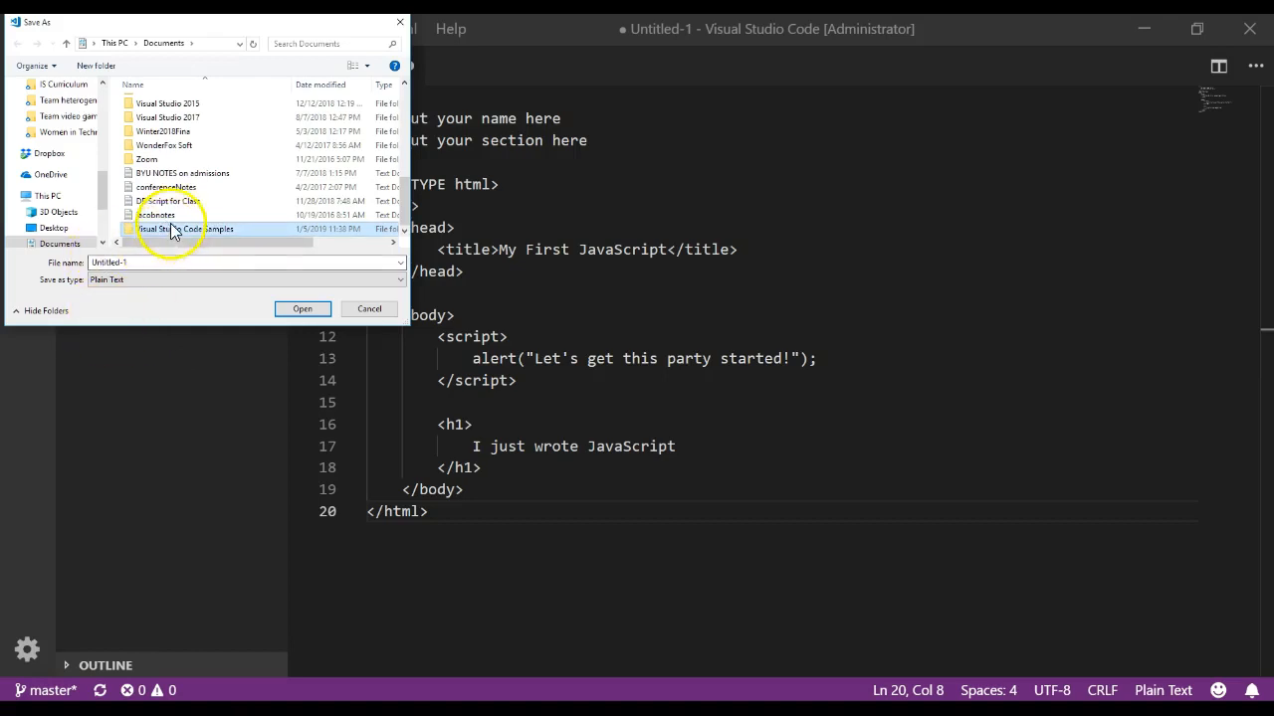
pyautogui.moveTo(169, 235)
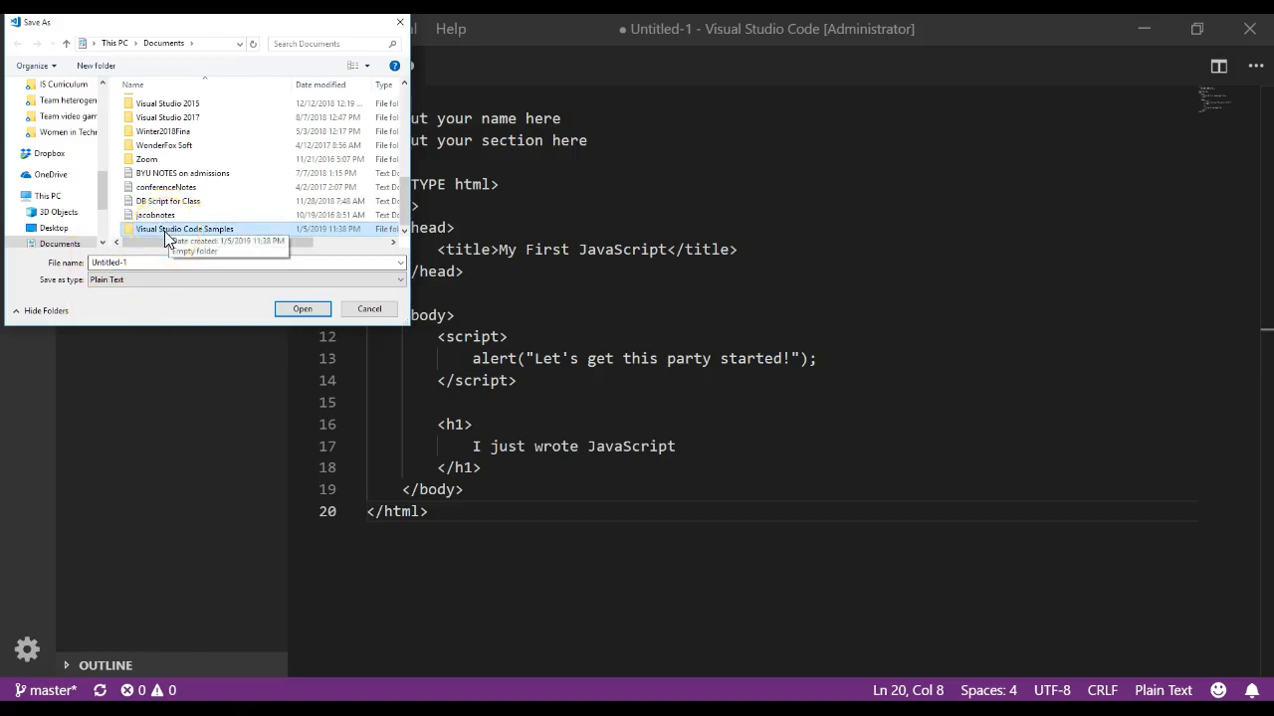
# Step: Create a FirstWebSite folder inside Visual Studio Code Samples
pyautogui.doubleClick(183, 229)
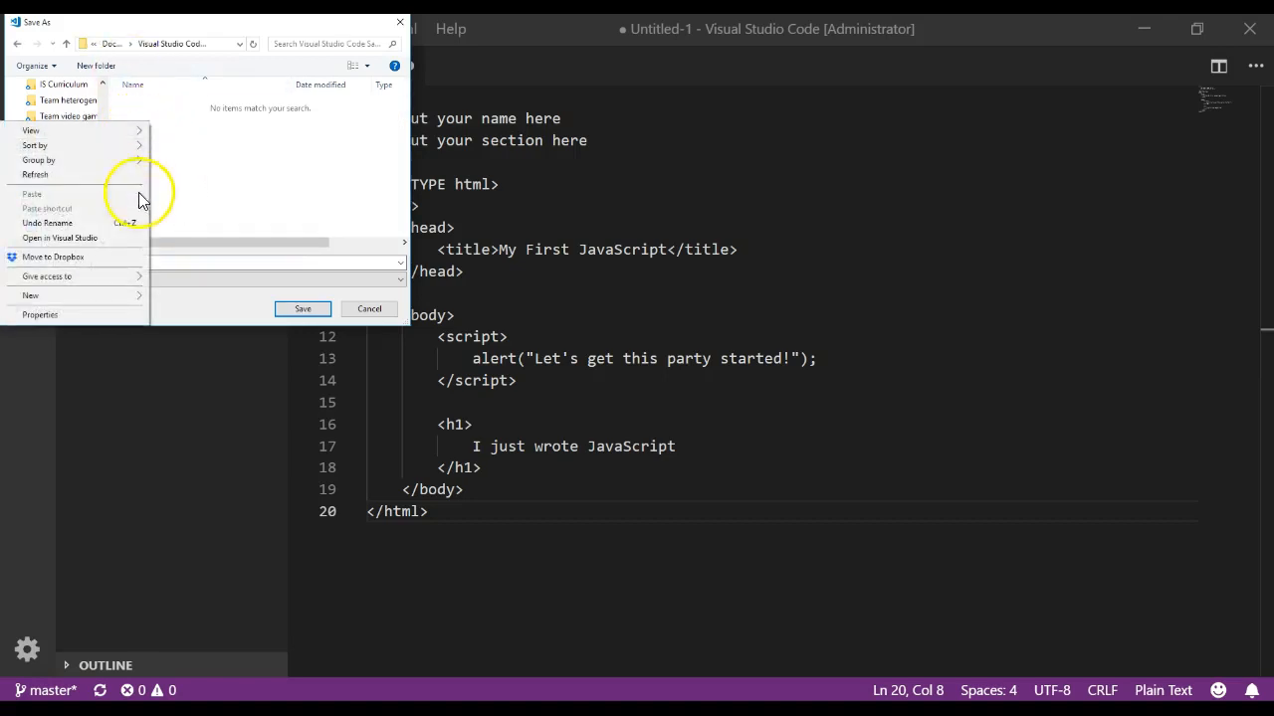
pyautogui.click(31, 294)
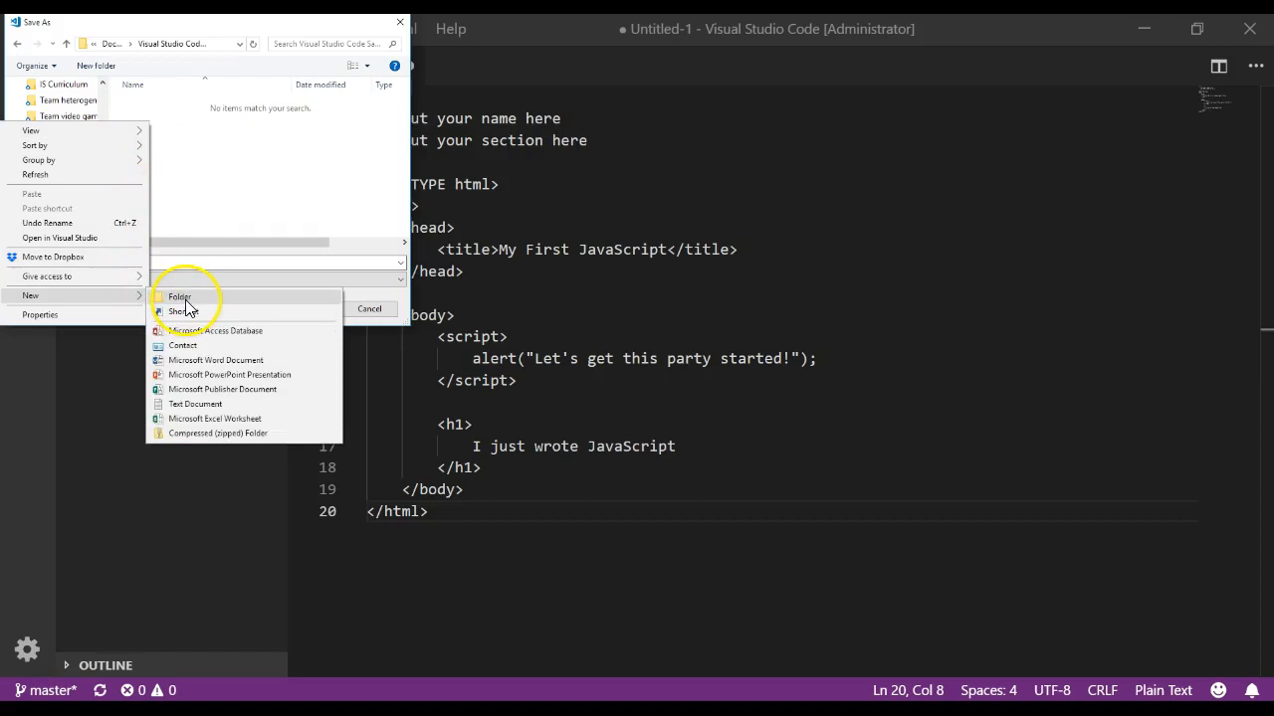
pyautogui.click(179, 297)
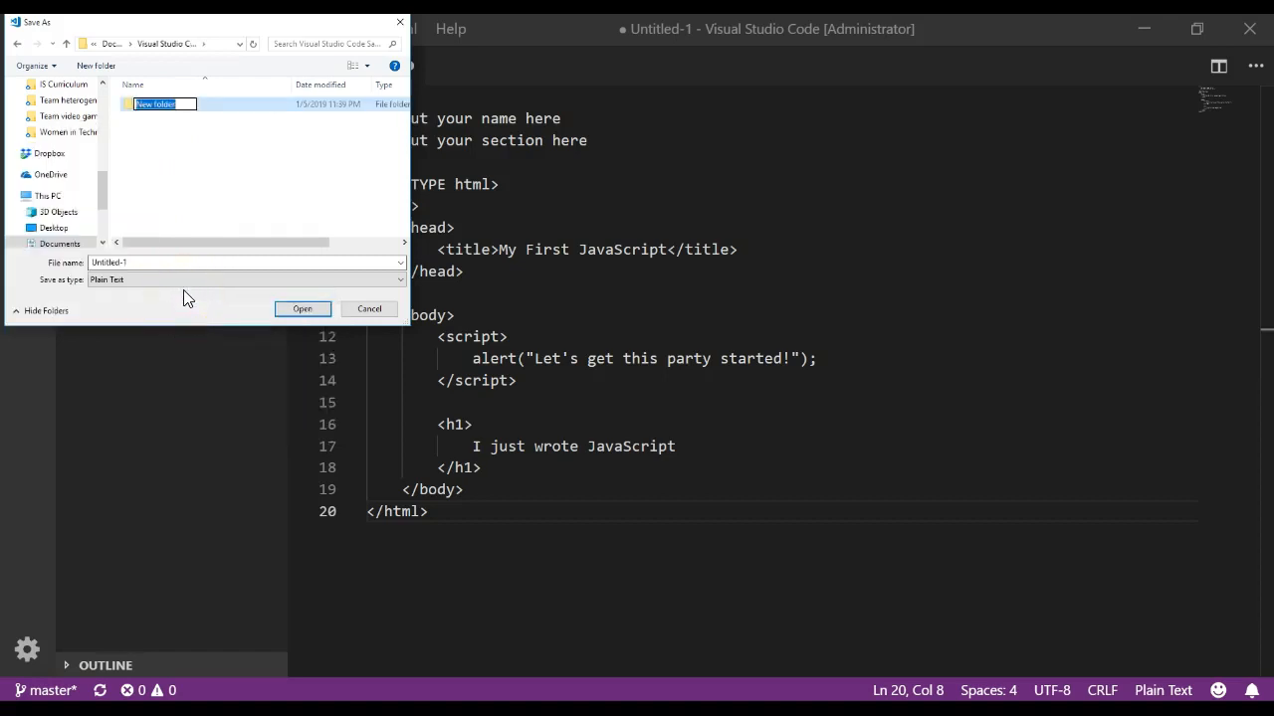
pyautogui.write('FirstWebSite')
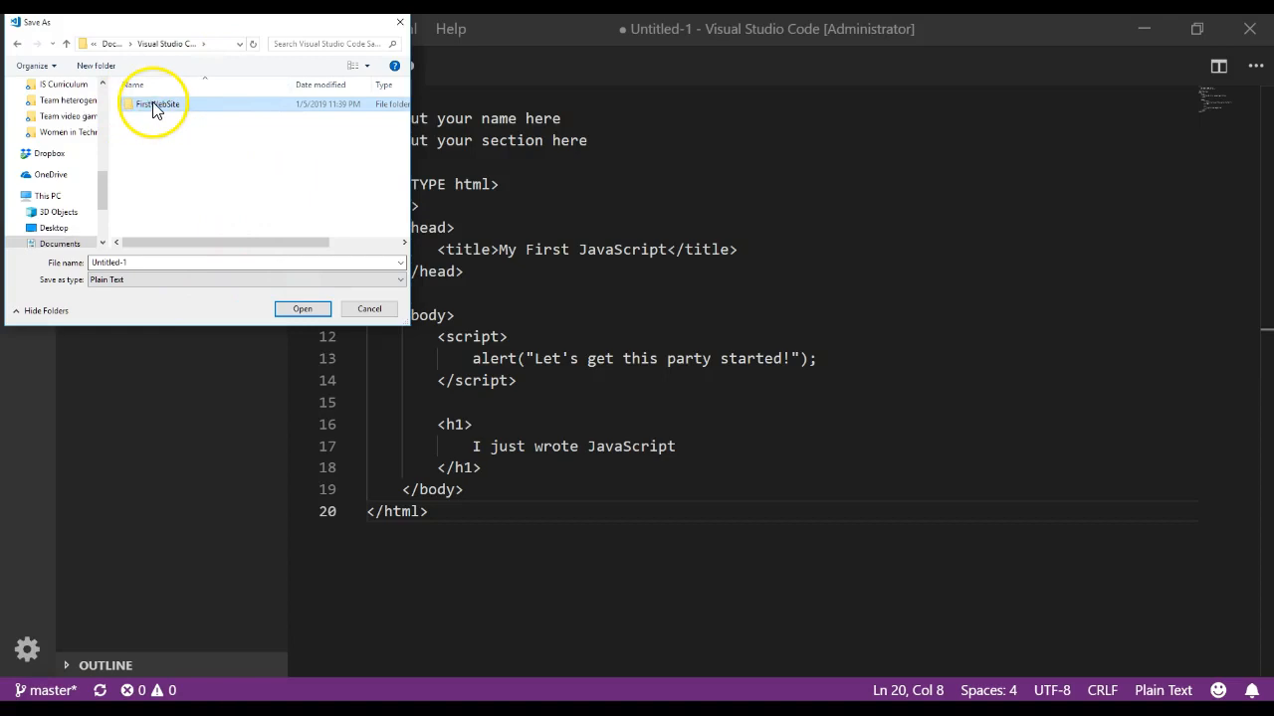
# Step: Save the page as Index.html inside the FirstWebSite folder
pyautogui.doubleClick(155, 103)
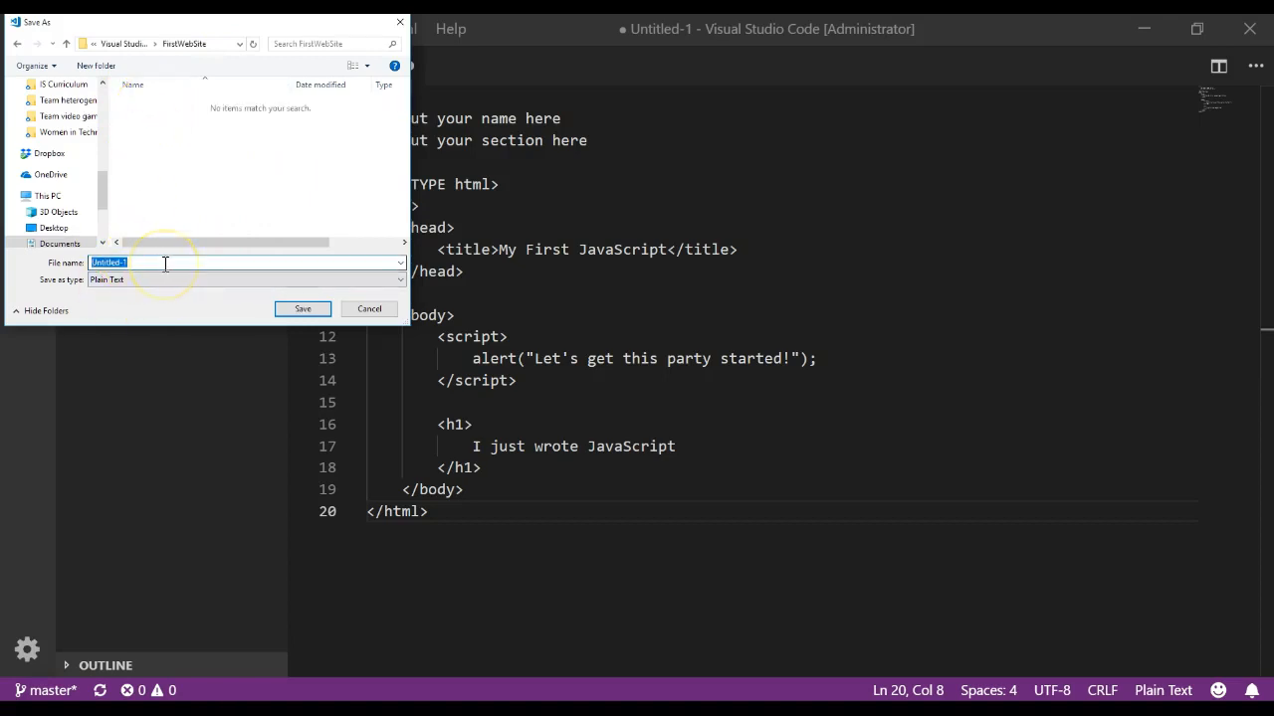
pyautogui.write('Index.html')
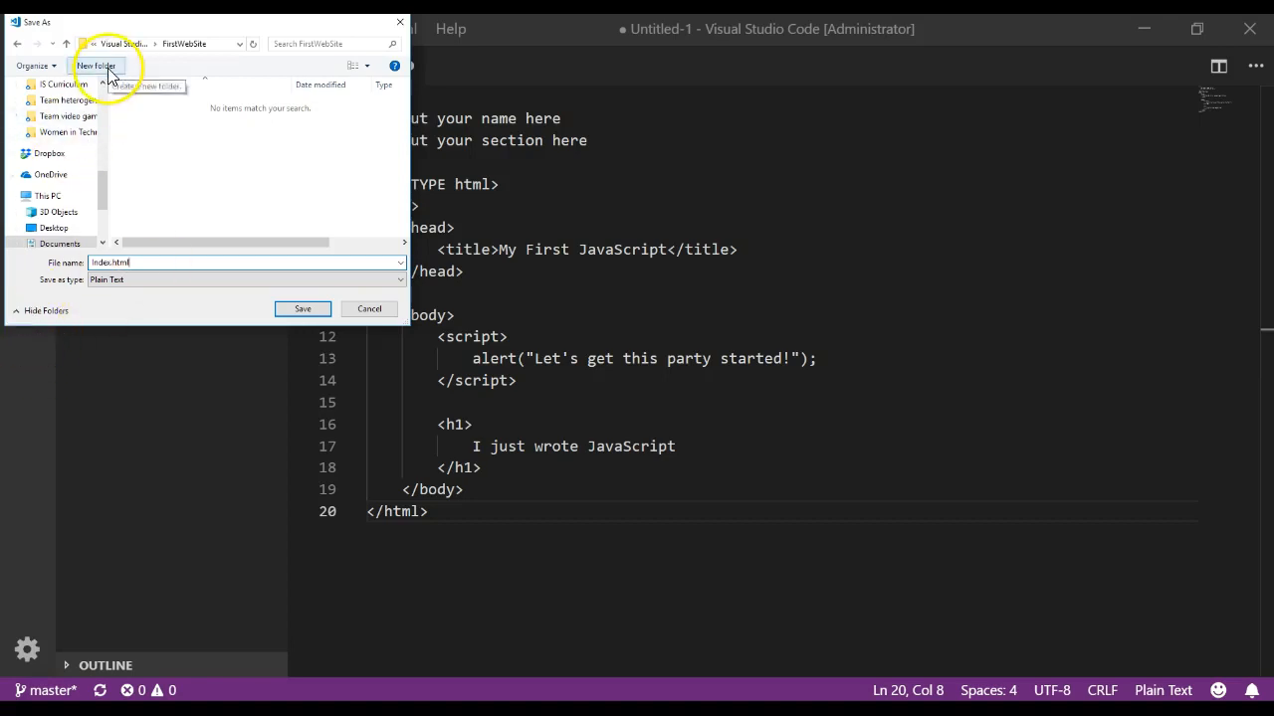
pyautogui.moveTo(189, 49)
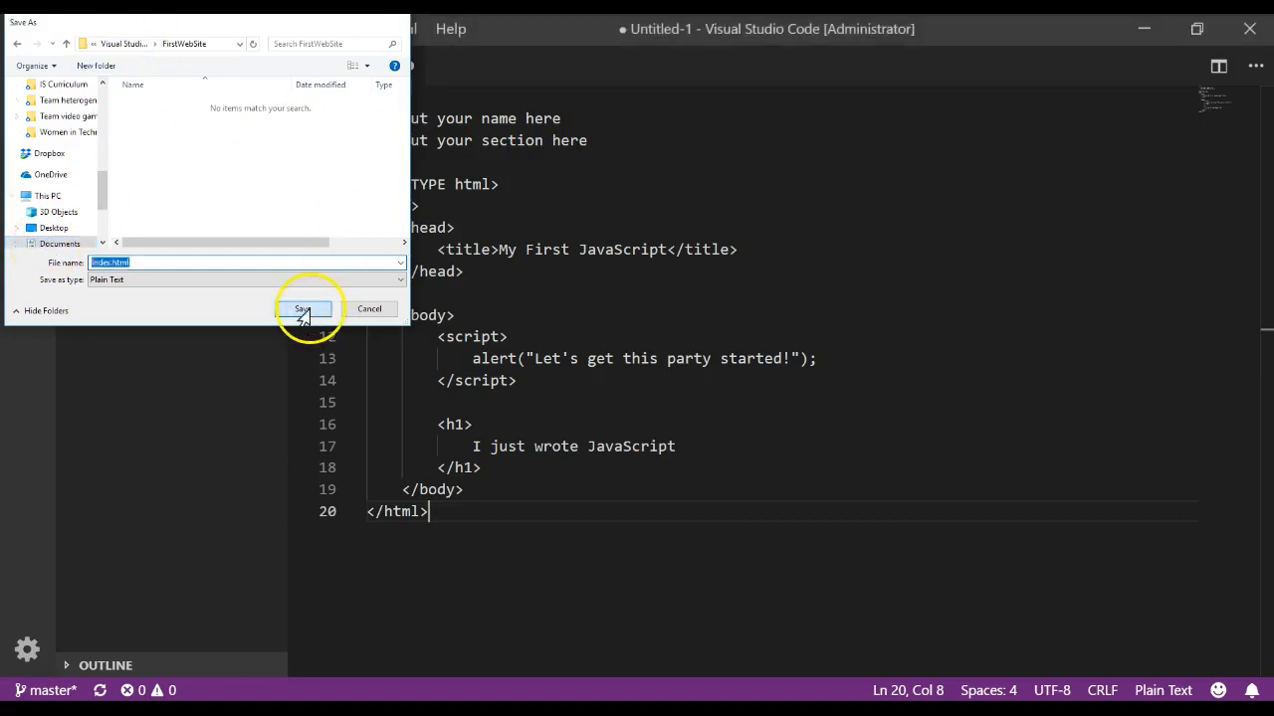
pyautogui.click(303, 311)
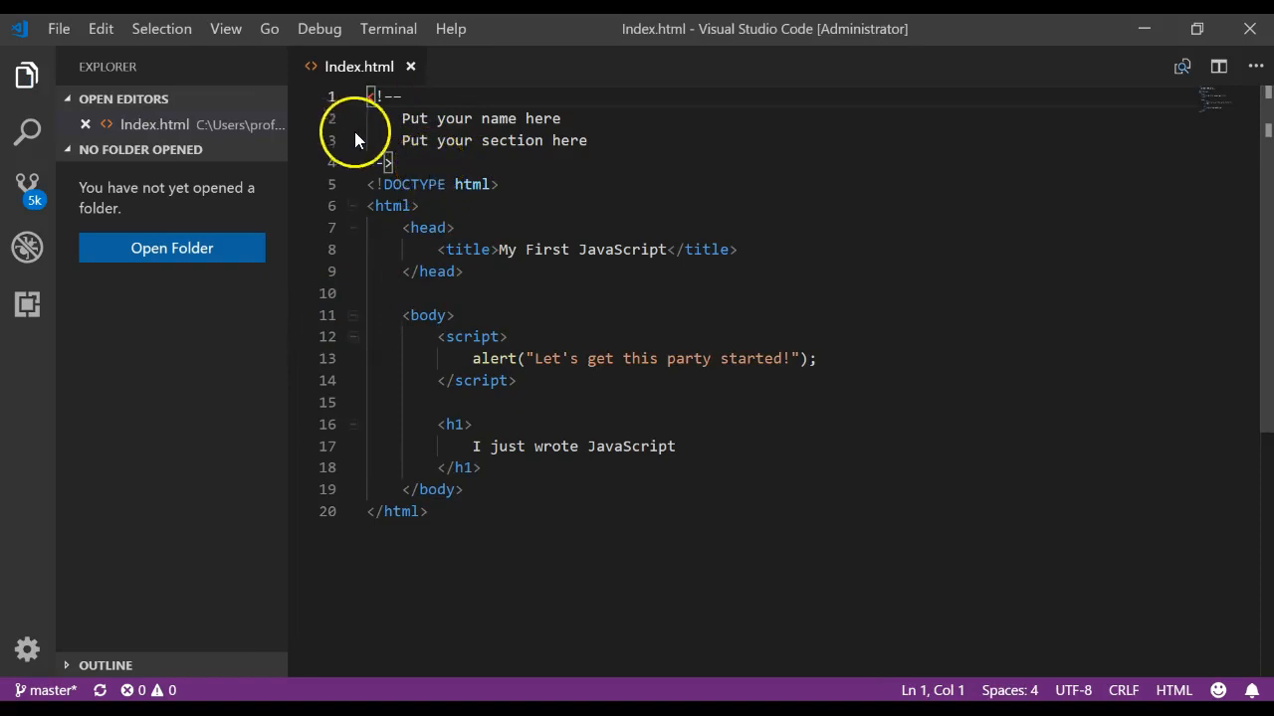
pyautogui.moveTo(368, 477)
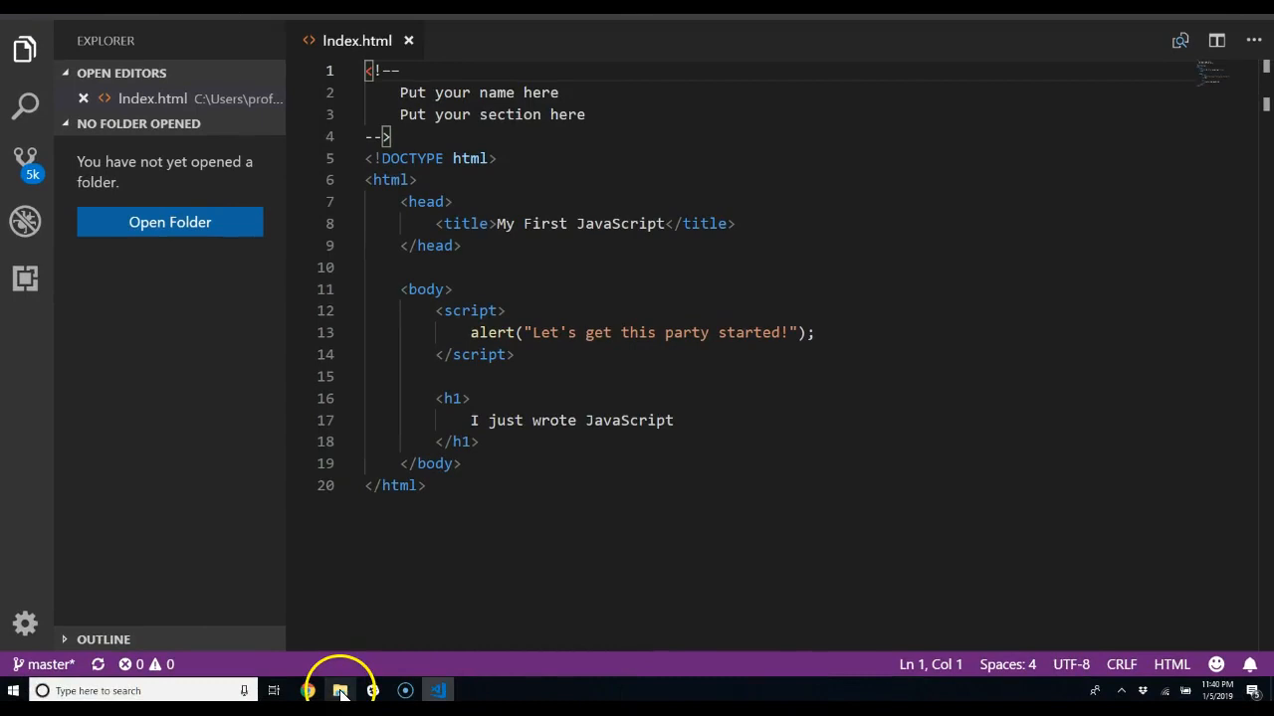
pyautogui.moveTo(340, 691)
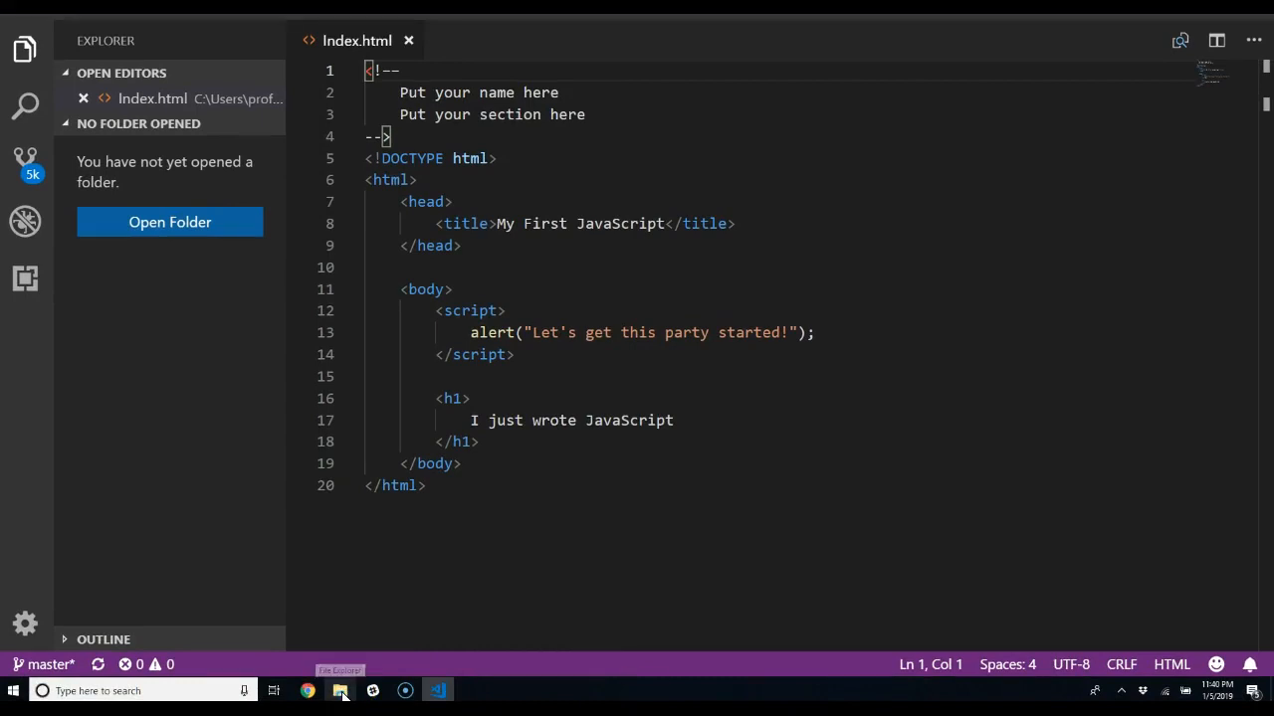
# Step: Browse File Explorer to Documents and enter the Visual Studio Code Samples folder
pyautogui.click(339, 689)
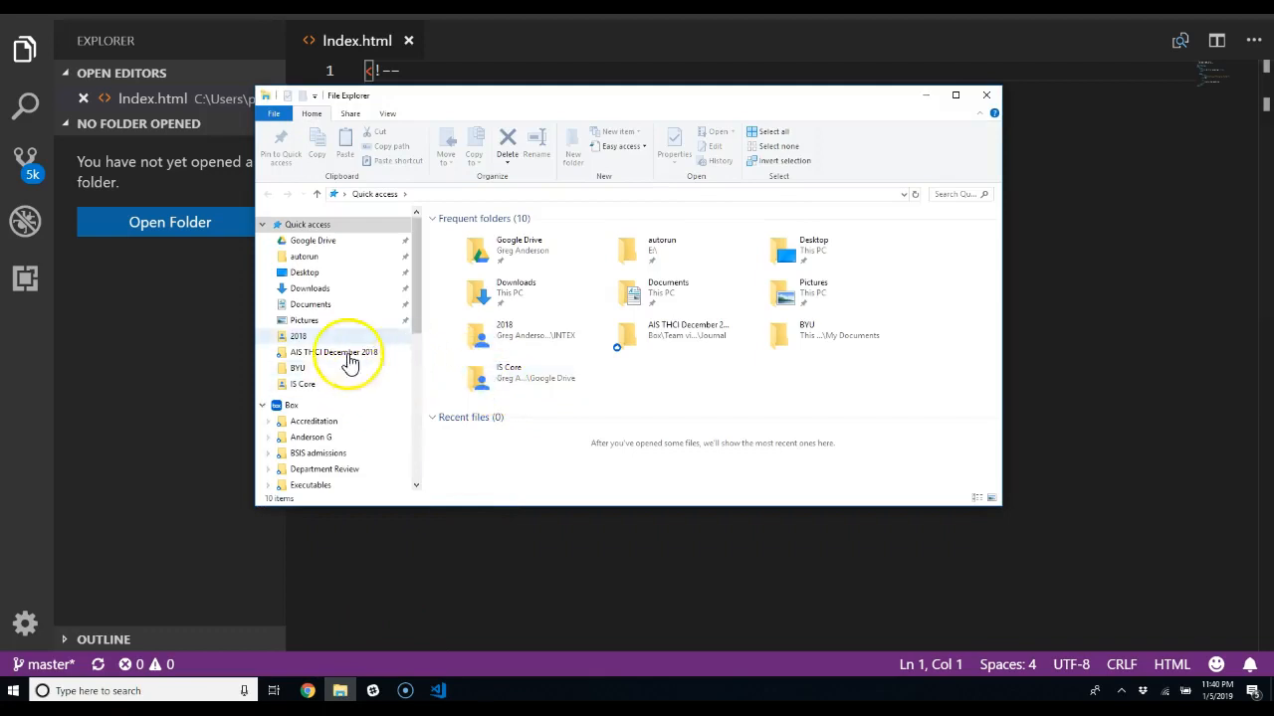
pyautogui.click(310, 304)
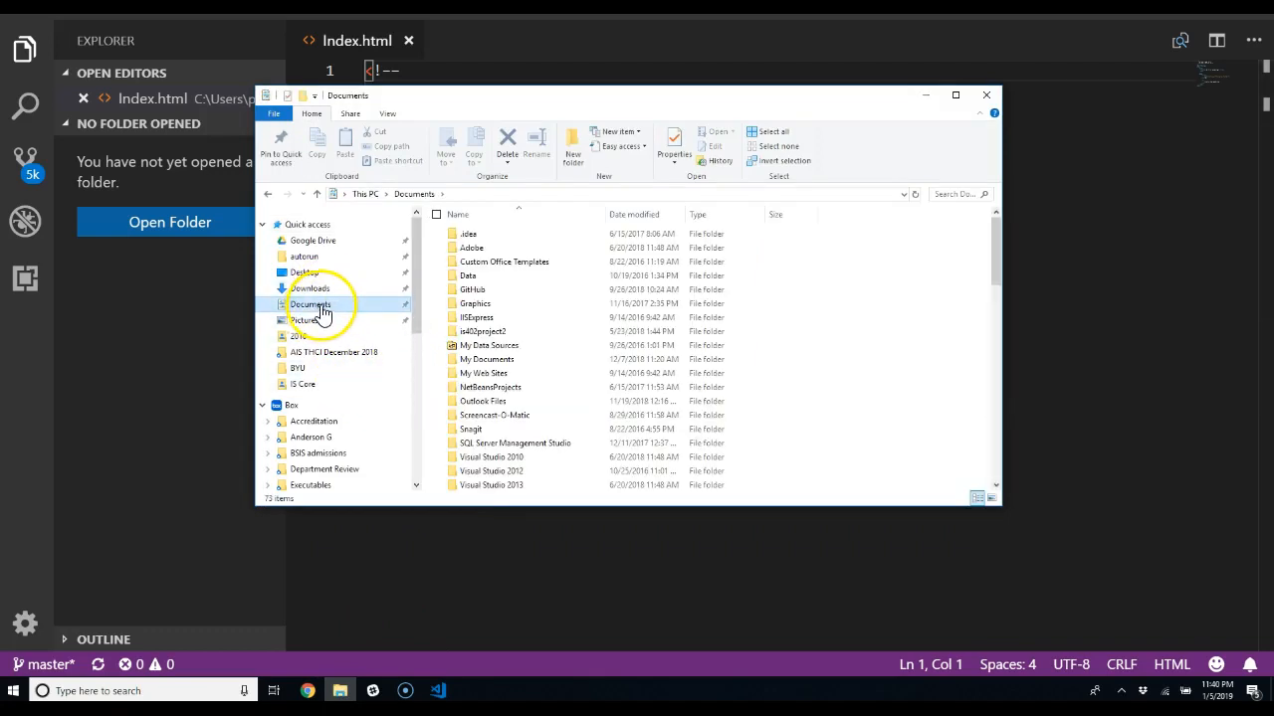
pyautogui.scroll(-3)
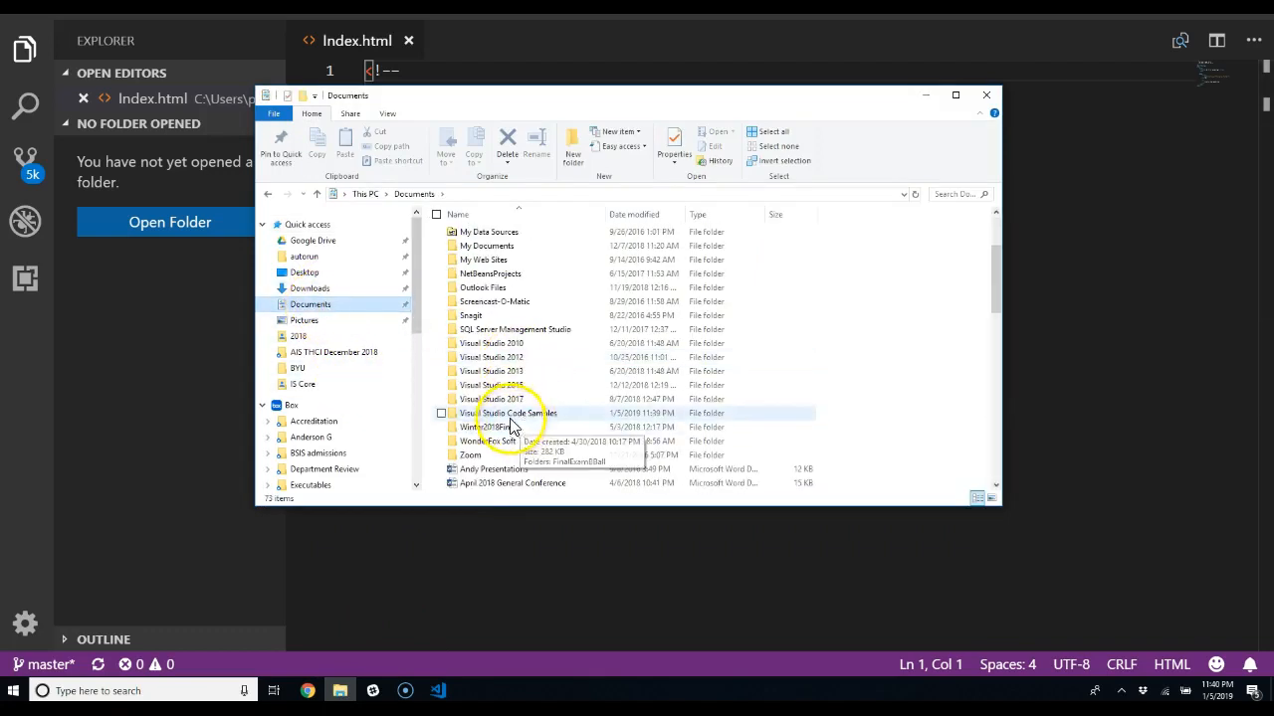
pyautogui.doubleClick(514, 412)
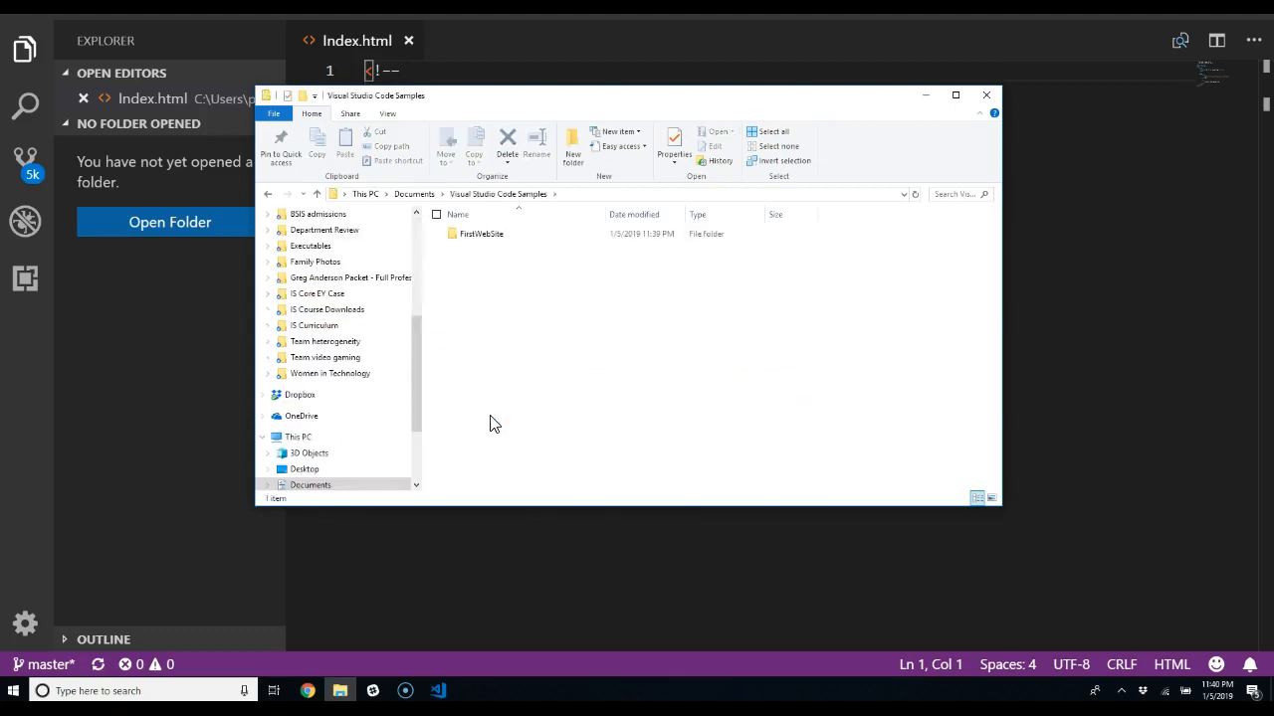
# Step: Enter FirstWebSite and open Index.html in the browser
pyautogui.click(481, 235)
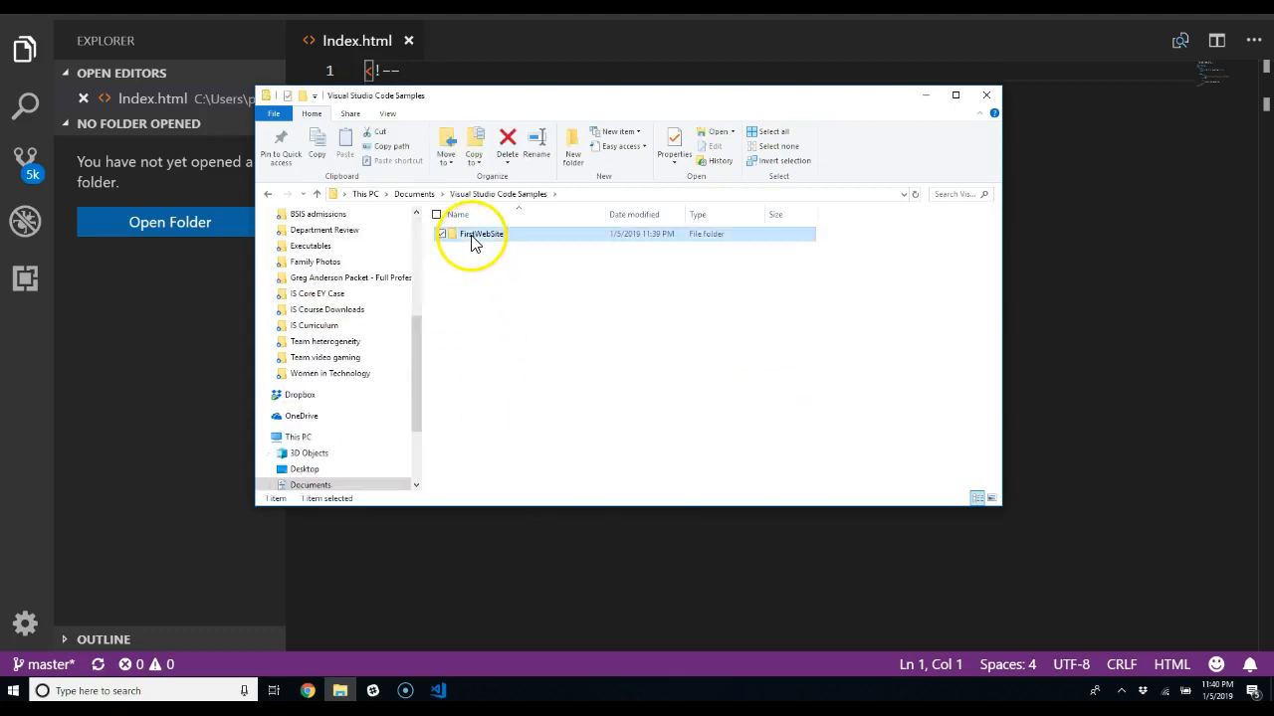
pyautogui.doubleClick(482, 233)
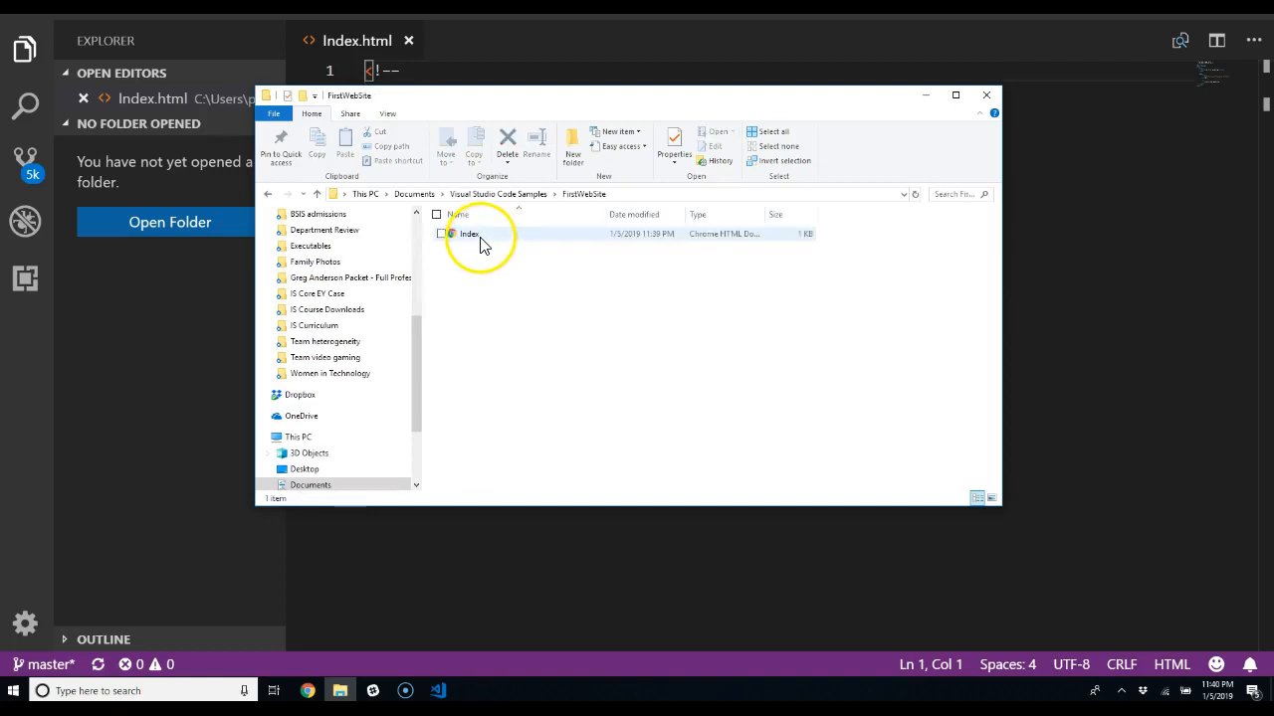
pyautogui.moveTo(469, 238)
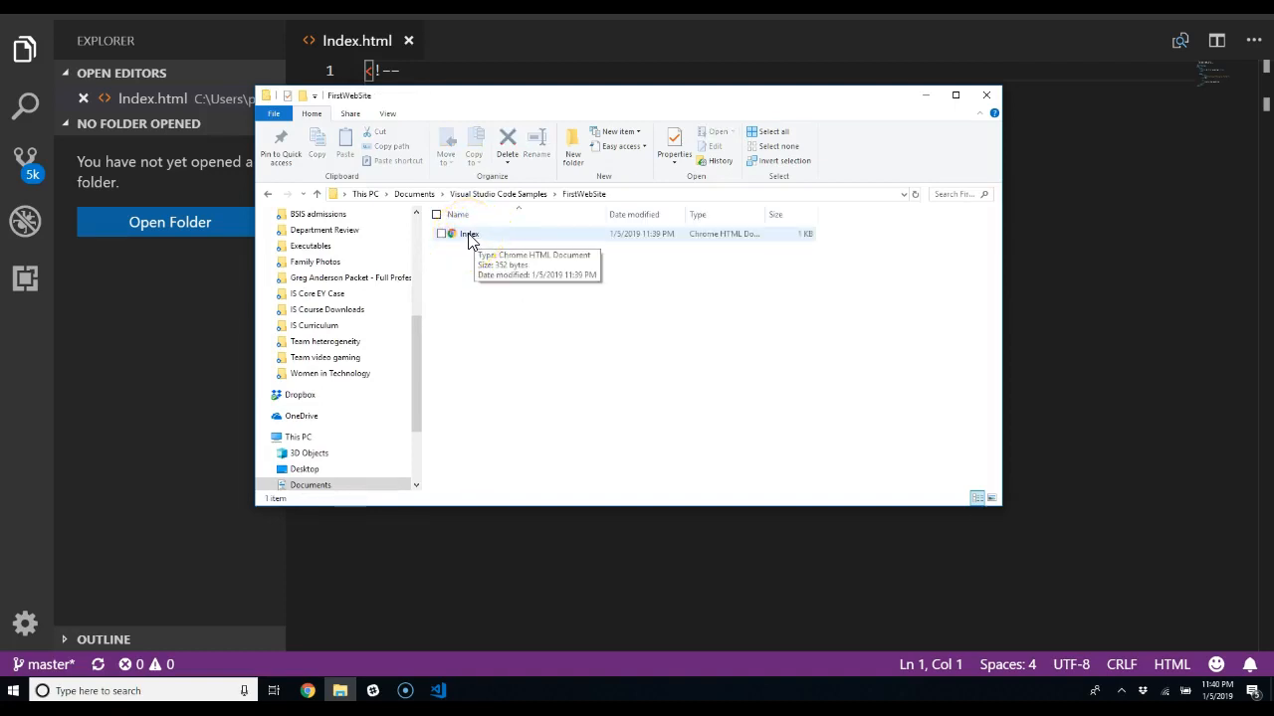
pyautogui.click(469, 233)
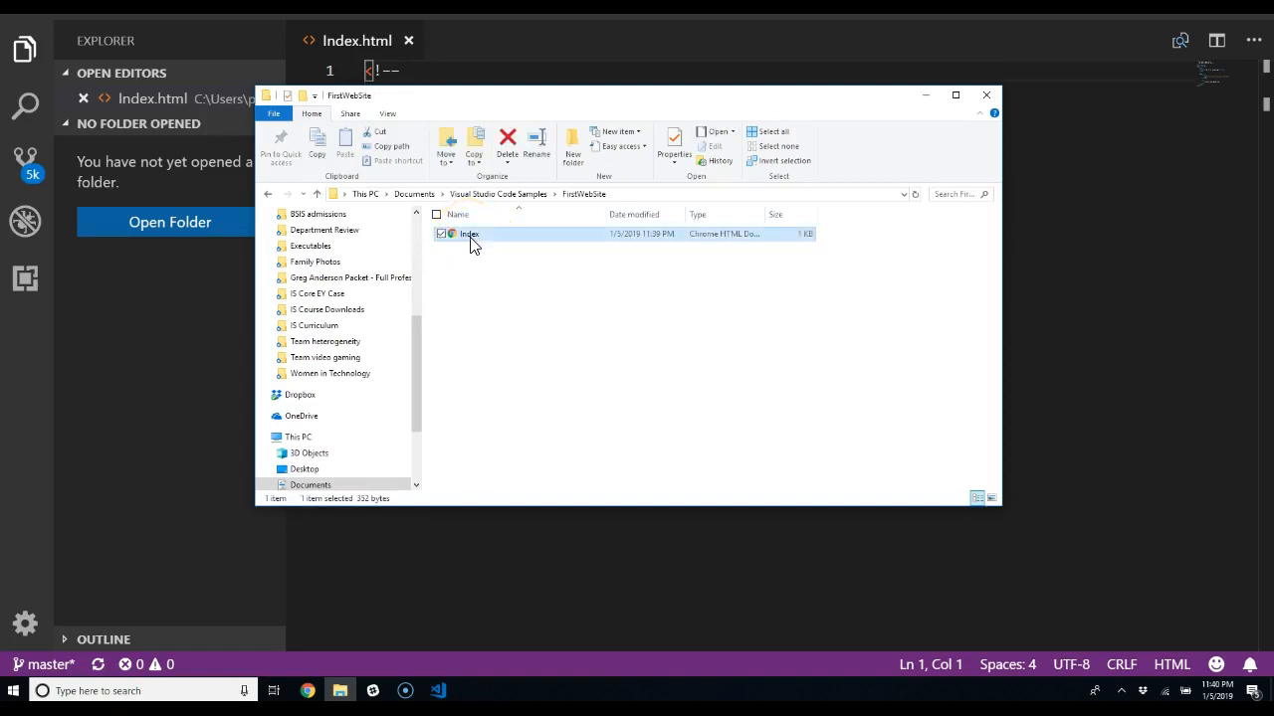
pyautogui.doubleClick(470, 235)
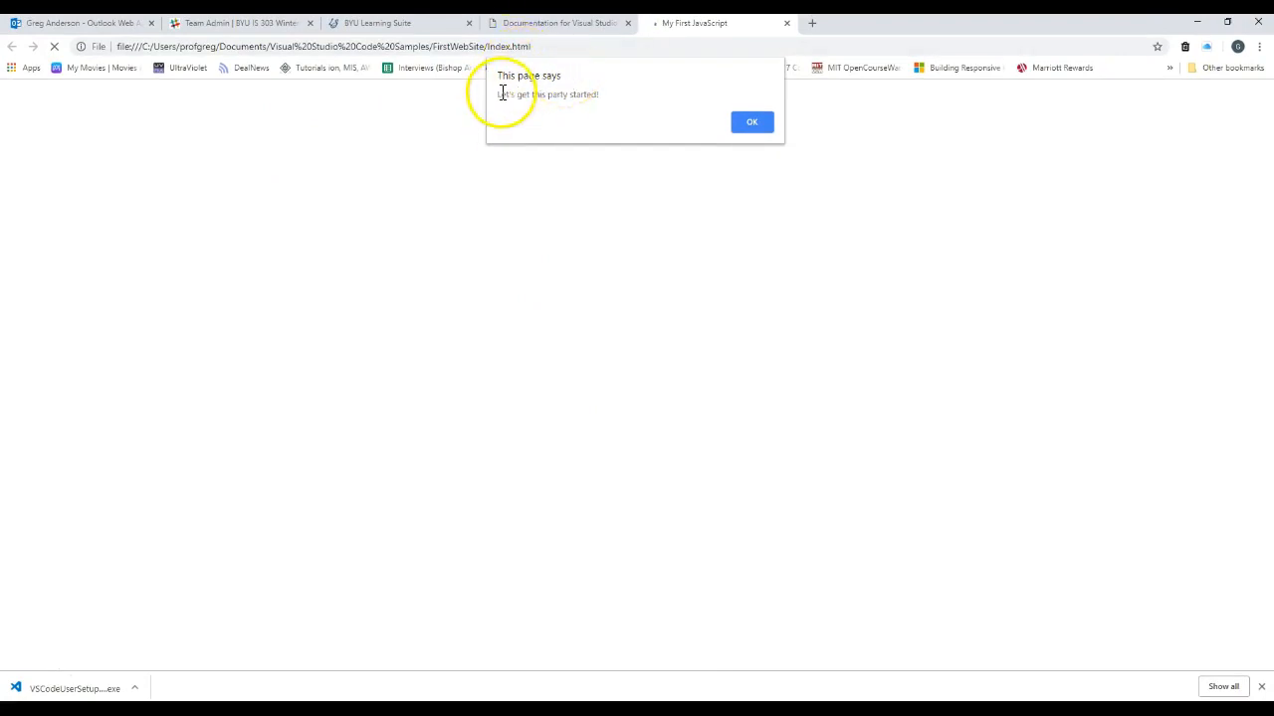
pyautogui.moveTo(601, 95)
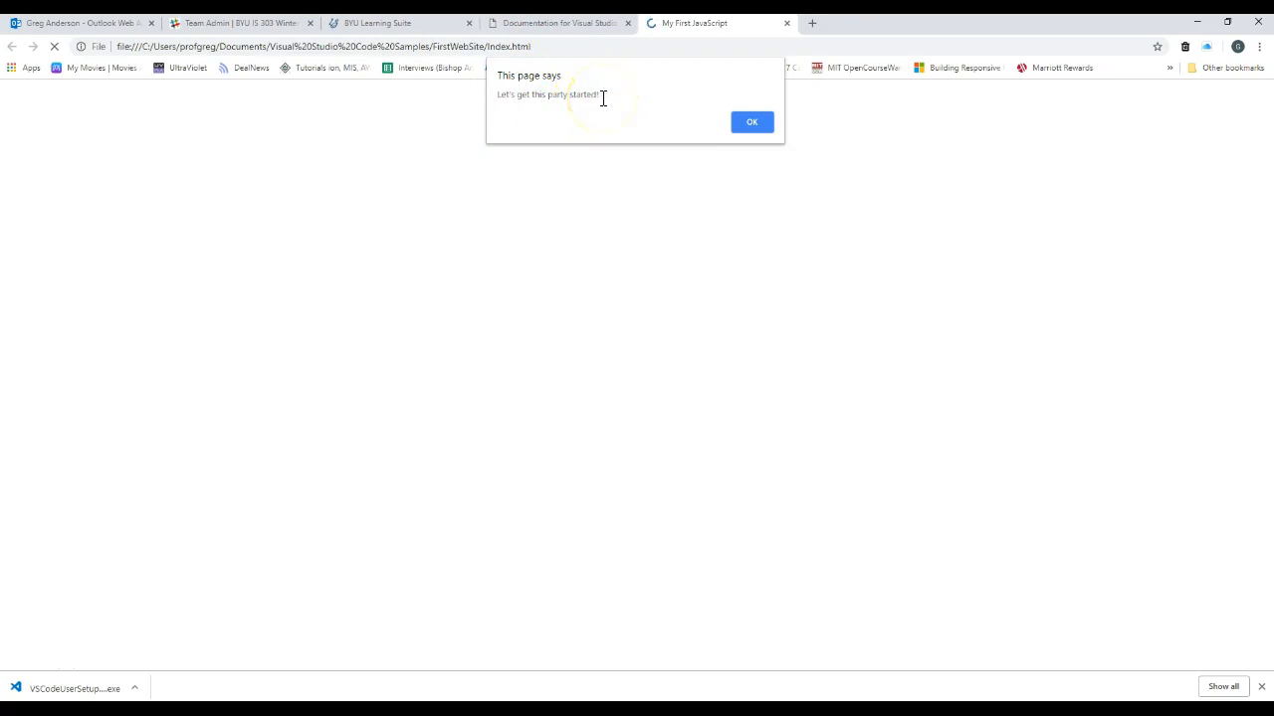
pyautogui.moveTo(752, 122)
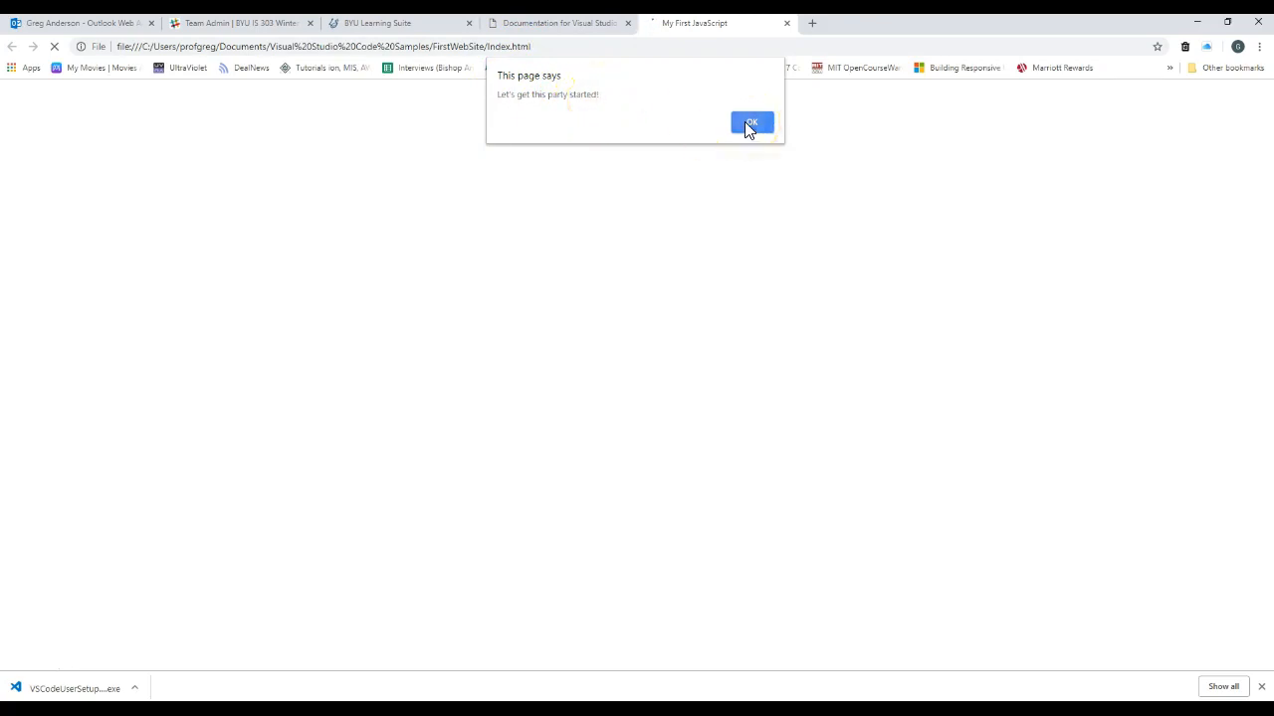
# Step: Dismiss the party-started alert so the 'I just wrote JavaScript' heading shows
pyautogui.click(752, 121)
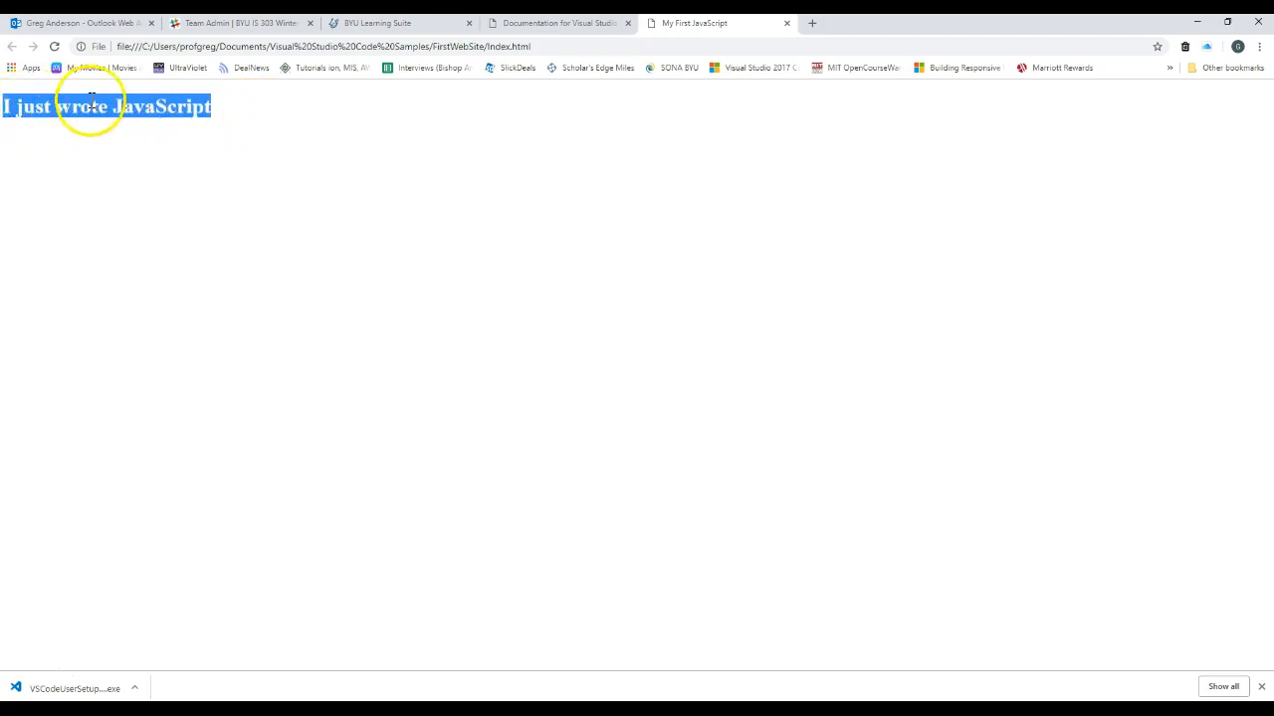
pyautogui.click(235, 119)
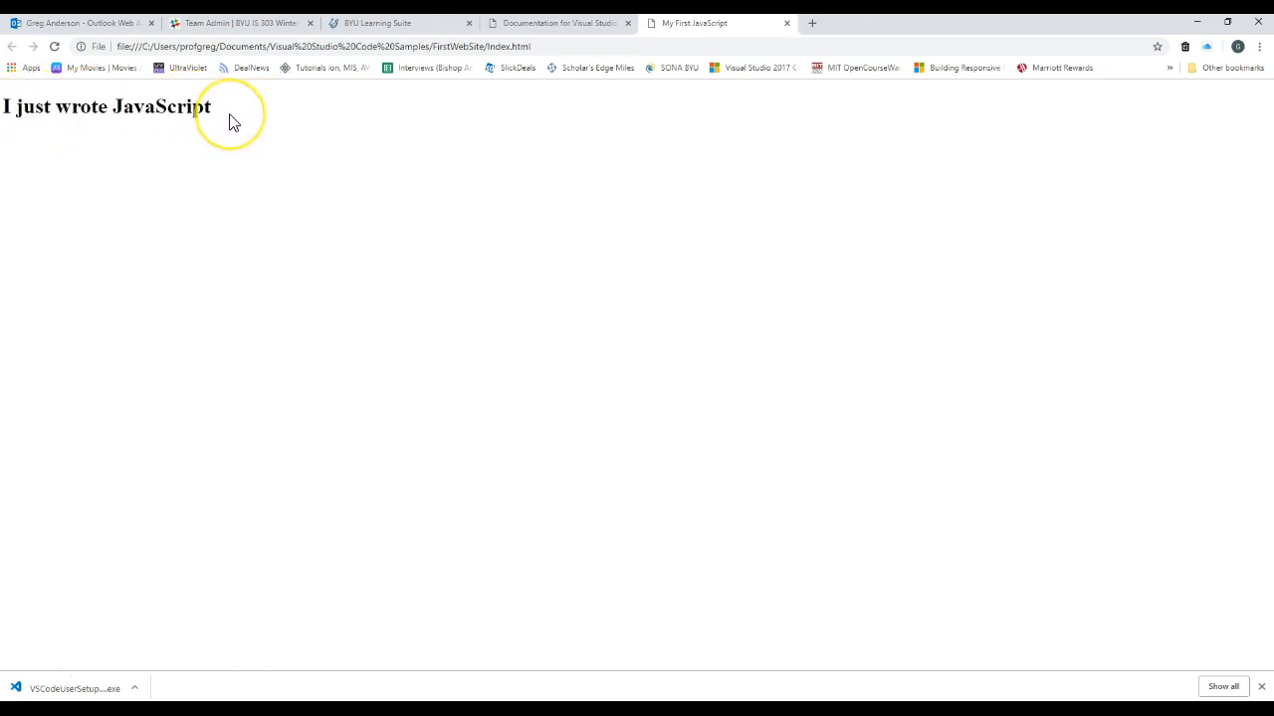
pyautogui.moveTo(231, 119)
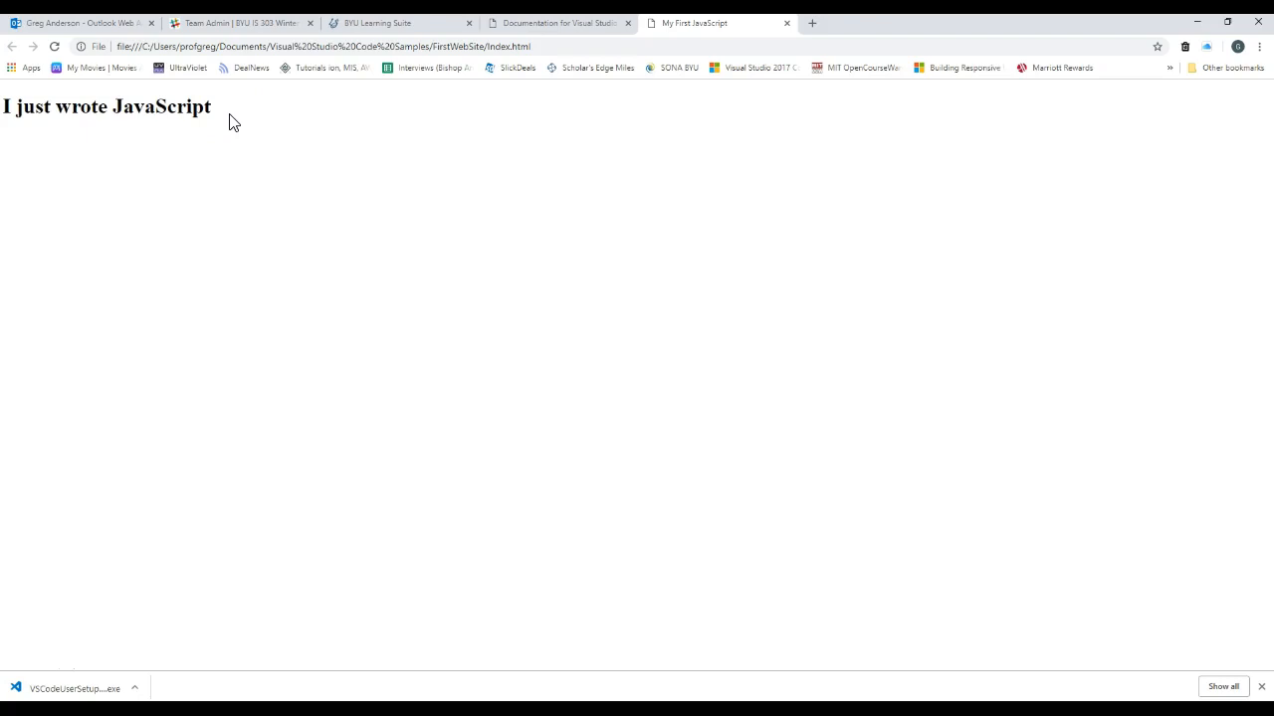
pyautogui.moveTo(792, 30)
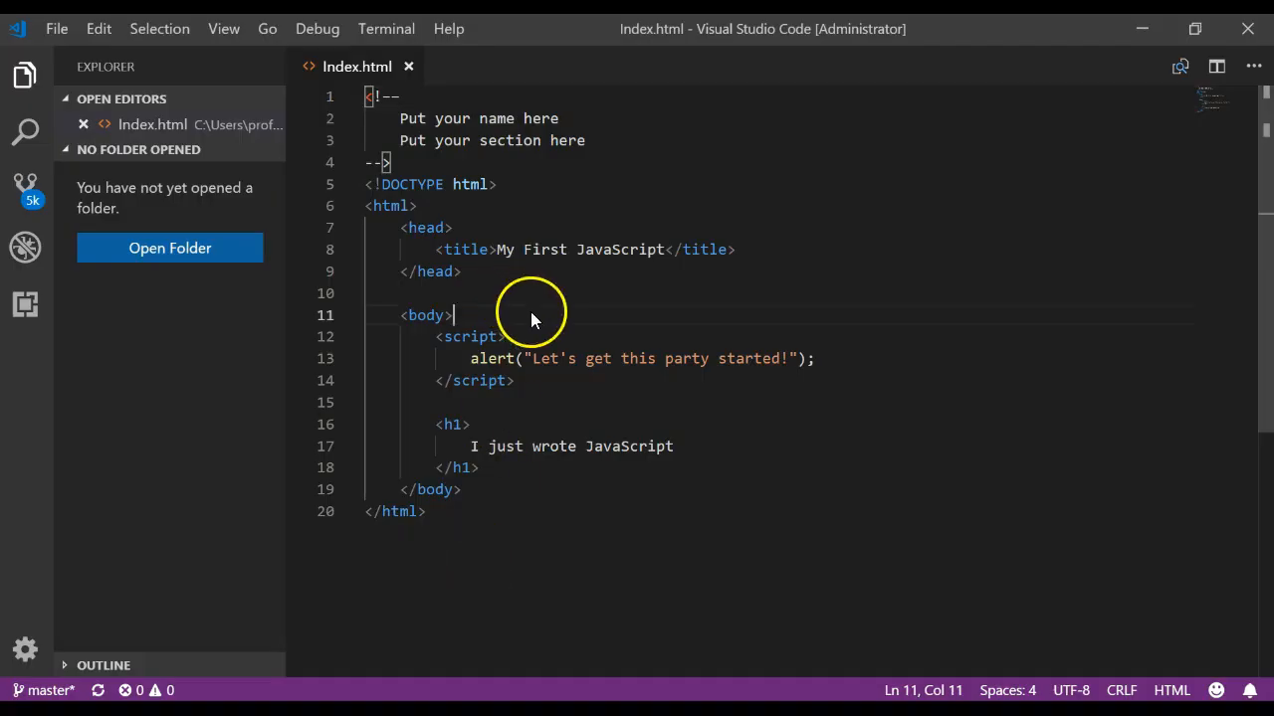
pyautogui.moveTo(482, 237)
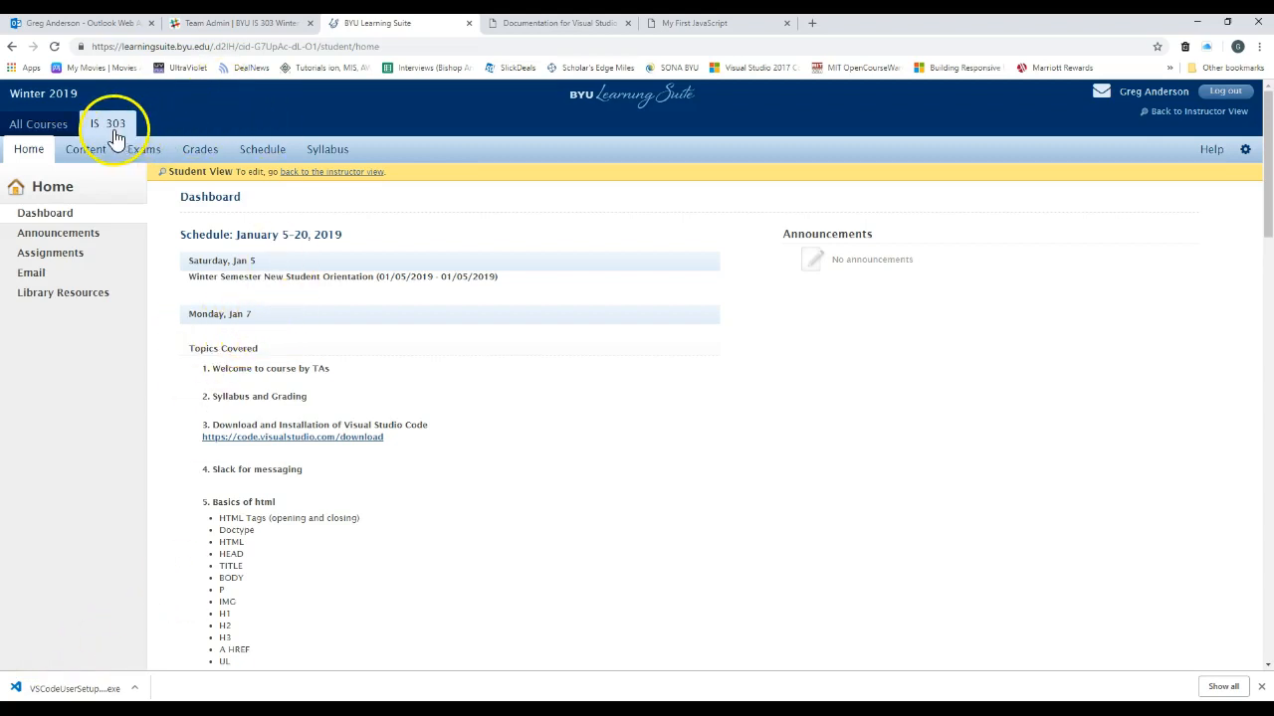
pyautogui.moveTo(32, 273)
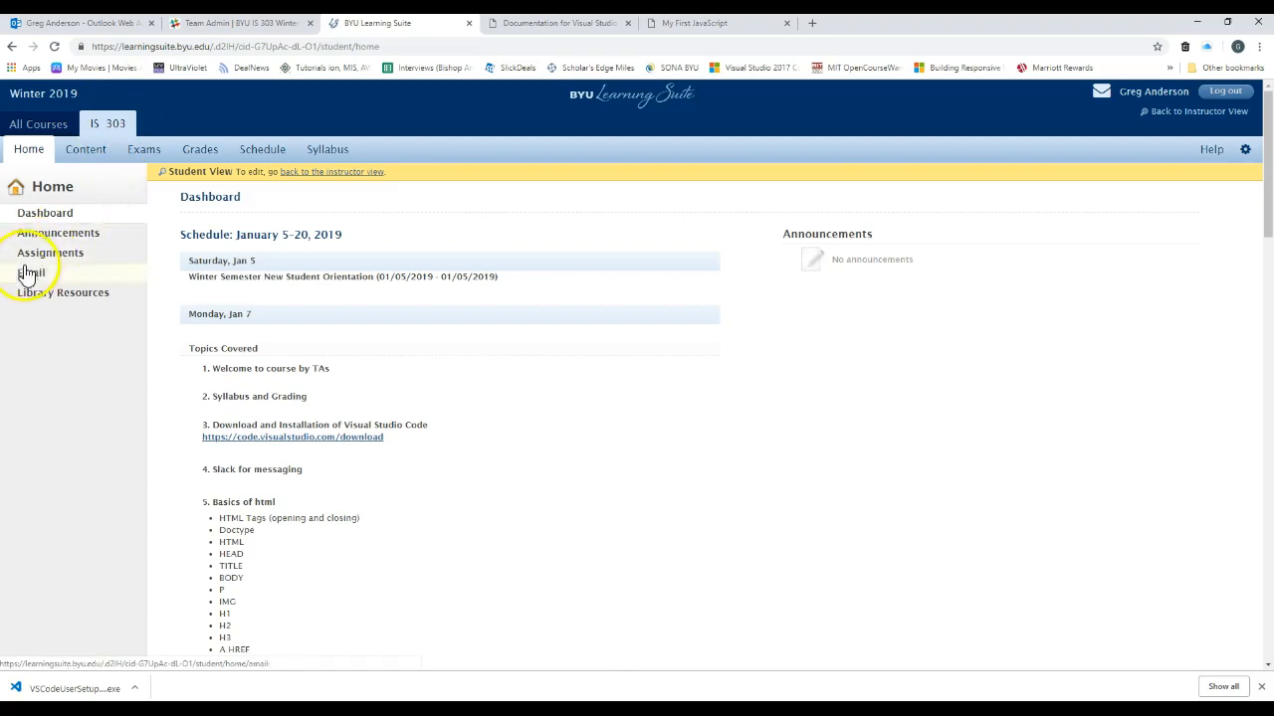
# Step: Go to the course's Assignments list and bring up the HW 1 instructions
pyautogui.click(32, 272)
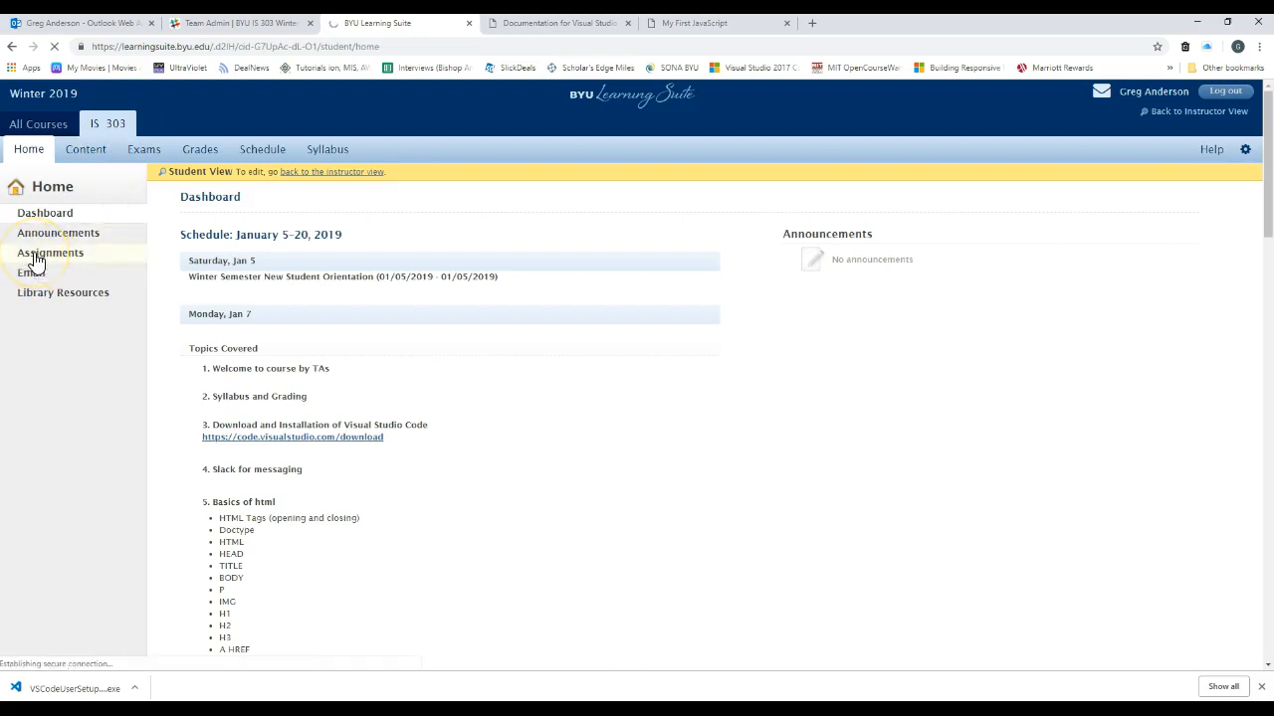
pyautogui.click(50, 253)
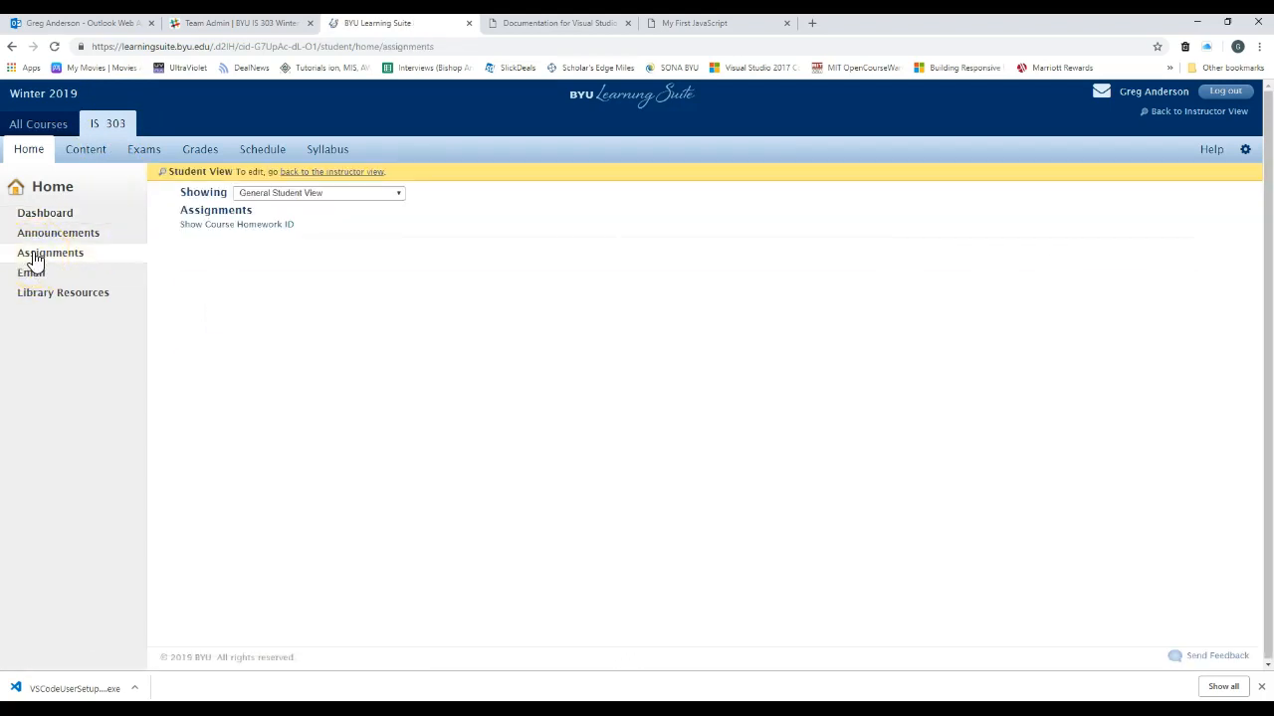
pyautogui.click(50, 250)
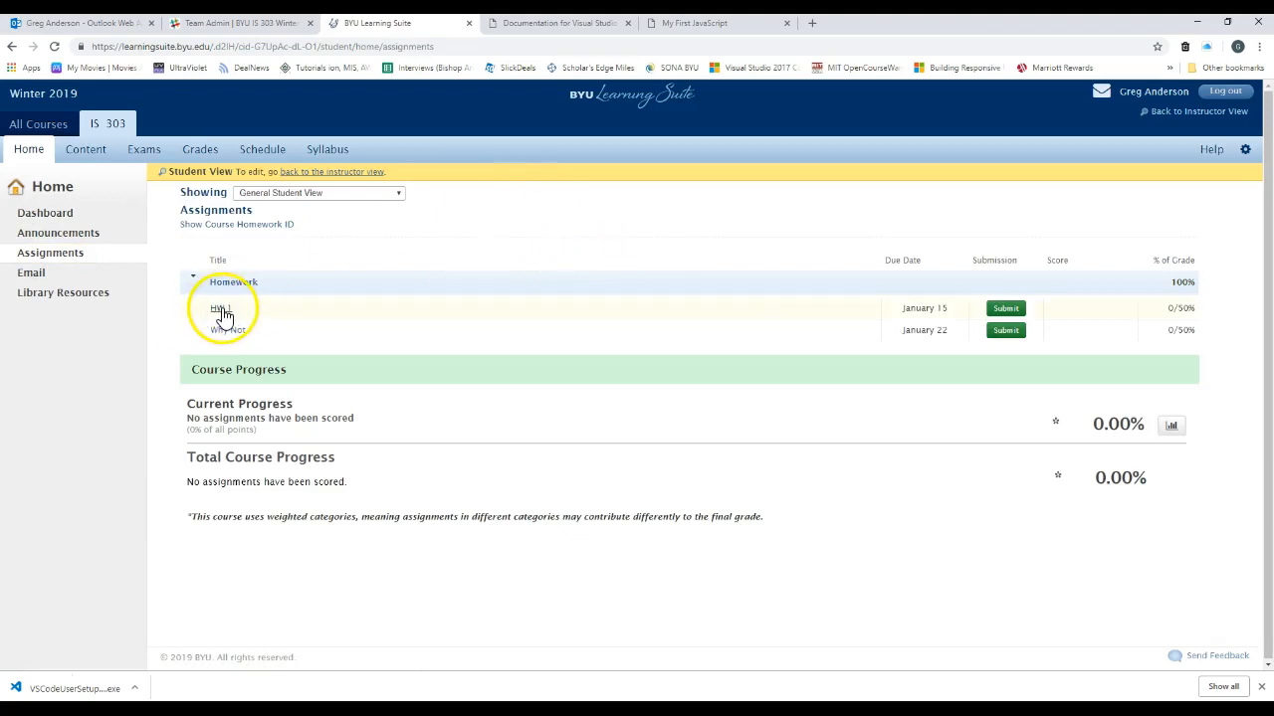
pyautogui.click(219, 307)
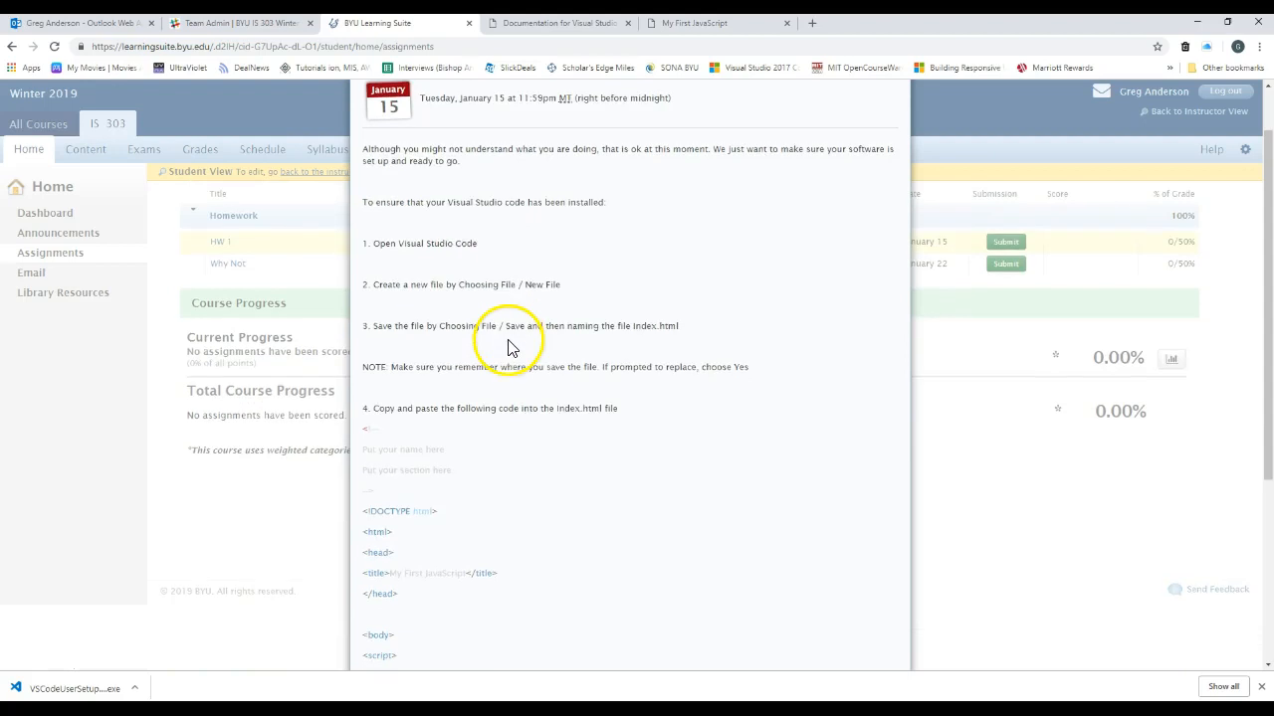
# Step: Scroll through the HW 1 instructions to read the VS Code and index.html steps
pyautogui.scroll(-3)
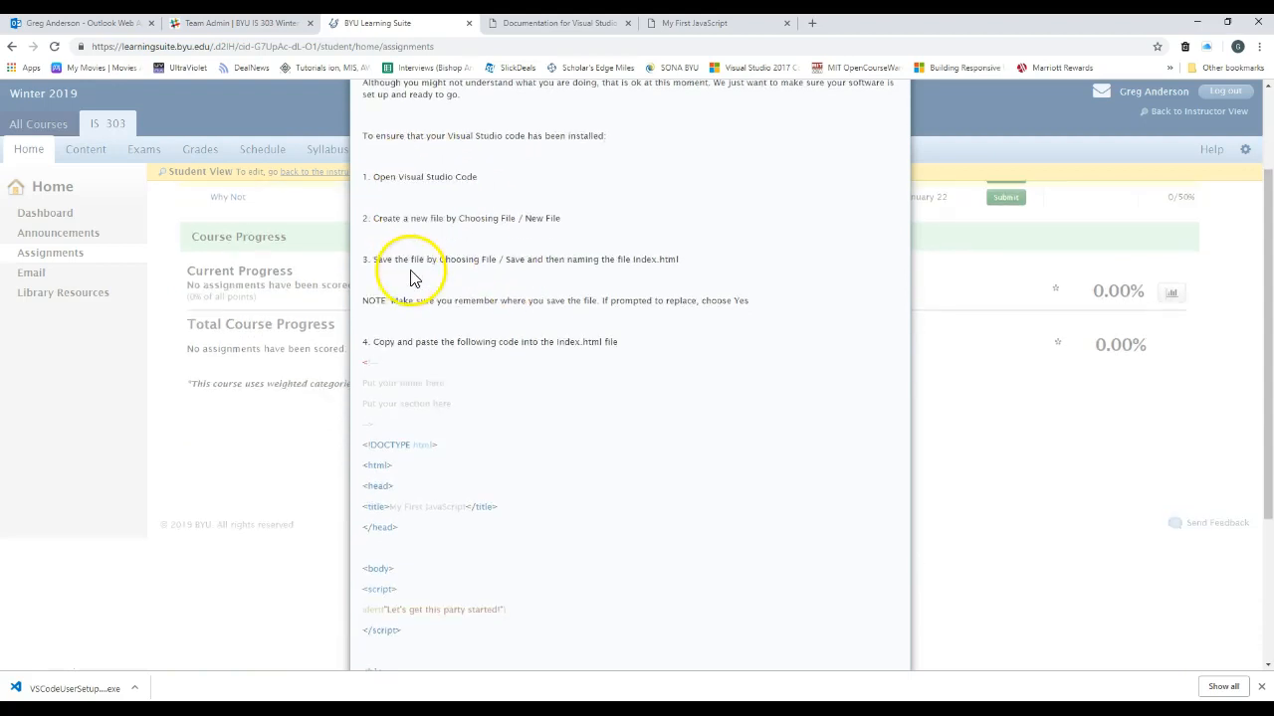
pyautogui.moveTo(397, 137)
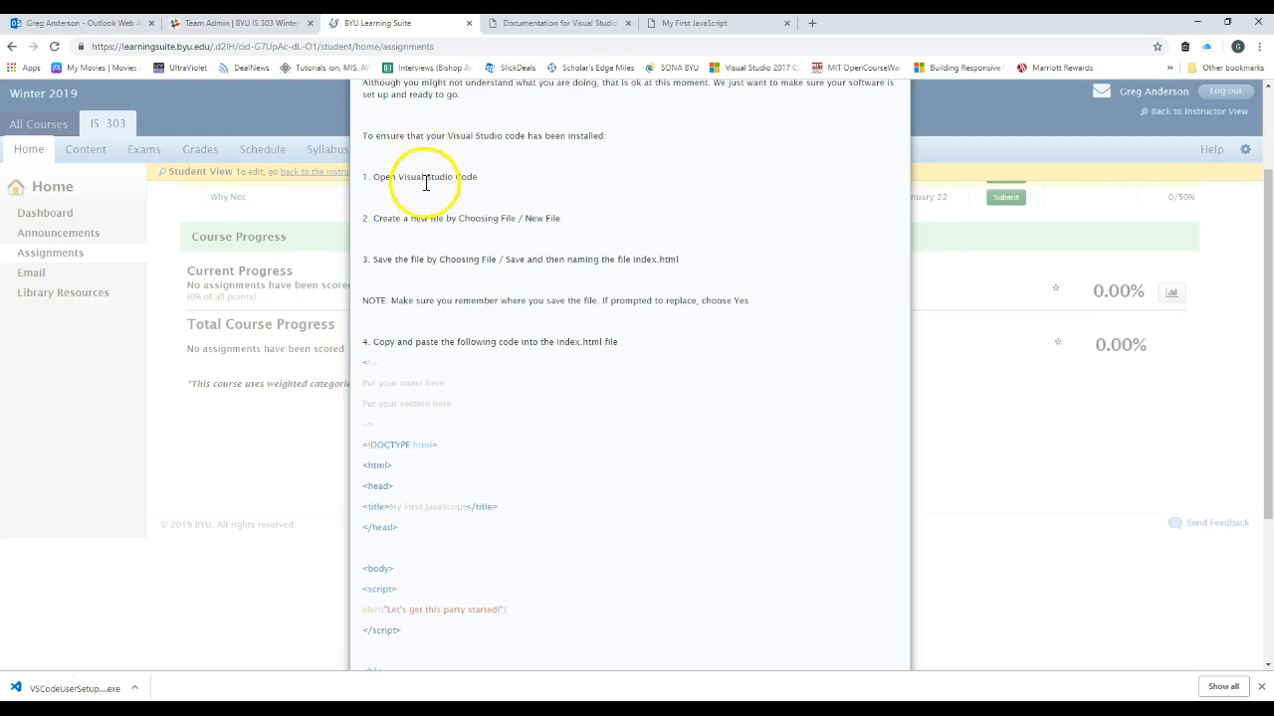
pyautogui.scroll(-3)
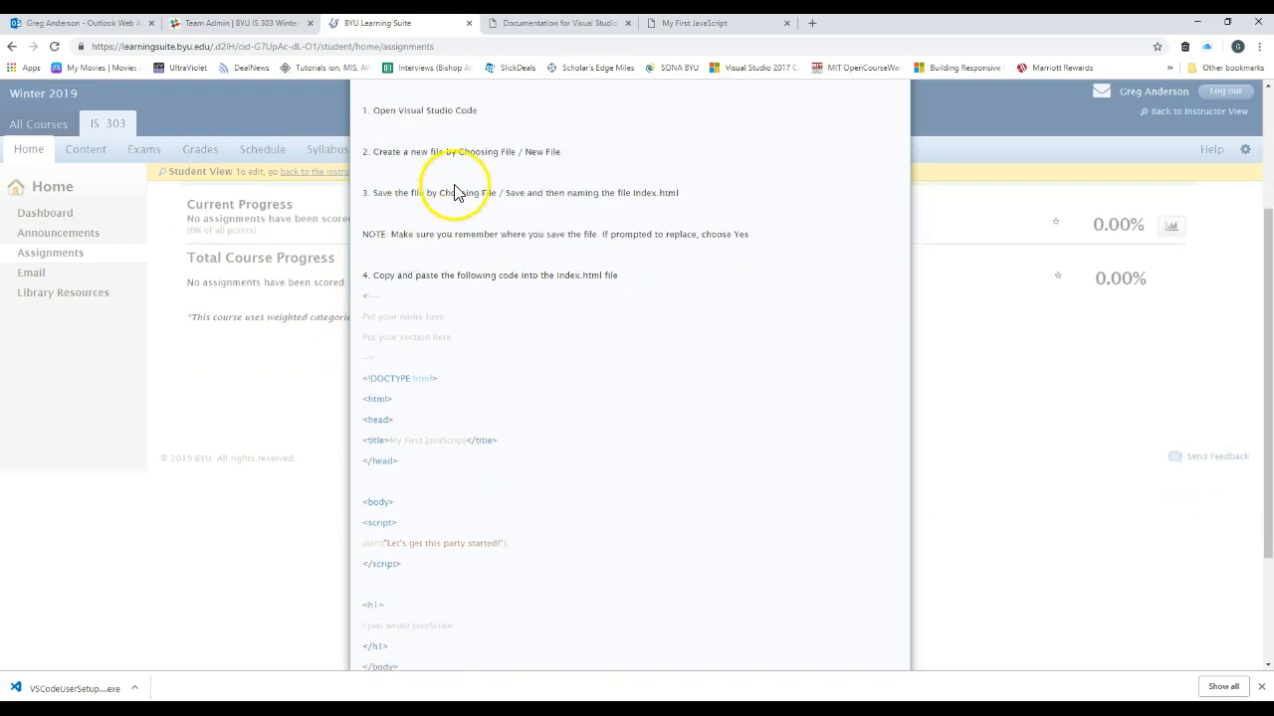
pyautogui.moveTo(587, 235)
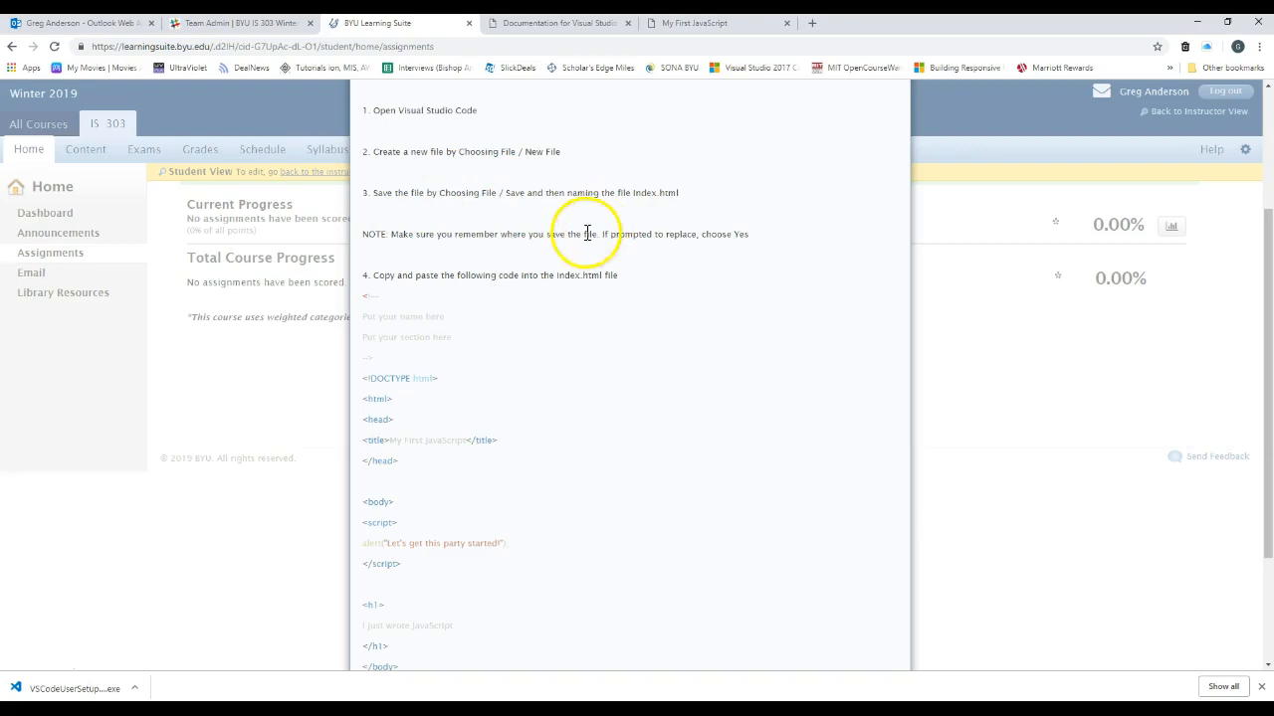
pyautogui.scroll(-3)
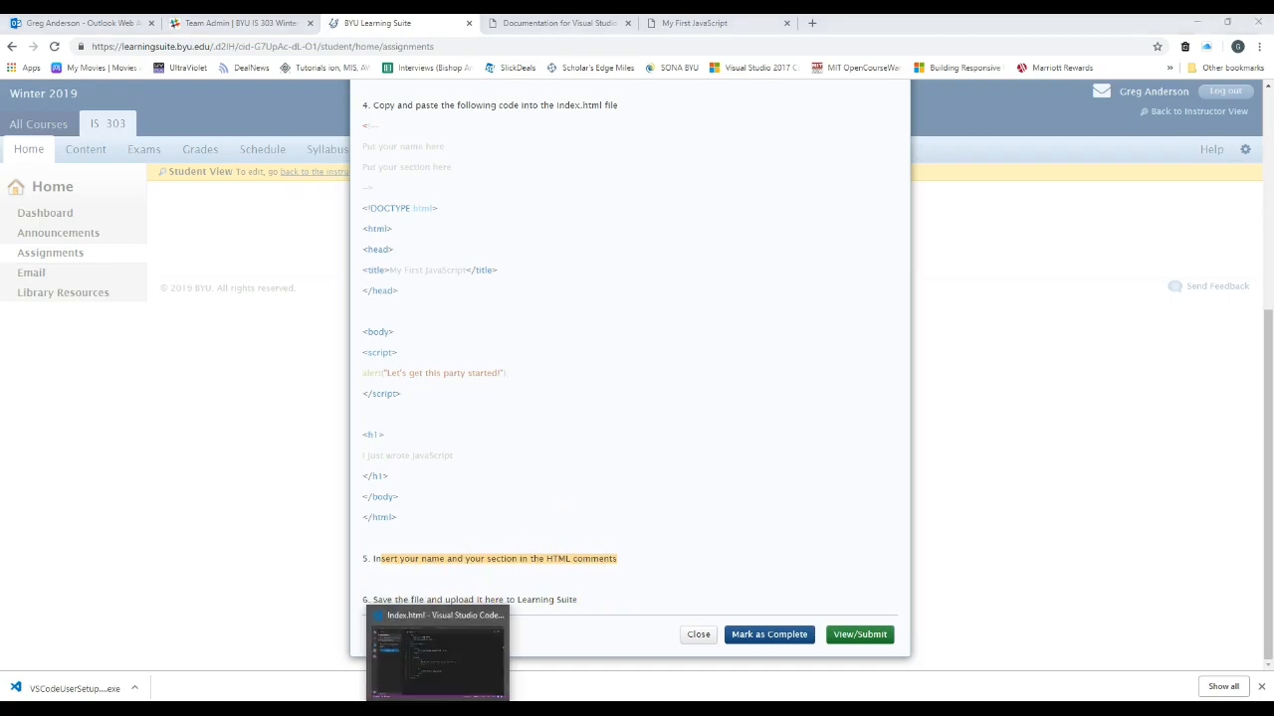
# Step: Fill the index.html comment with 'Greg Anderson' and a 'Section #' line
pyautogui.click(436, 652)
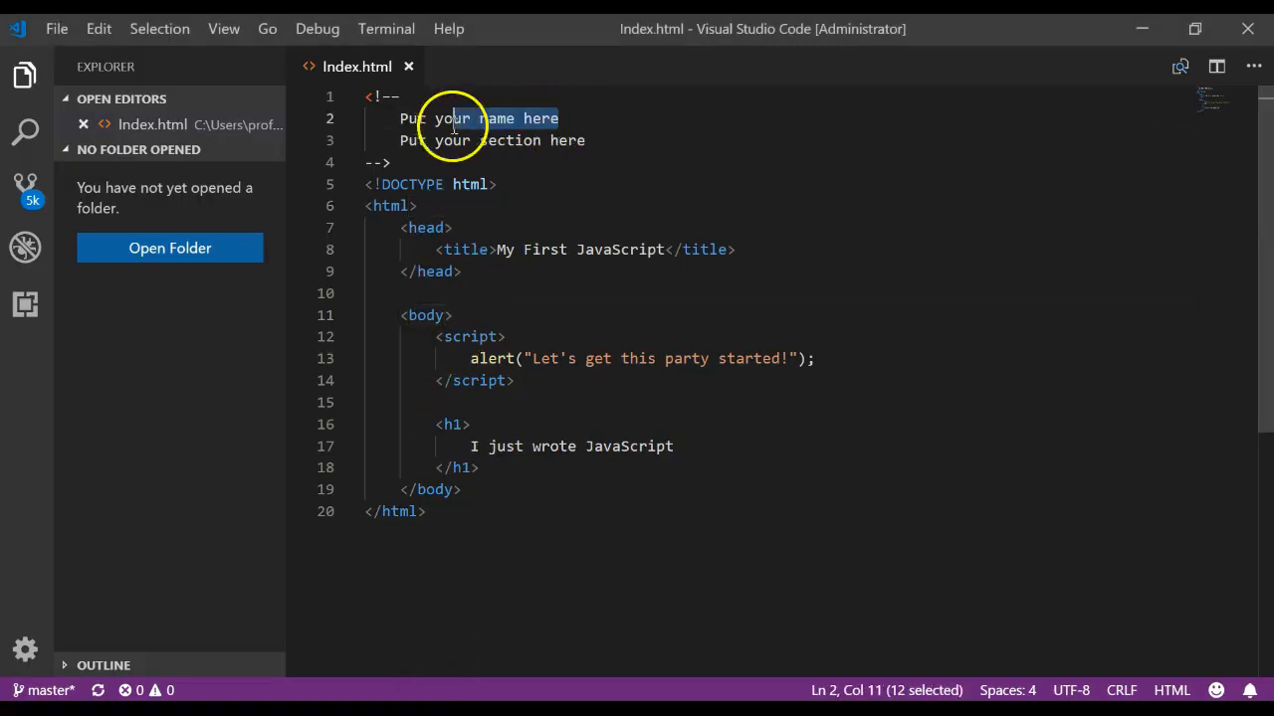
pyautogui.write('Greg')
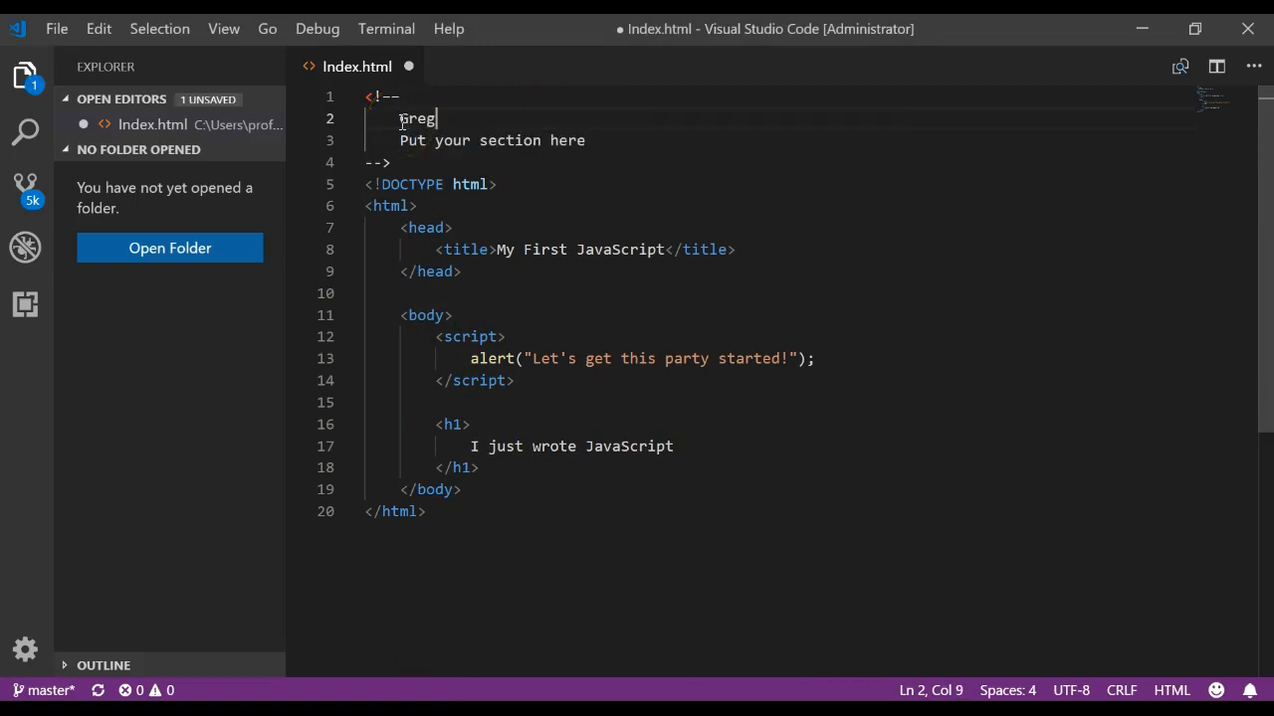
pyautogui.write('Anderson')
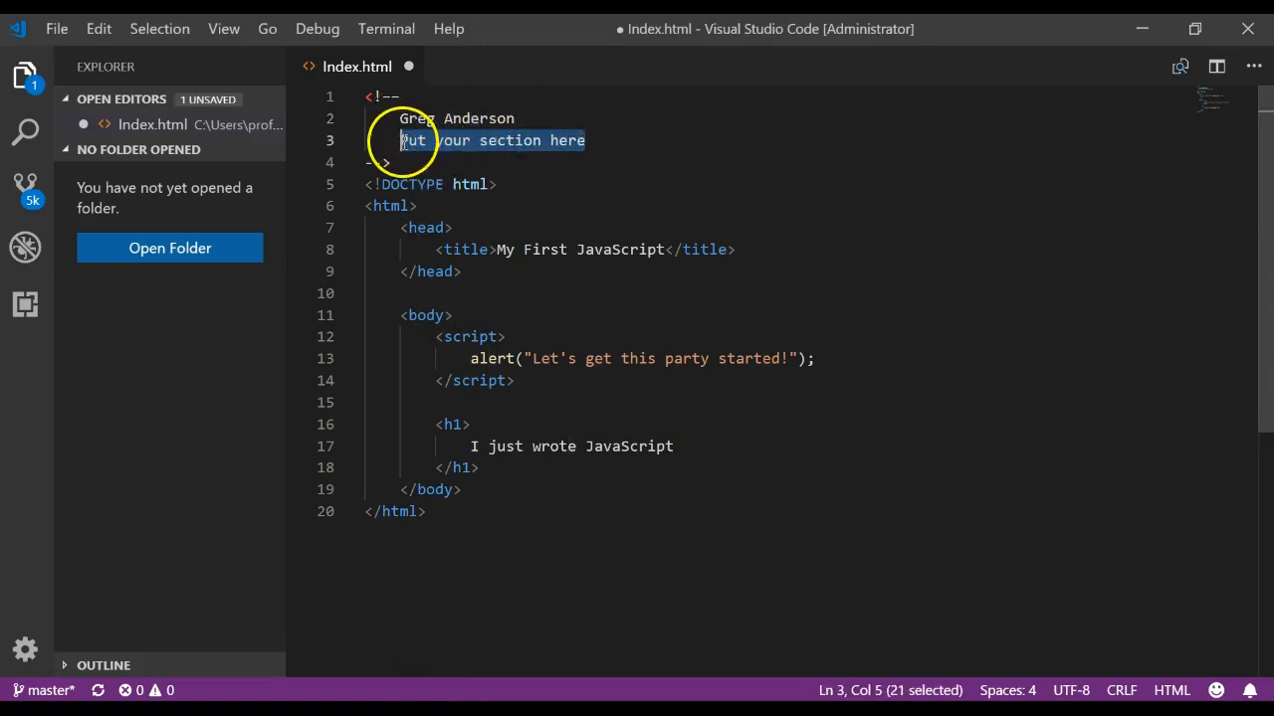
pyautogui.write('Section')
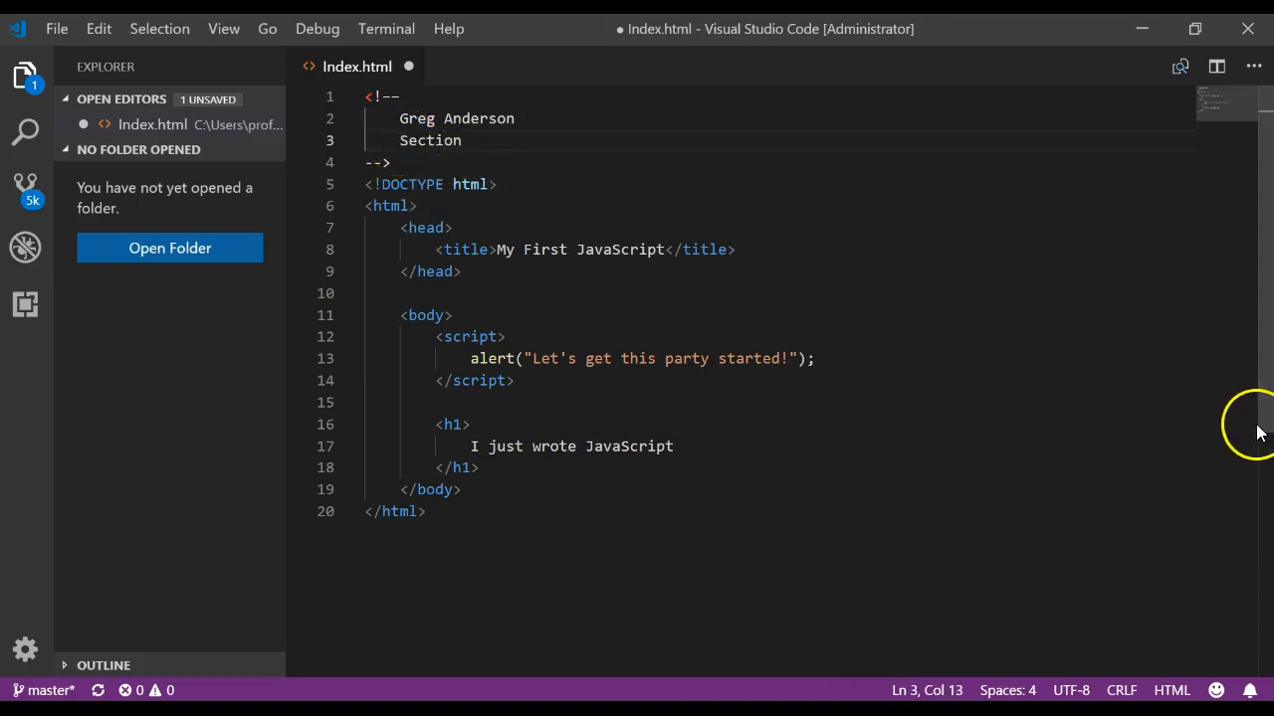
pyautogui.write('#')
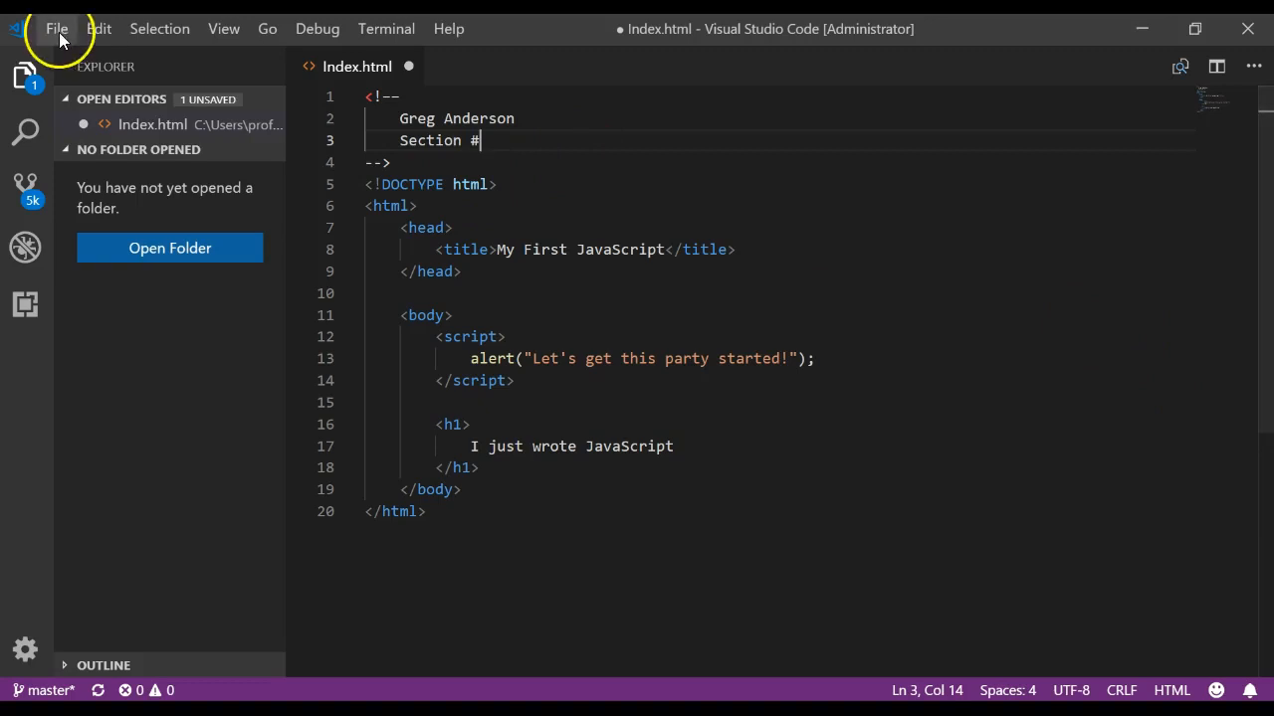
# Step: Save the edited index.html via File > Save
pyautogui.click(56, 28)
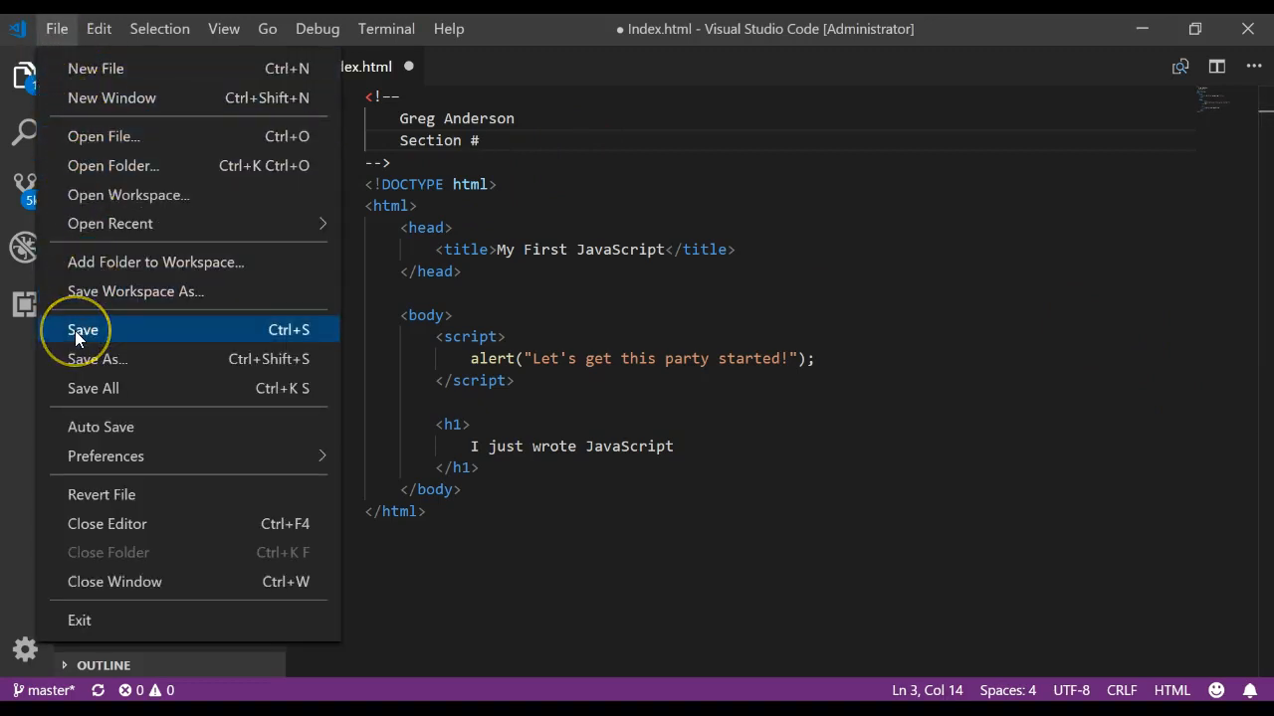
pyautogui.click(84, 331)
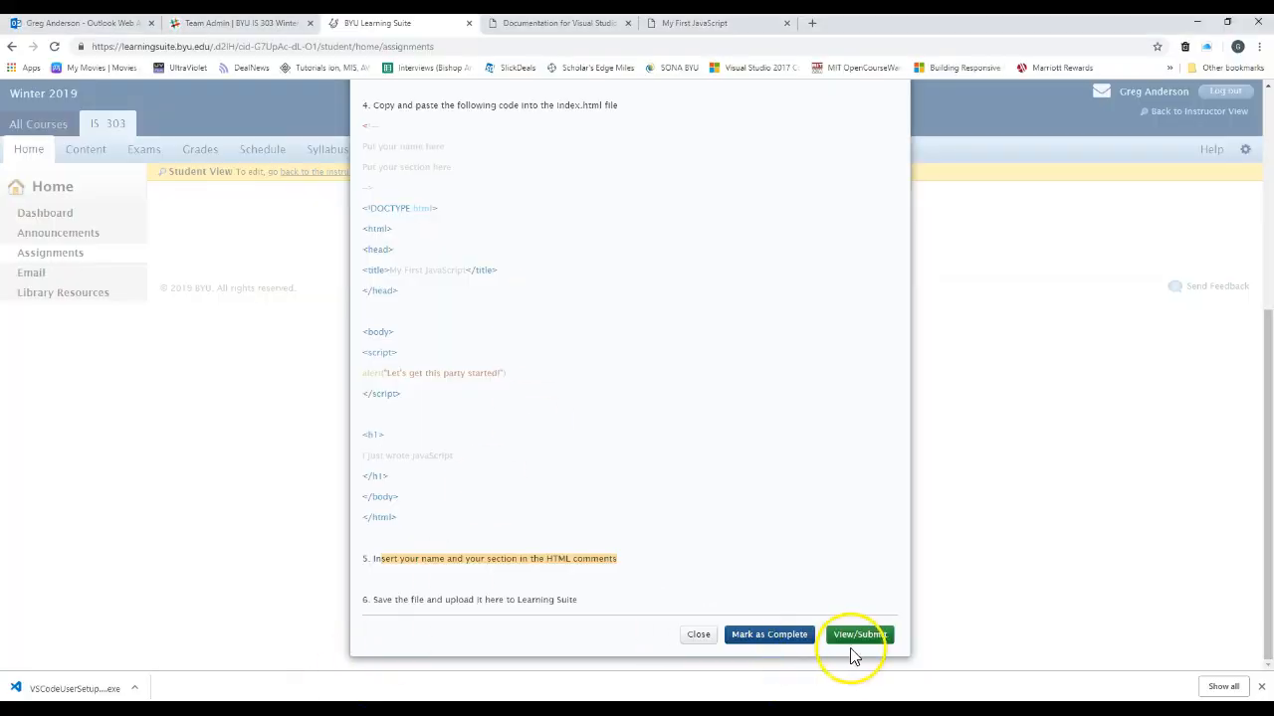
pyautogui.moveTo(860, 635)
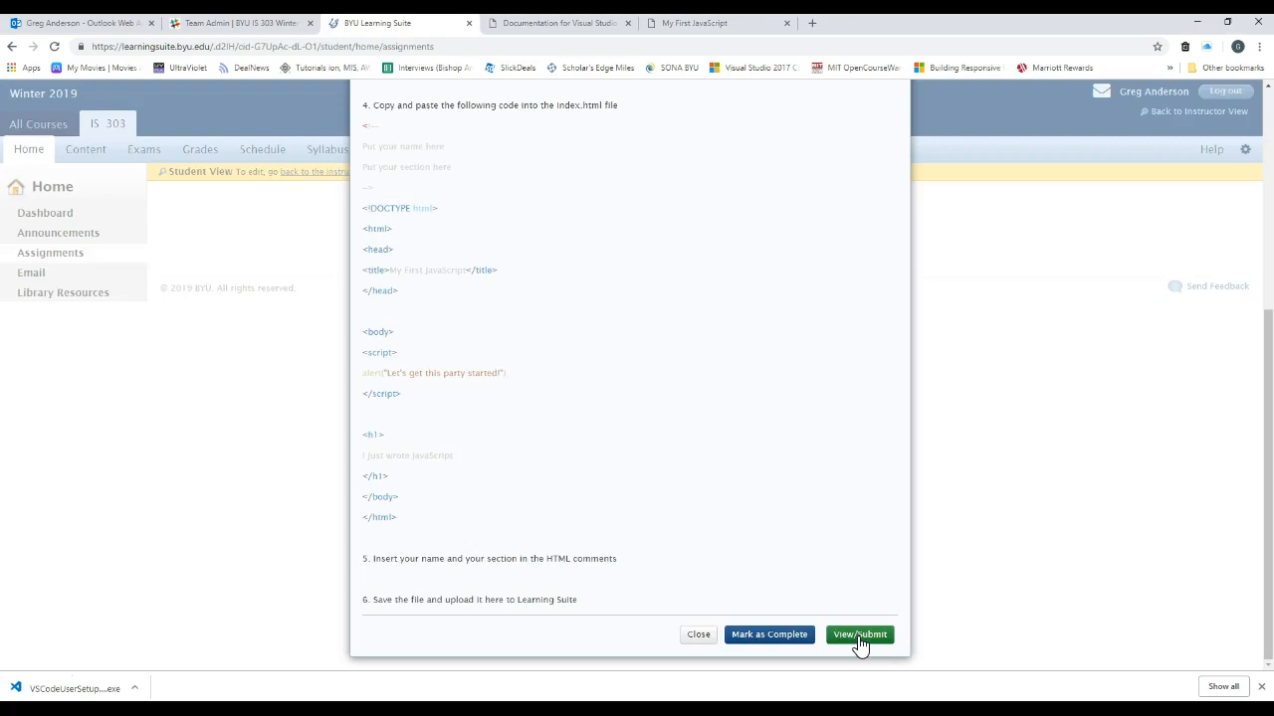
# Step: Attempt View/Submit on HW 1, accept the Submission Not Allowed notice, and close the dialog
pyautogui.click(859, 632)
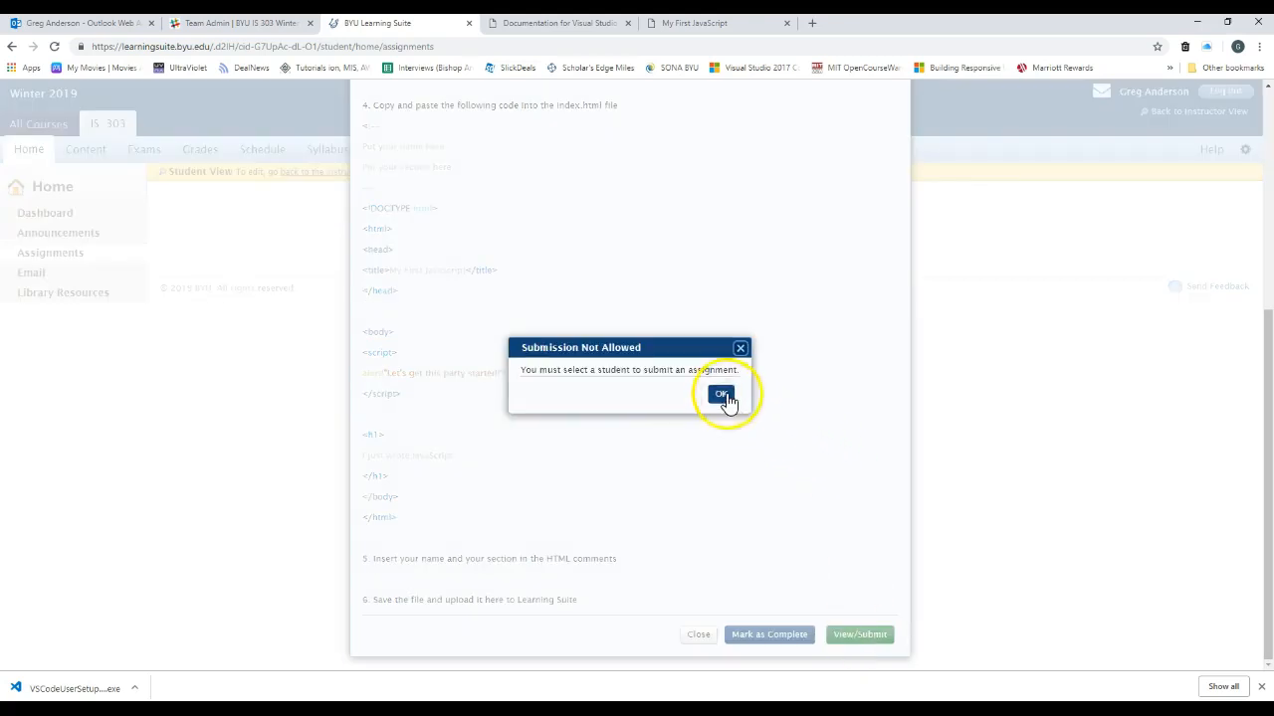
pyautogui.click(721, 394)
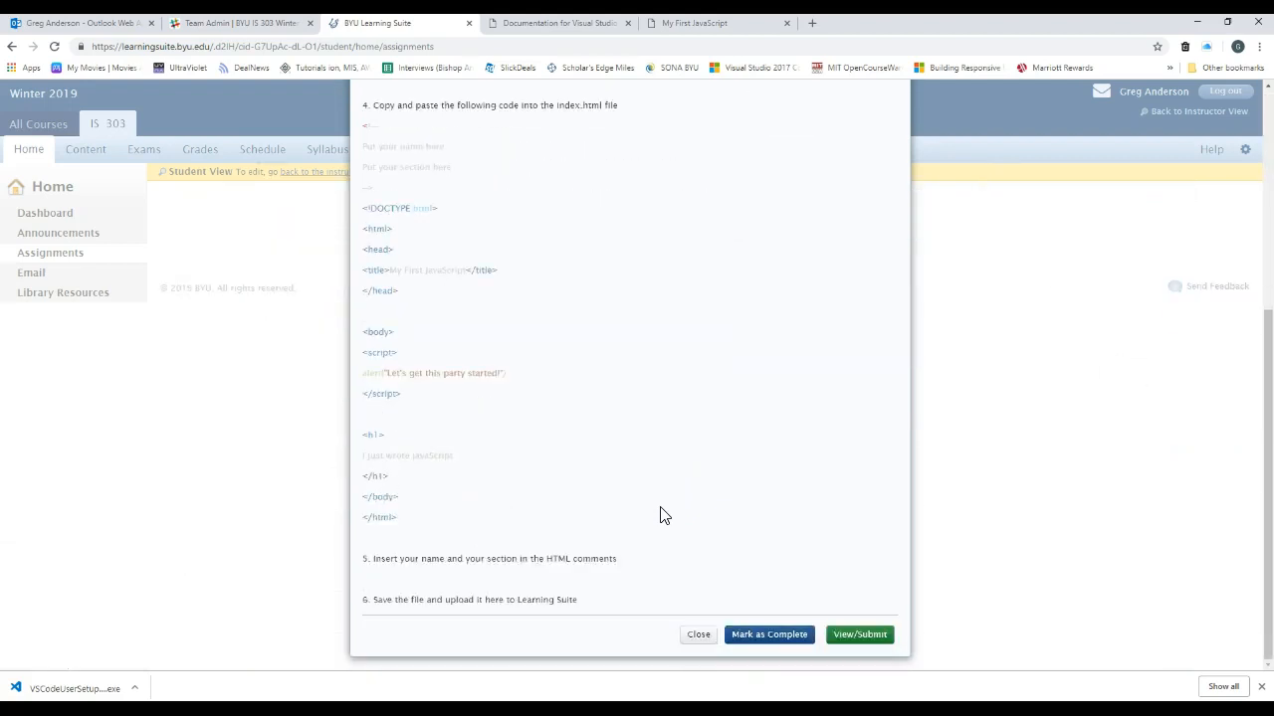
pyautogui.moveTo(652, 655)
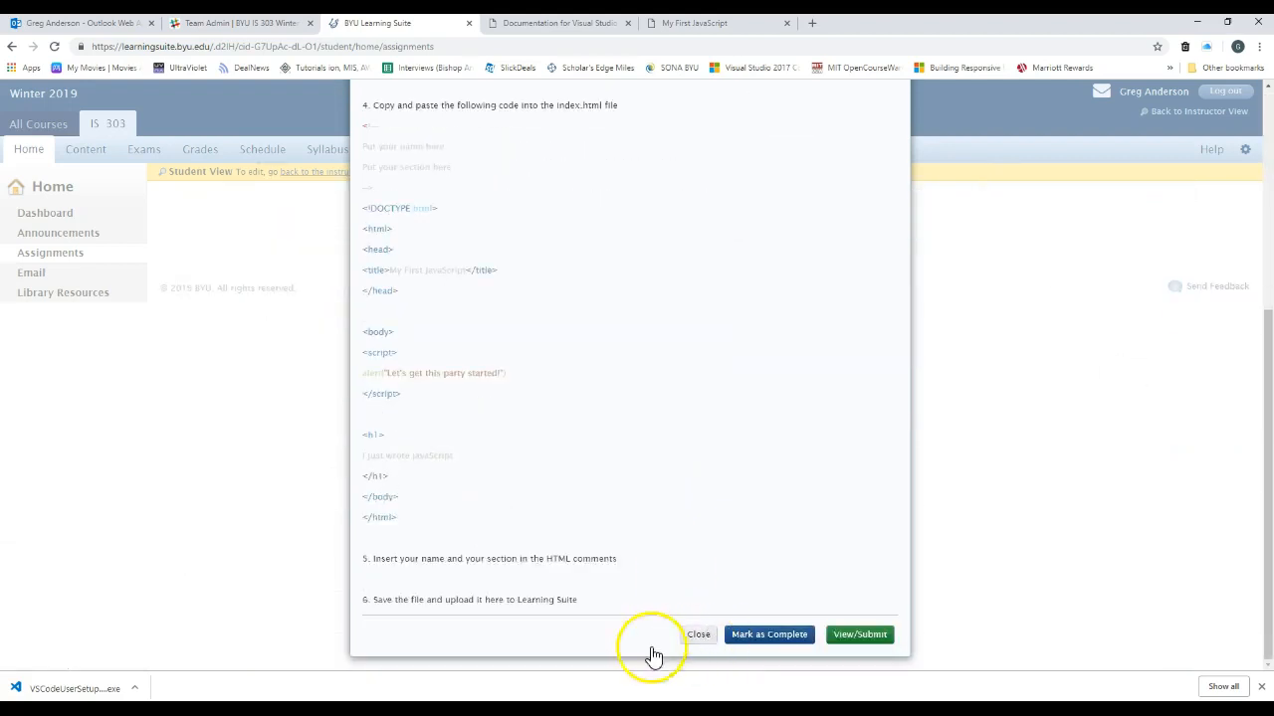
pyautogui.click(696, 633)
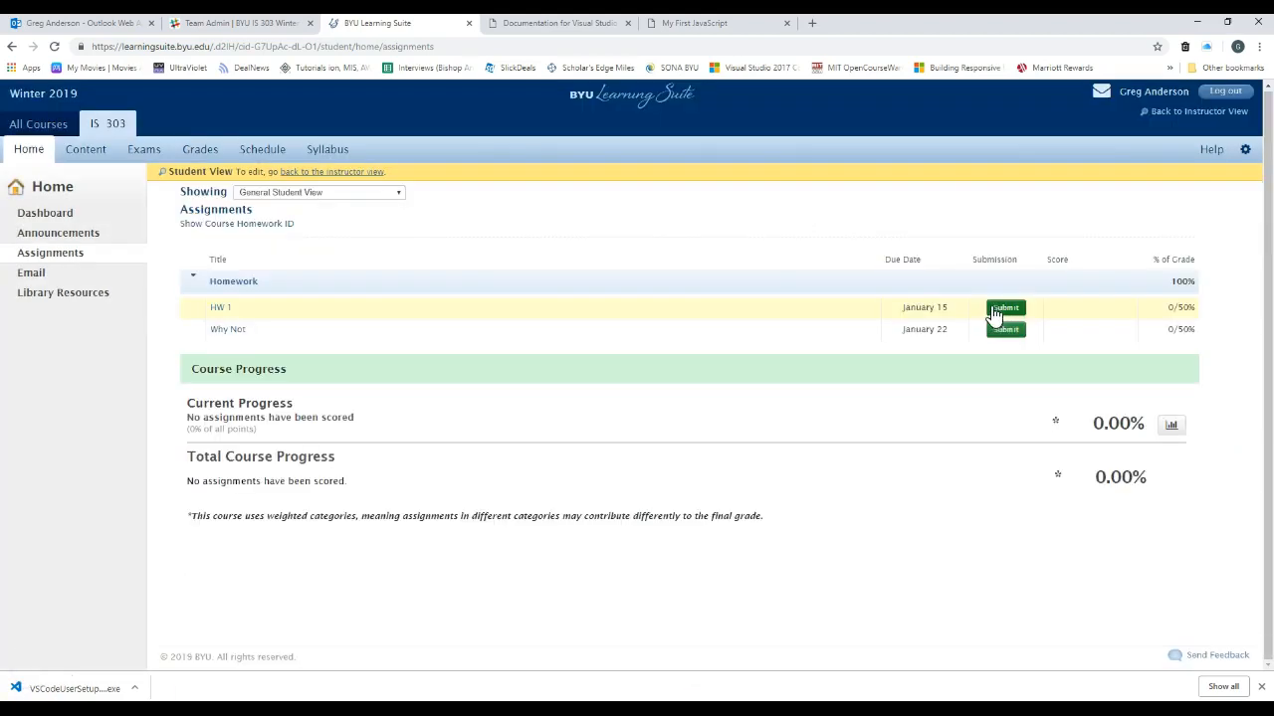
pyautogui.moveTo(231, 314)
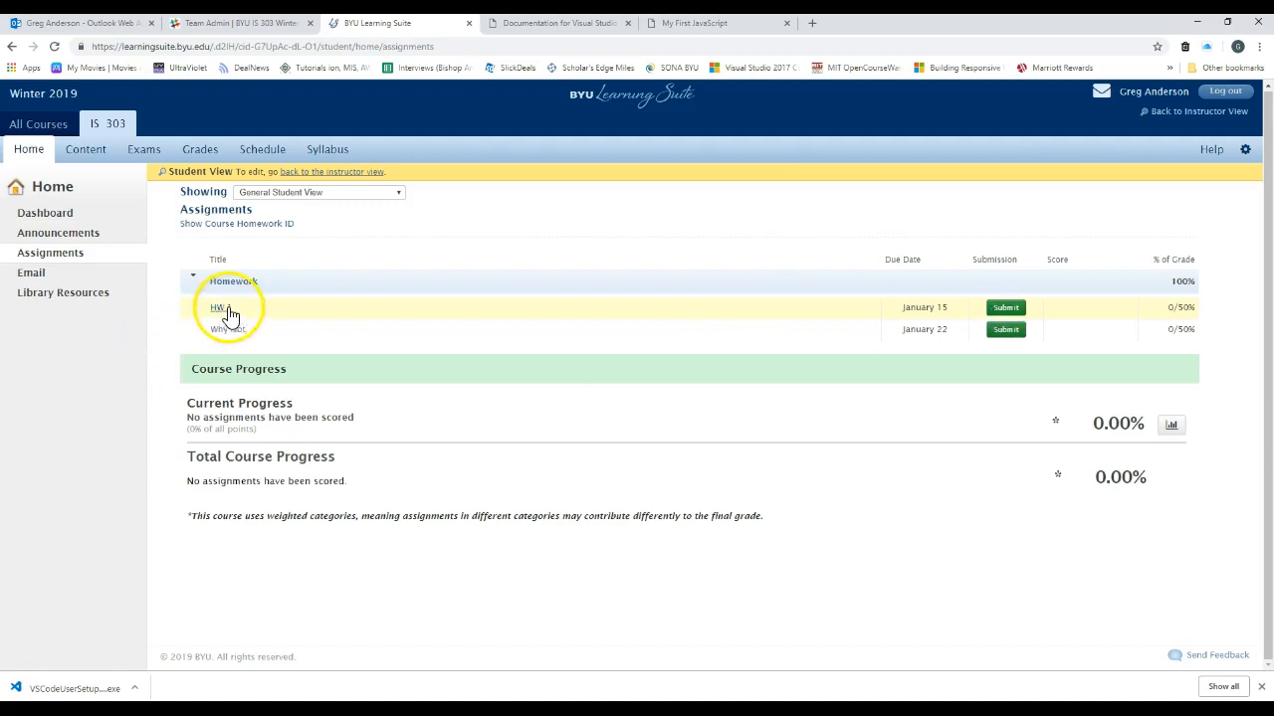